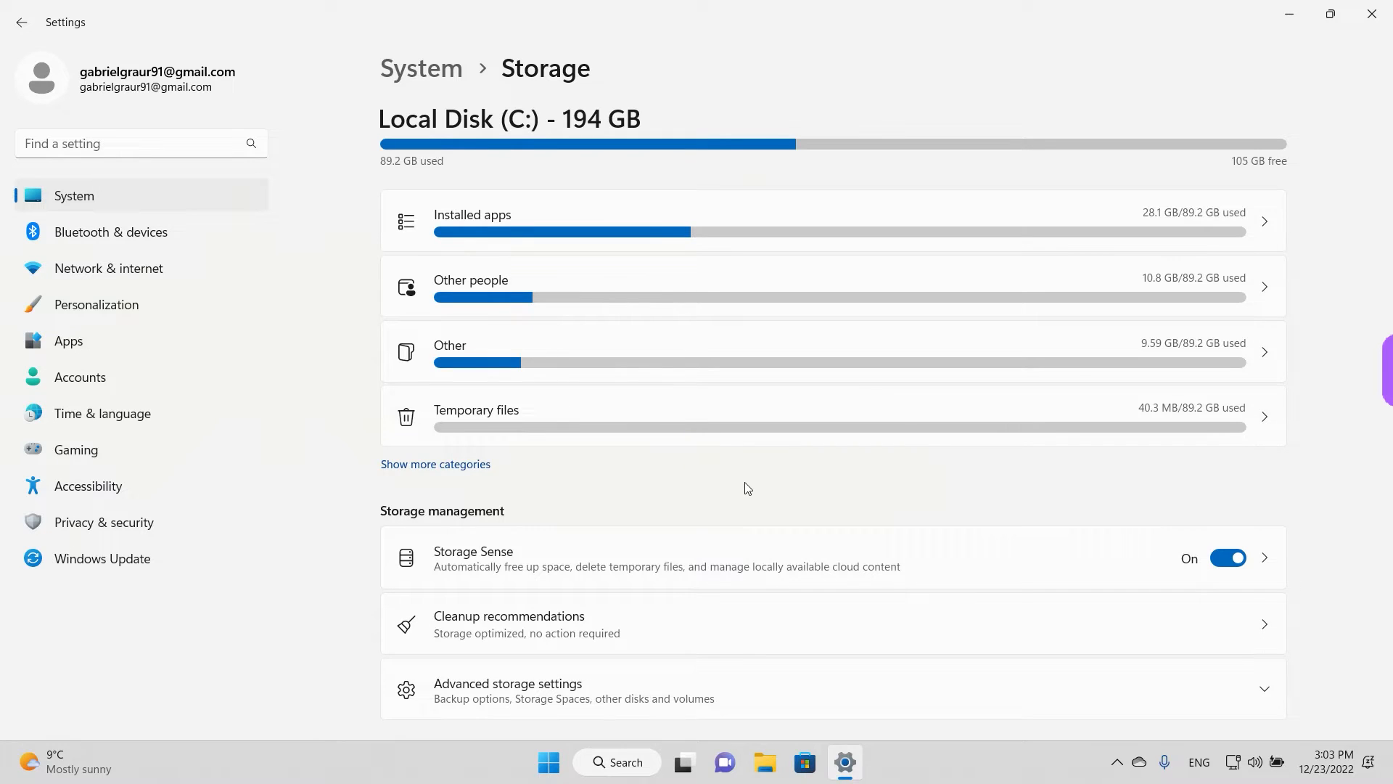
pyautogui.moveTo(1371, 14)
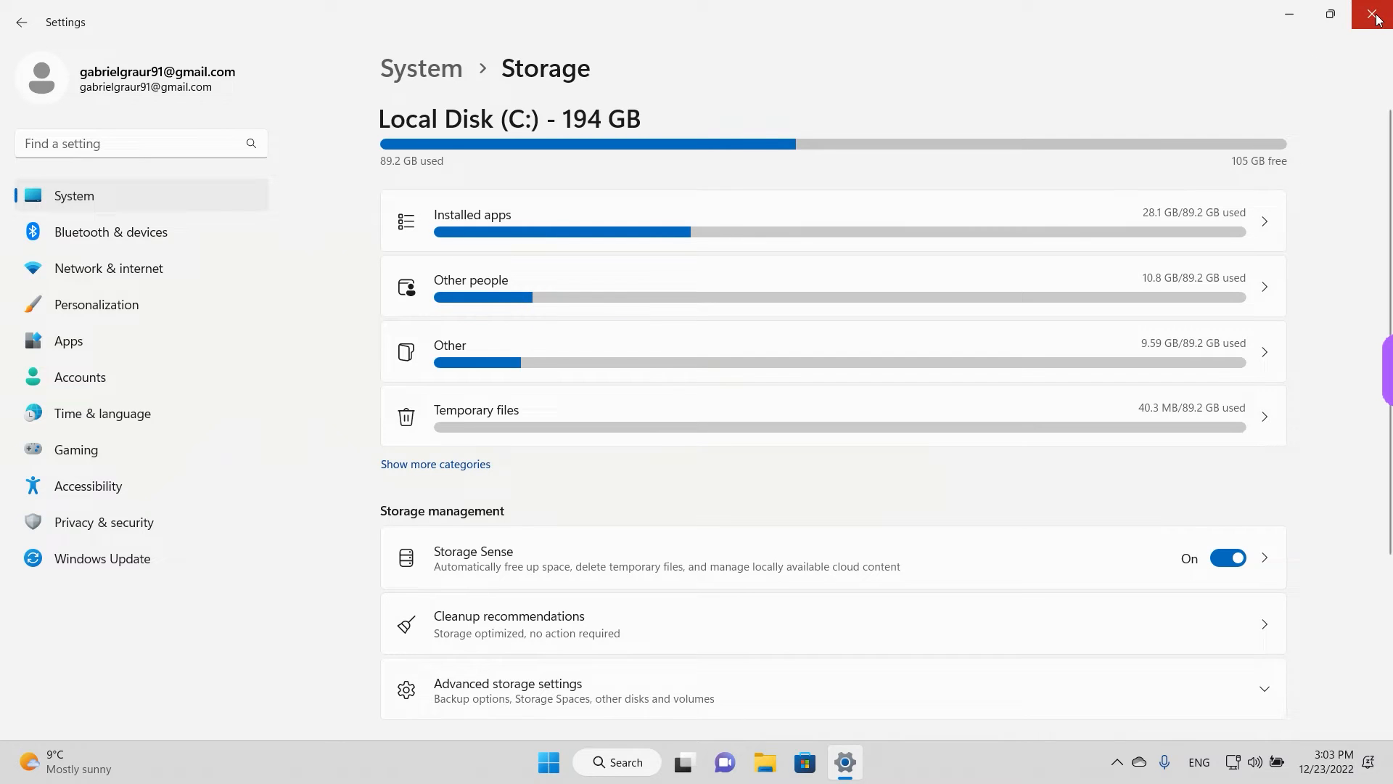
# - Close the Settings window showing the C: drive storage overview, leaving the desktop
pyautogui.click(1372, 14)
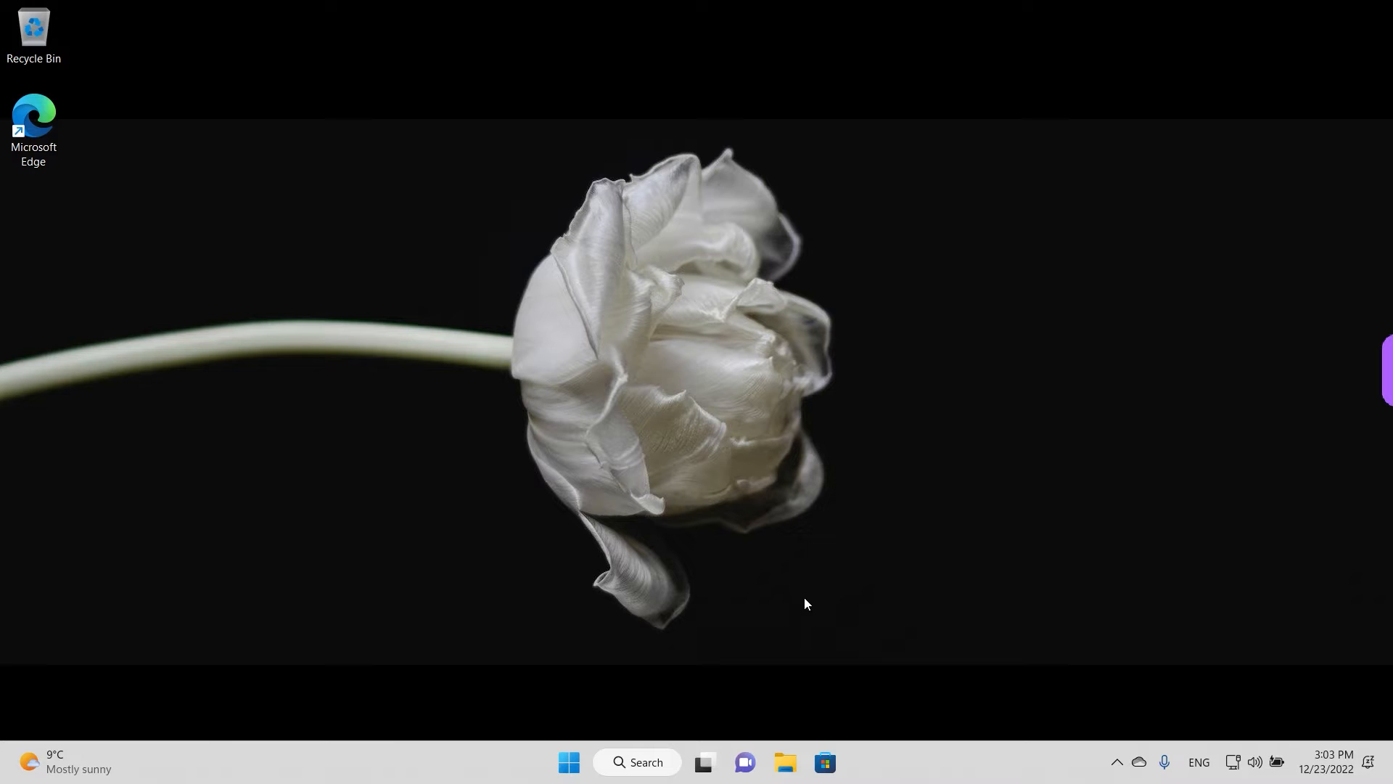
pyautogui.moveTo(776, 662)
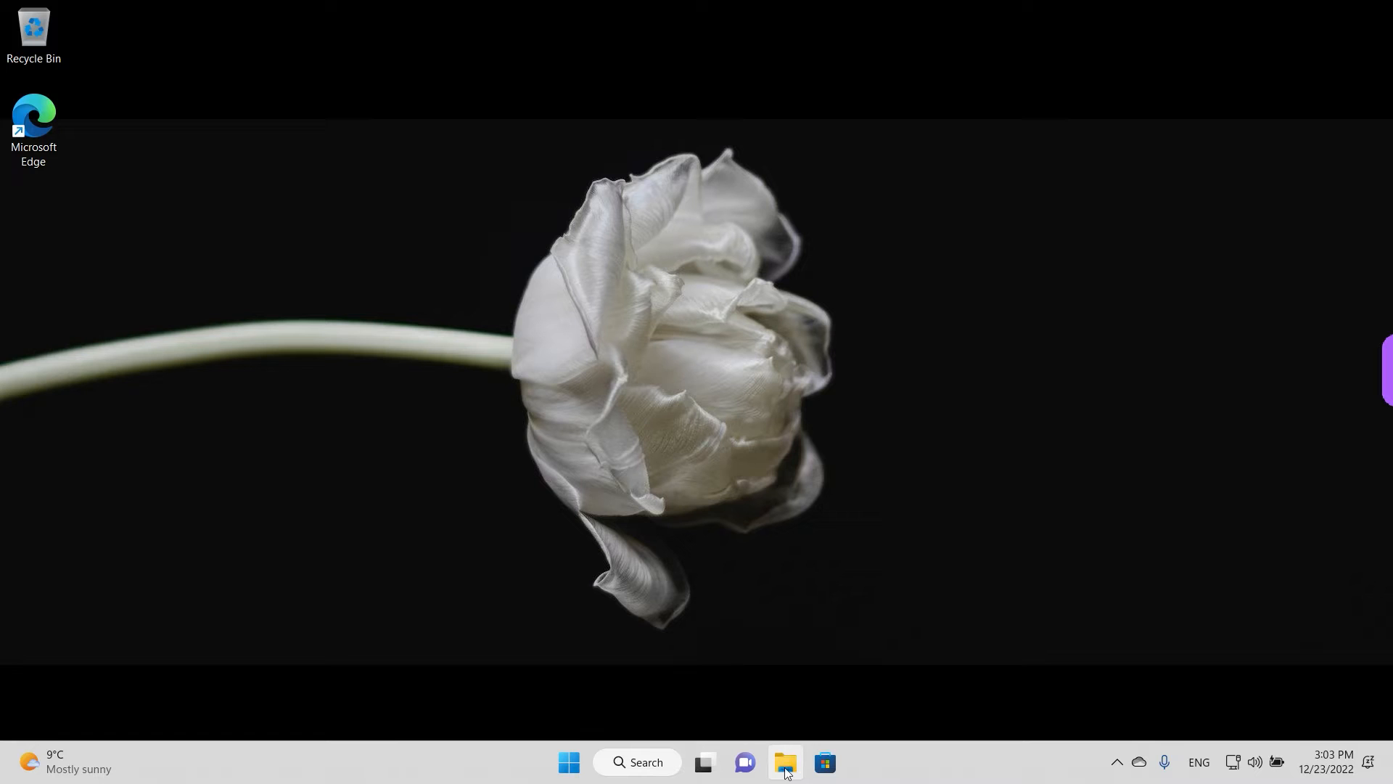
pyautogui.moveTo(785, 772)
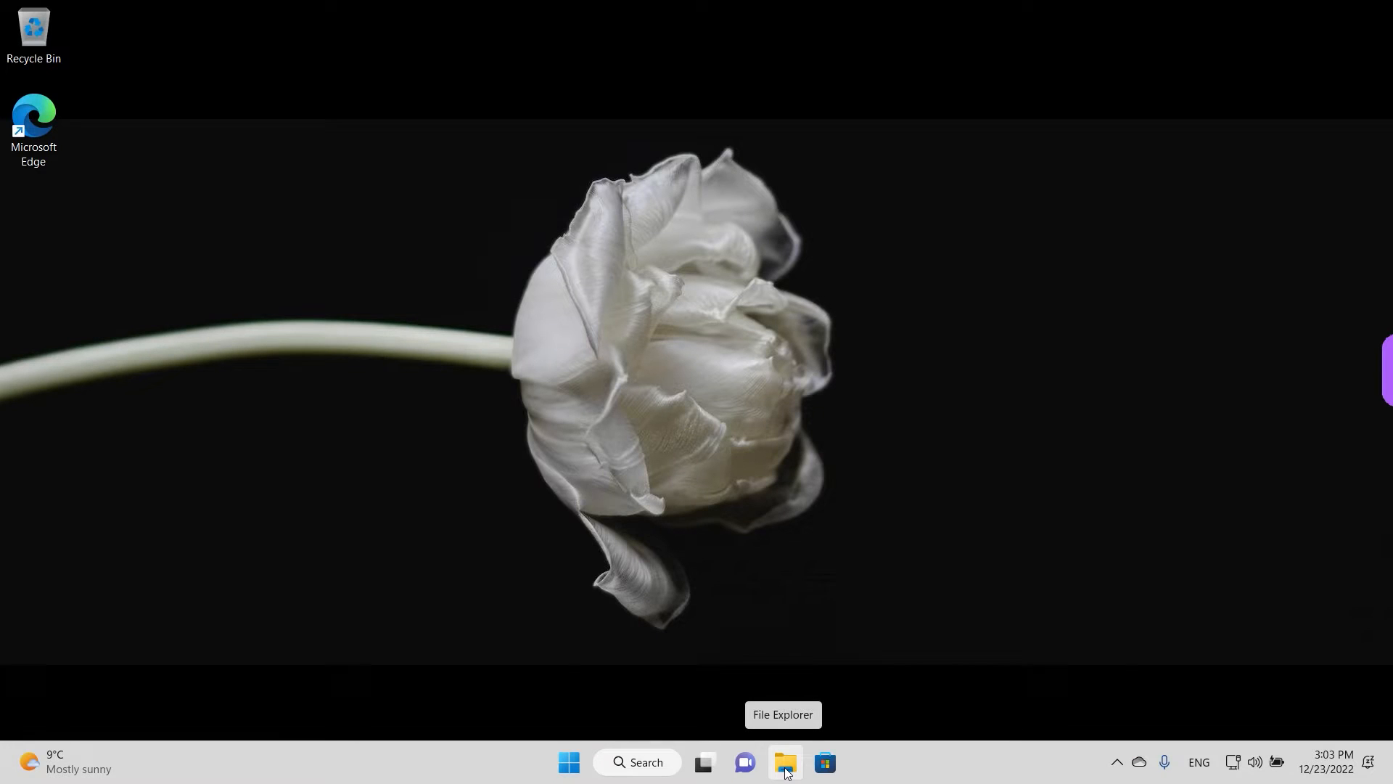
# - Launch File Explorer, show This PC's drives and select Local Disk (C:) for cleanup
pyautogui.click(784, 782)
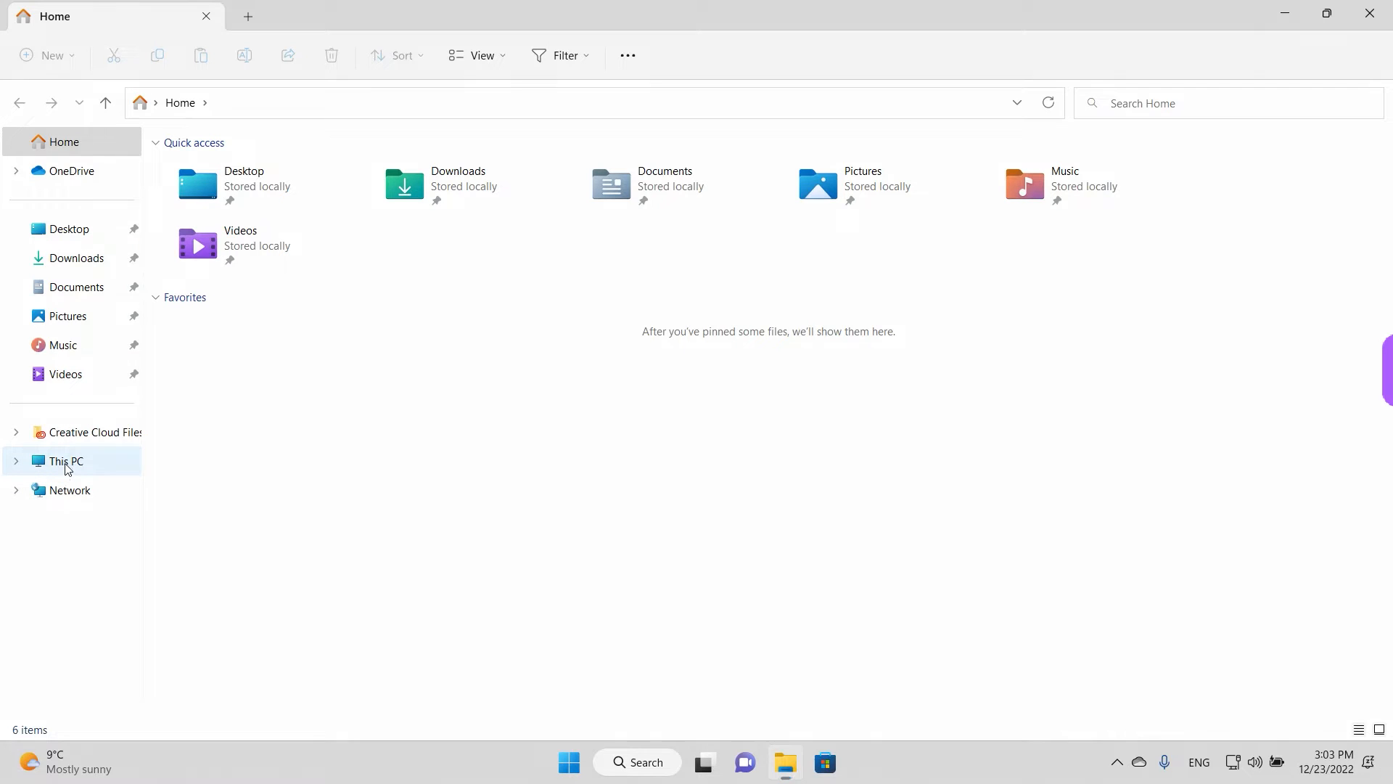
pyautogui.click(65, 461)
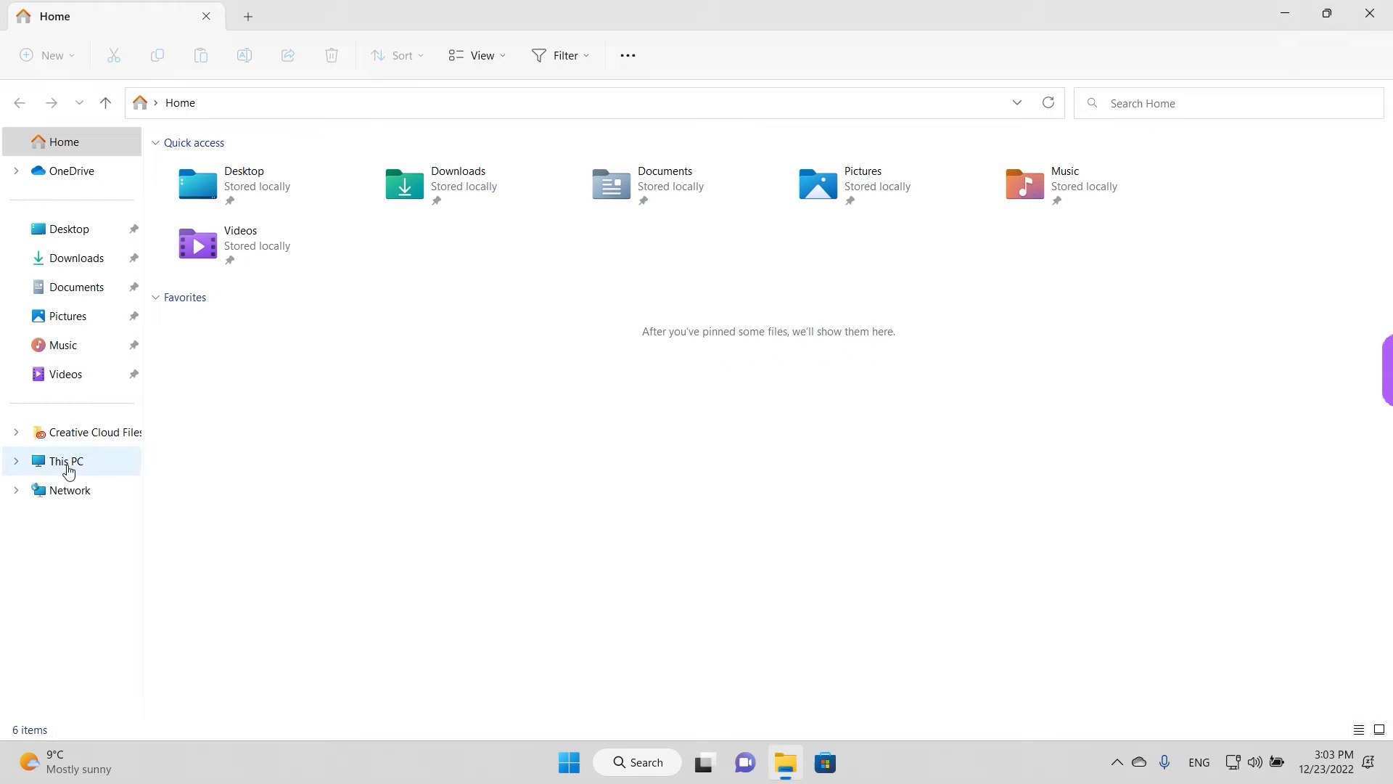
pyautogui.click(66, 462)
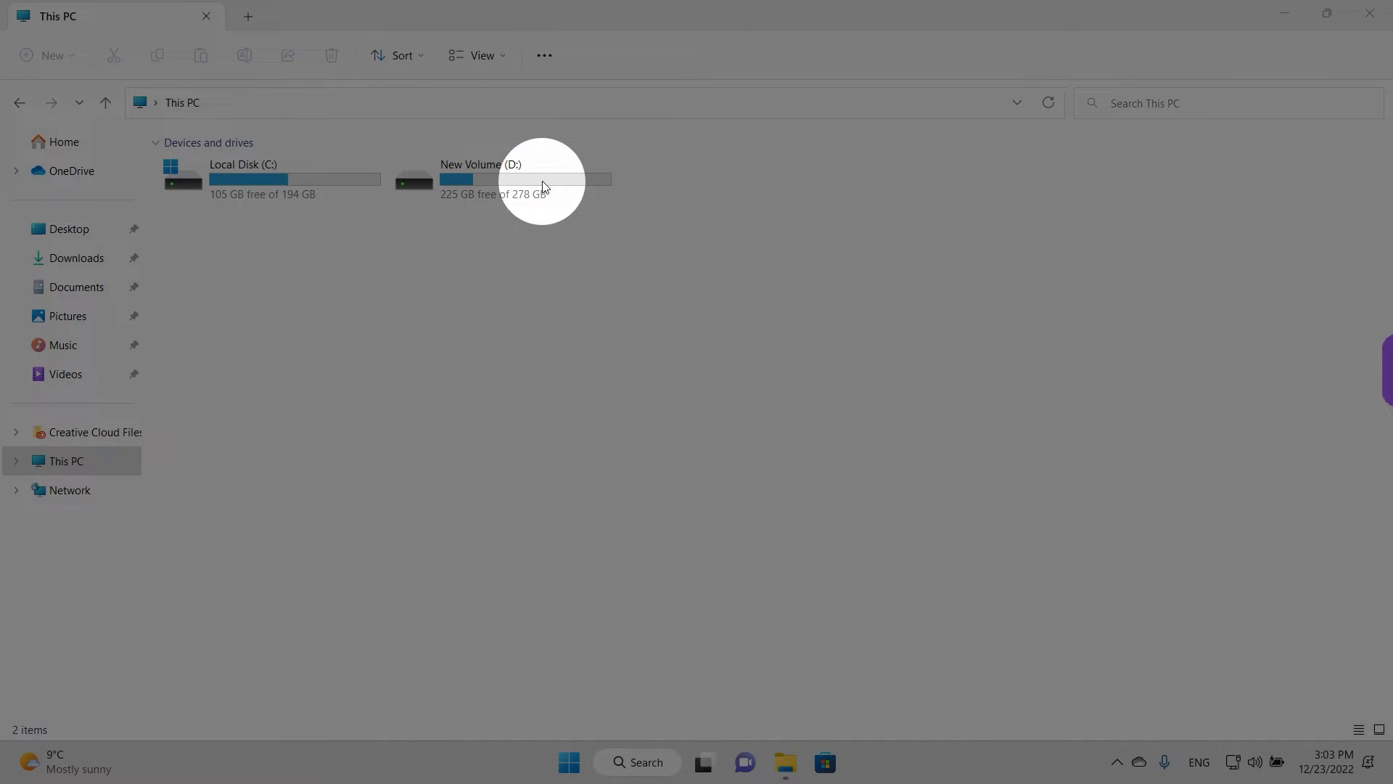
pyautogui.moveTo(252, 191)
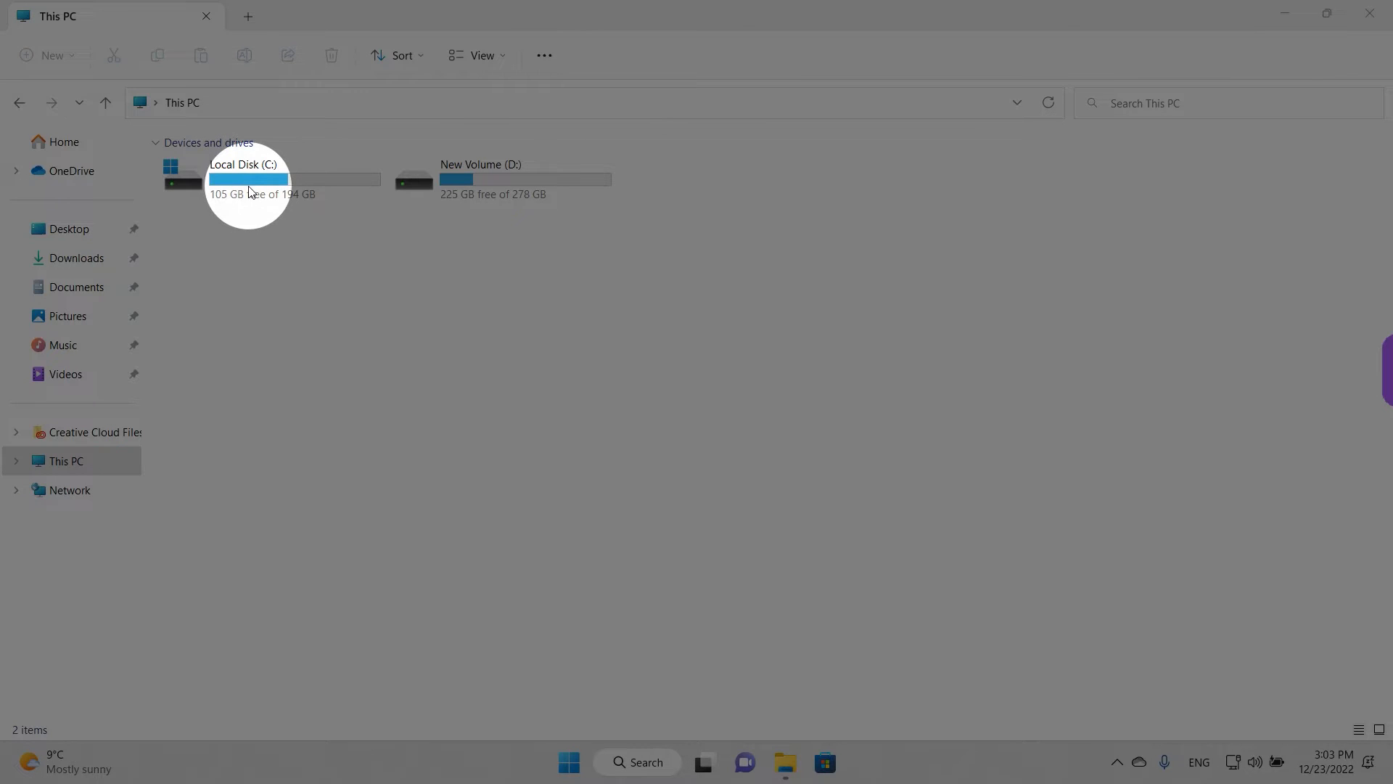
pyautogui.moveTo(299, 289)
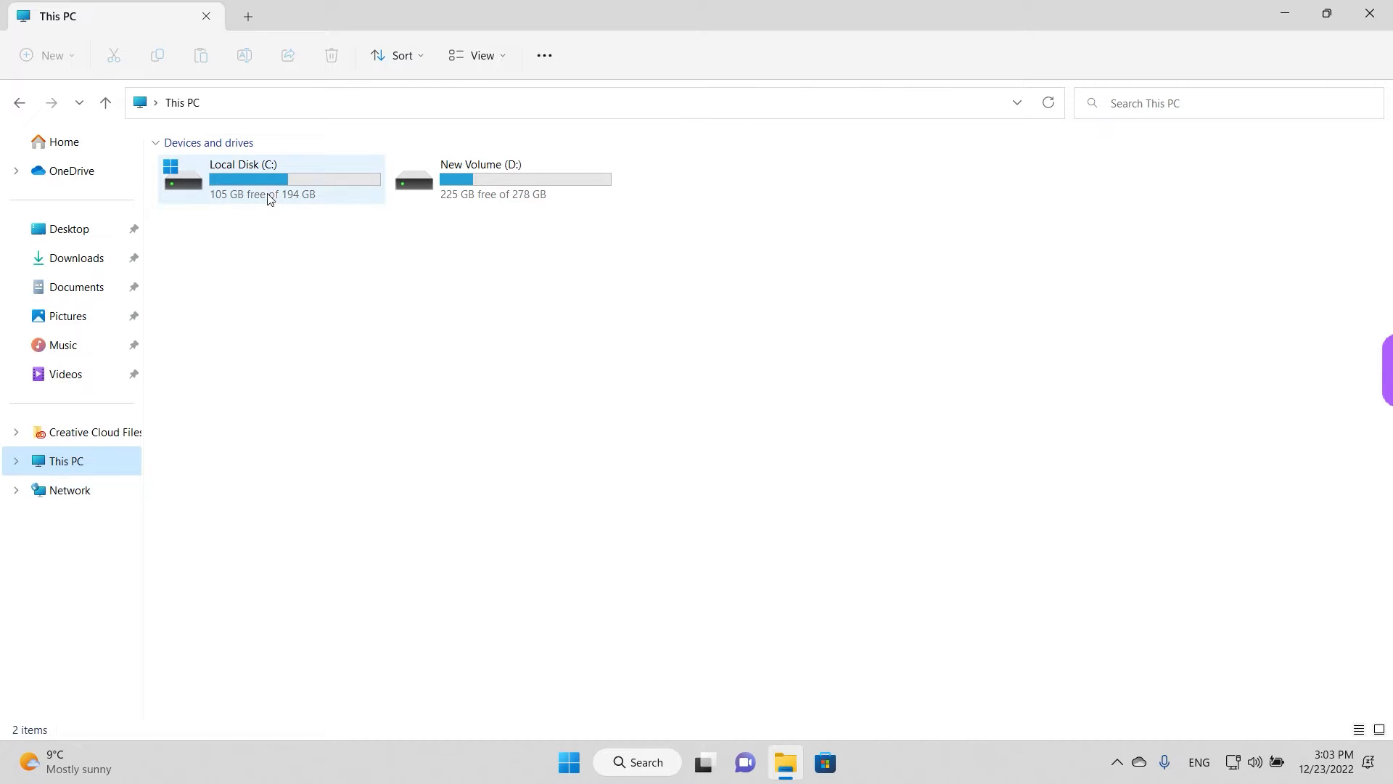
pyautogui.click(270, 182)
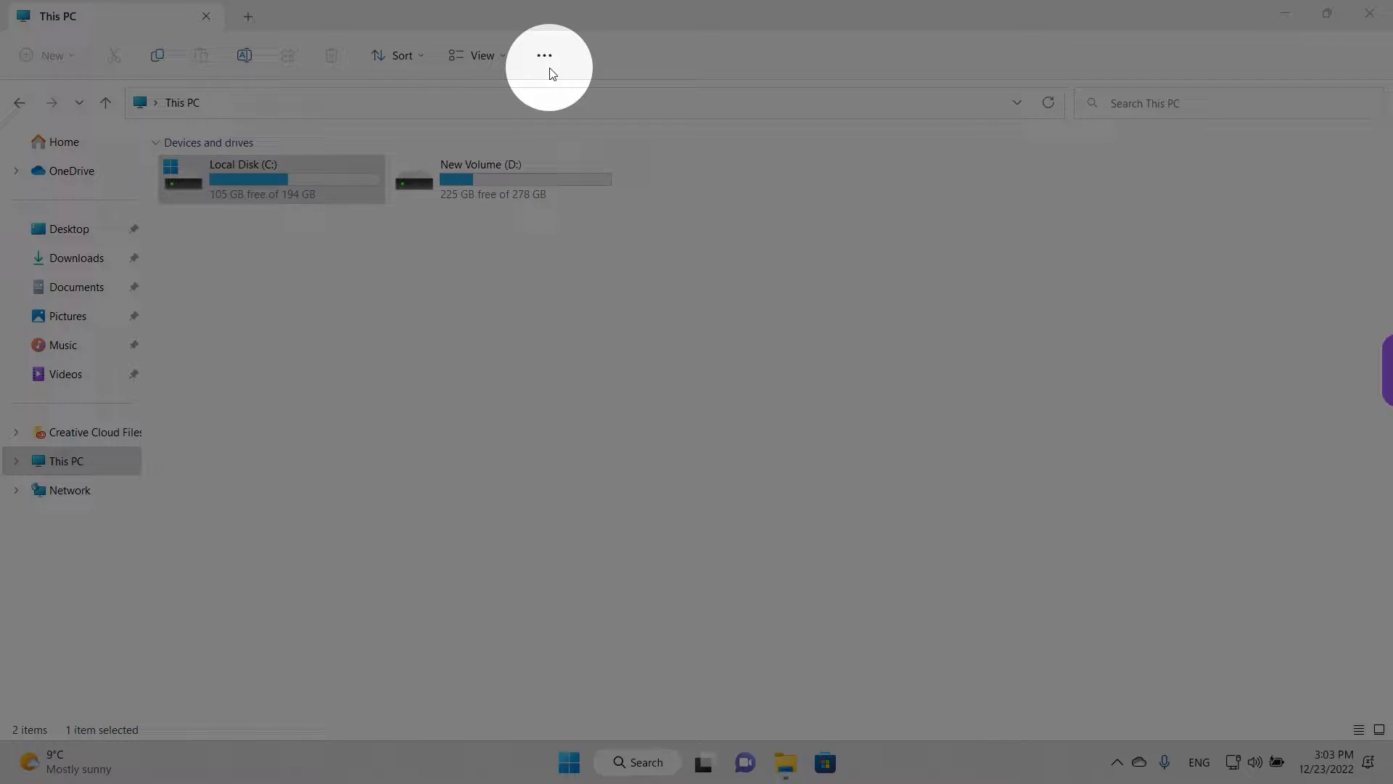
pyautogui.moveTo(546, 55)
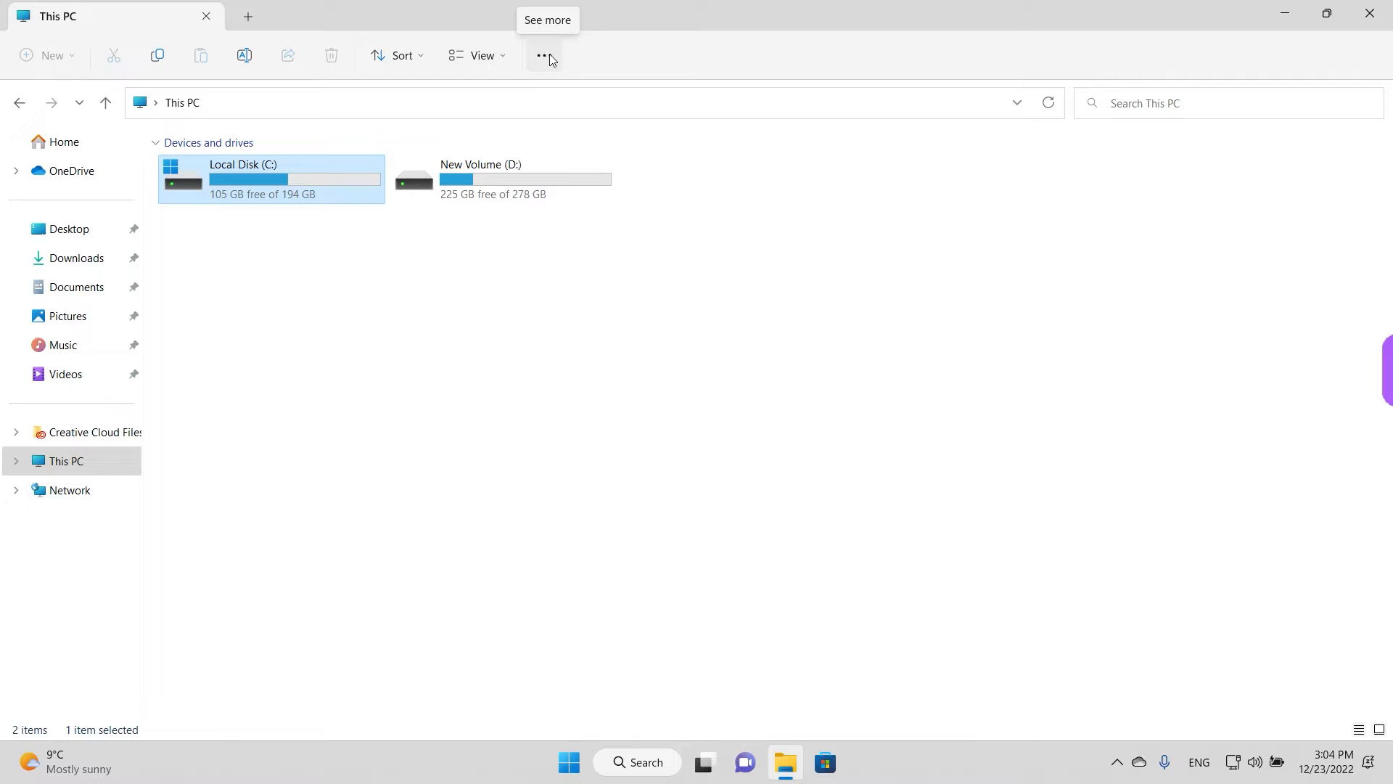
# - Start Disk Cleanup for drive C: from the See more menu and read about Downloaded Program Files
pyautogui.click(546, 55)
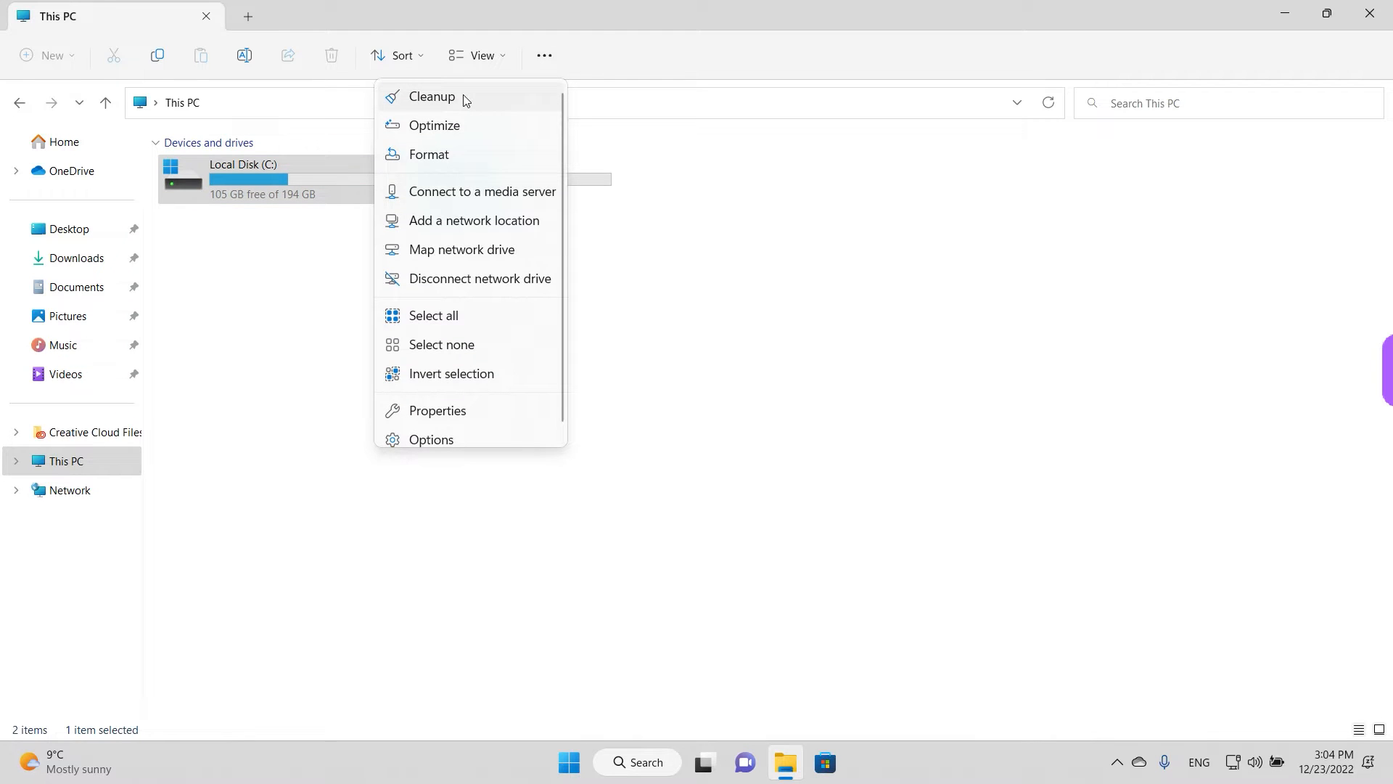
pyautogui.moveTo(467, 99)
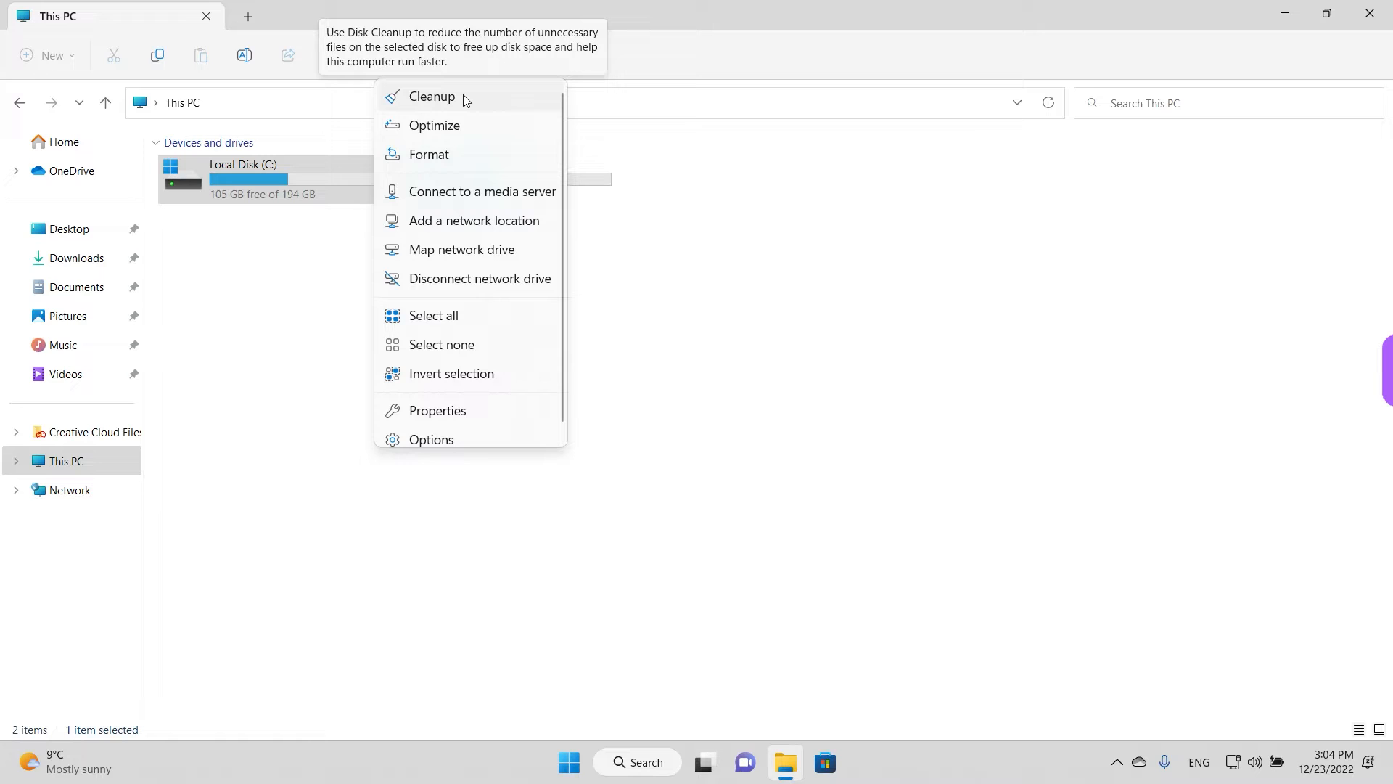
pyautogui.click(431, 97)
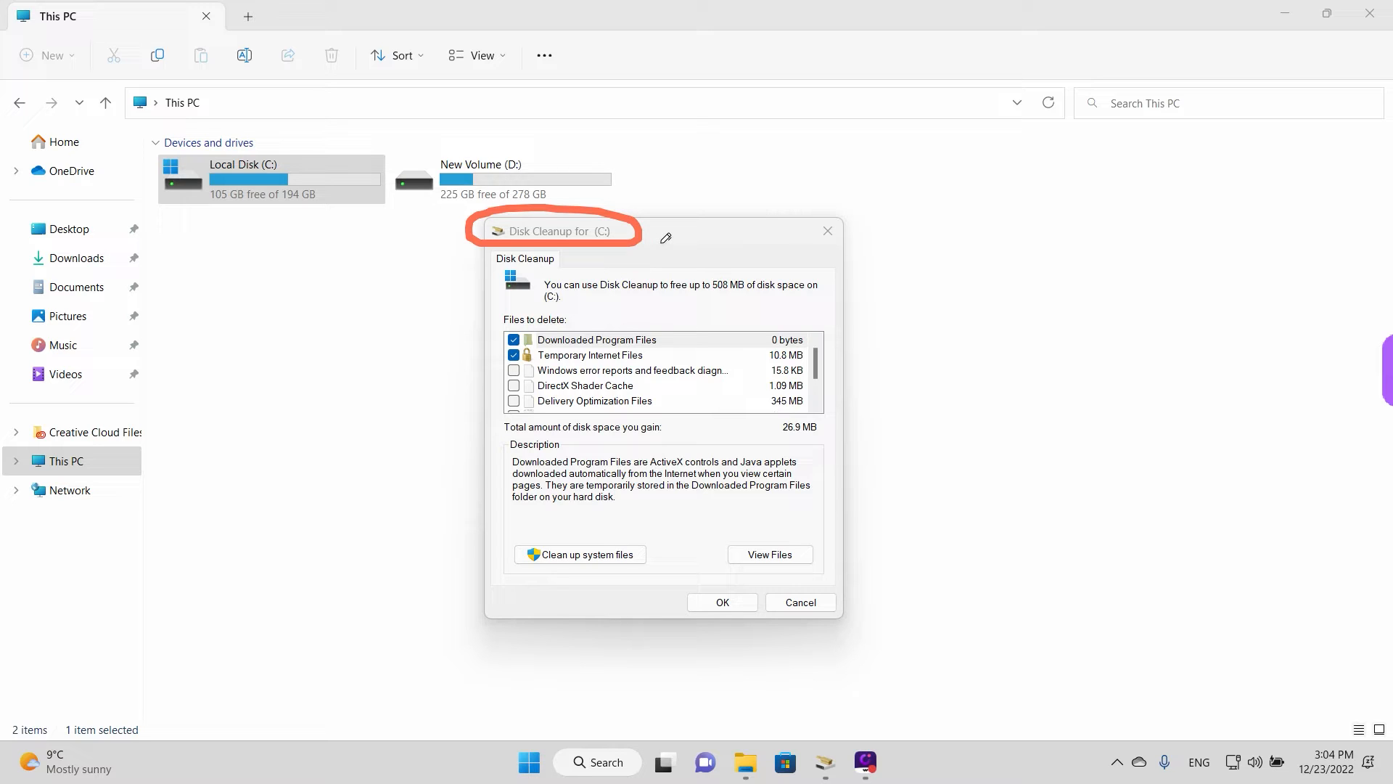
pyautogui.click(624, 339)
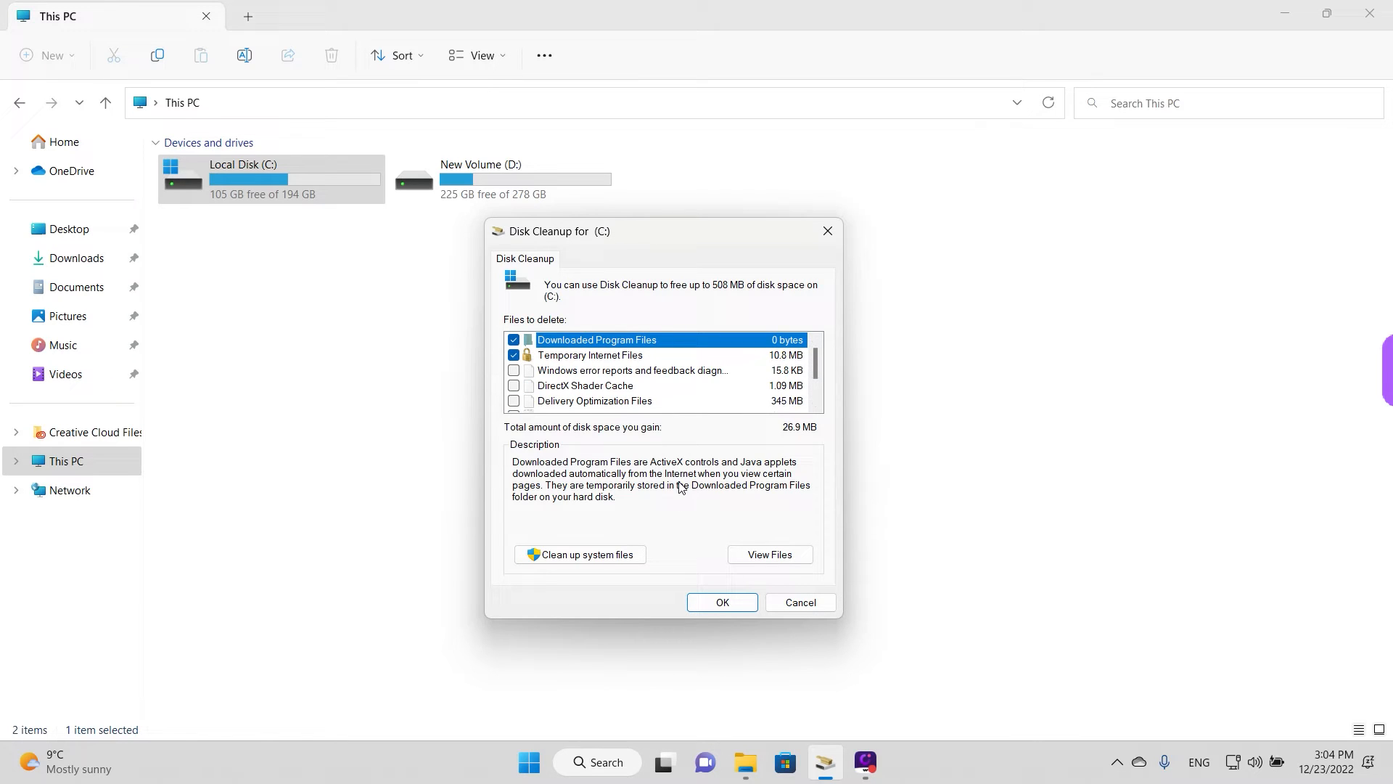
pyautogui.moveTo(599, 563)
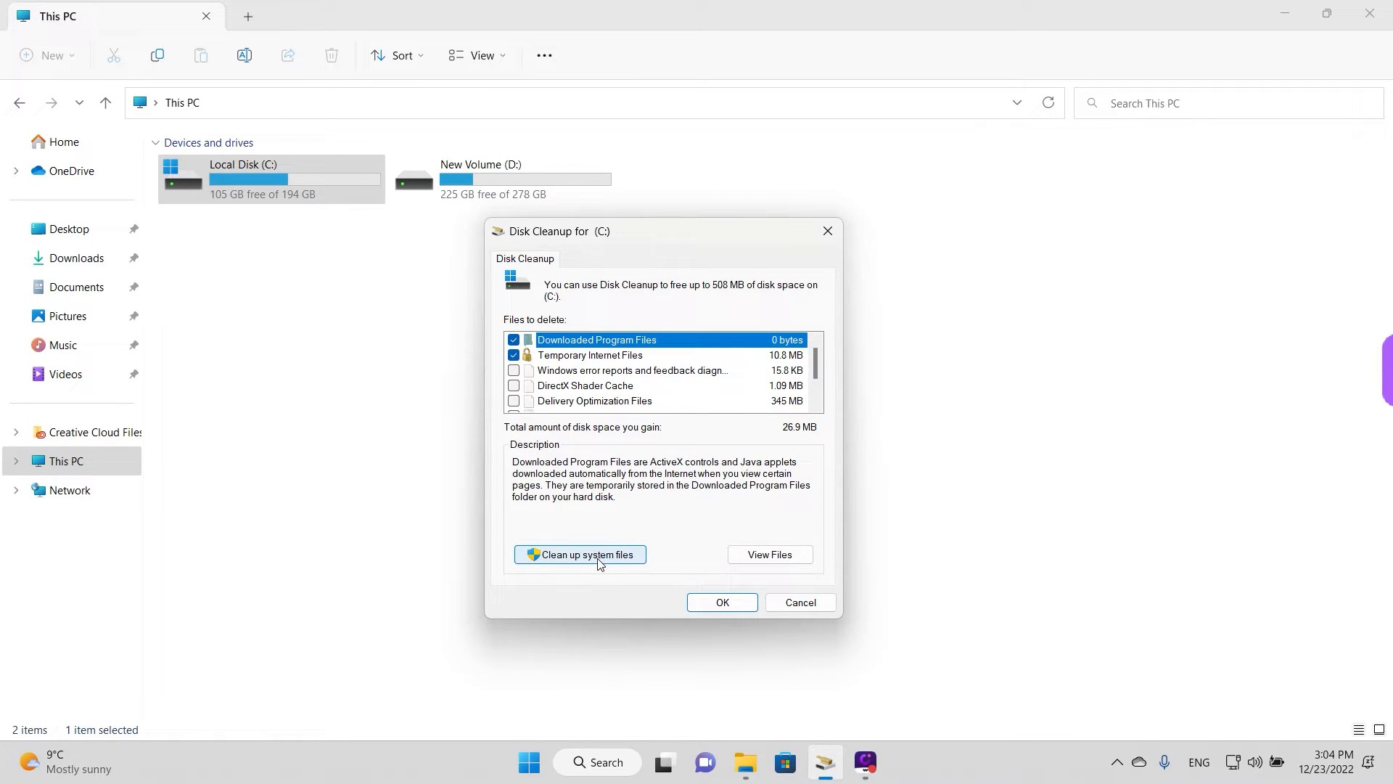
# - Include system files and tick every file category, Defender files and Temporary Internet Files included, for 534 MB
pyautogui.click(581, 555)
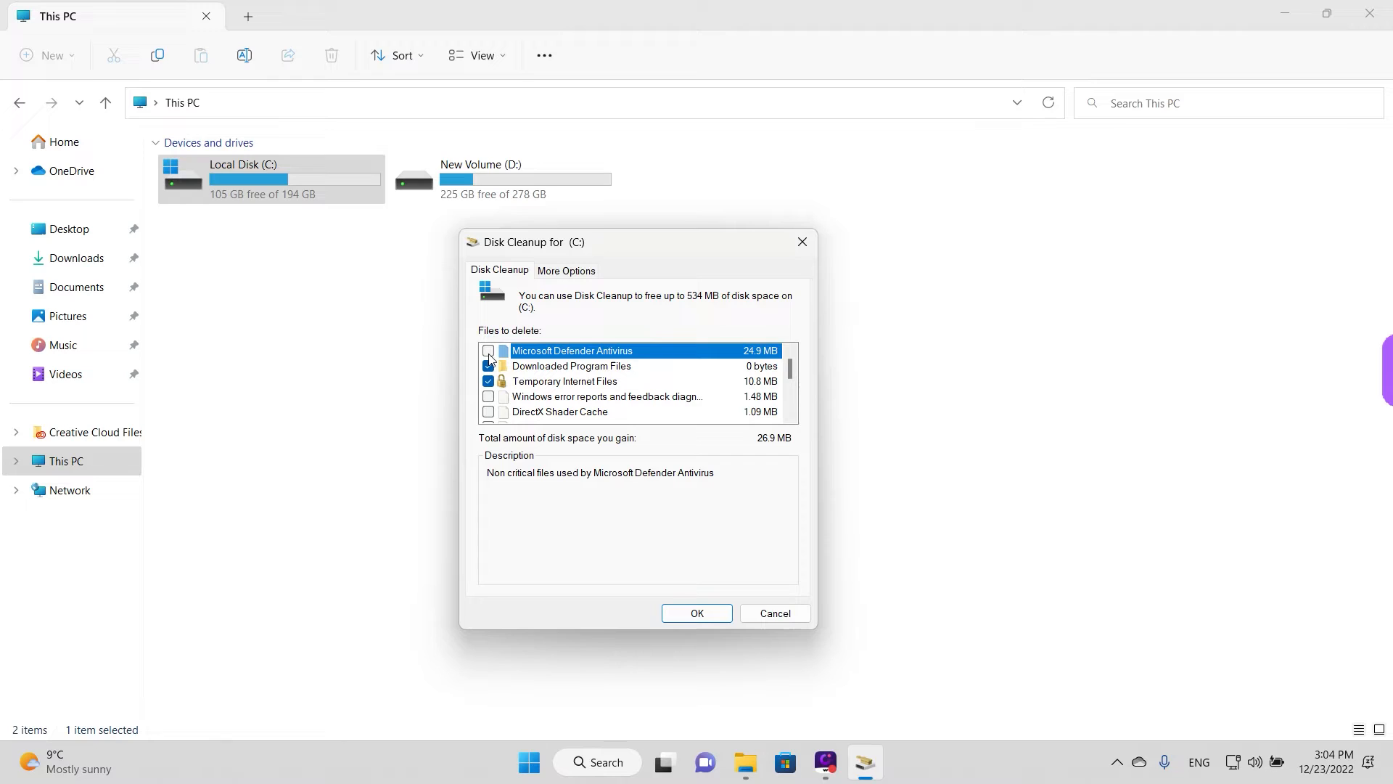
pyautogui.click(487, 349)
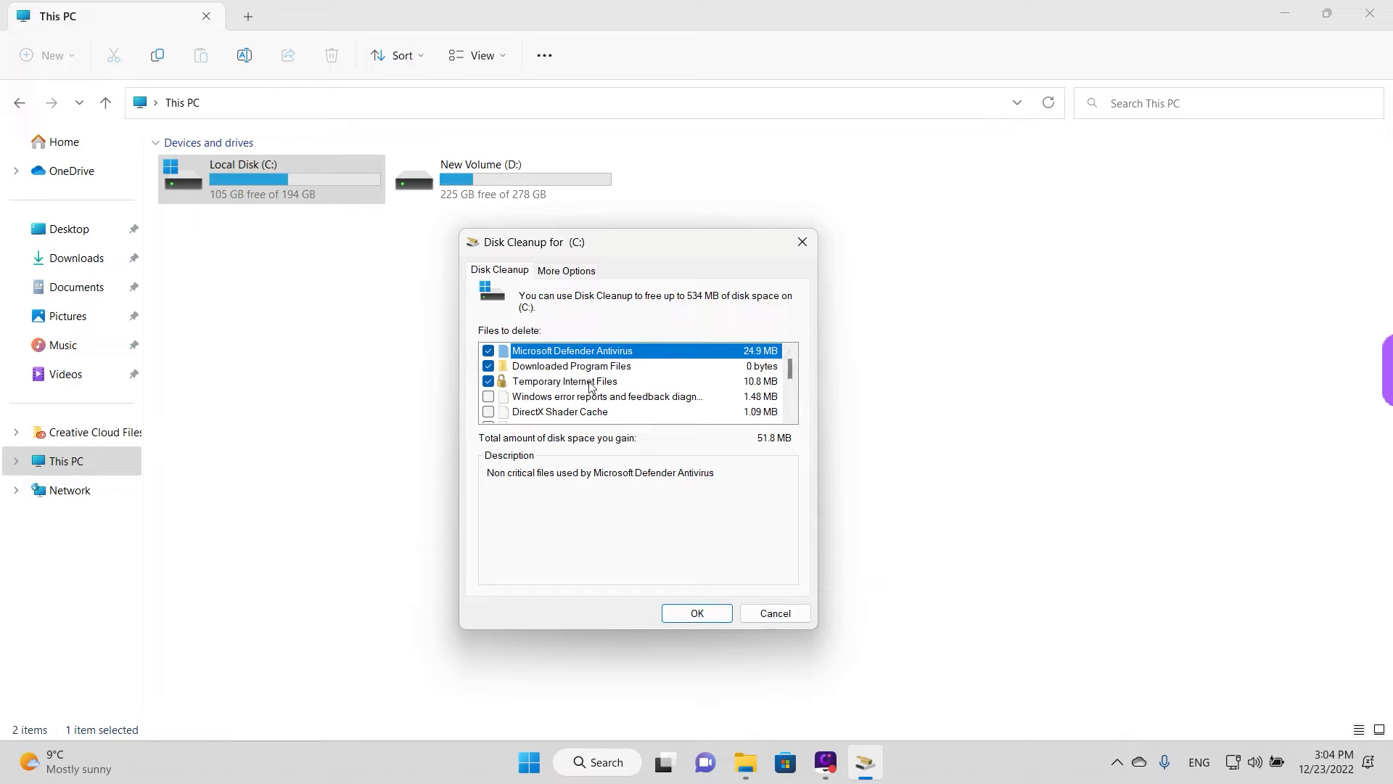
pyautogui.click(564, 380)
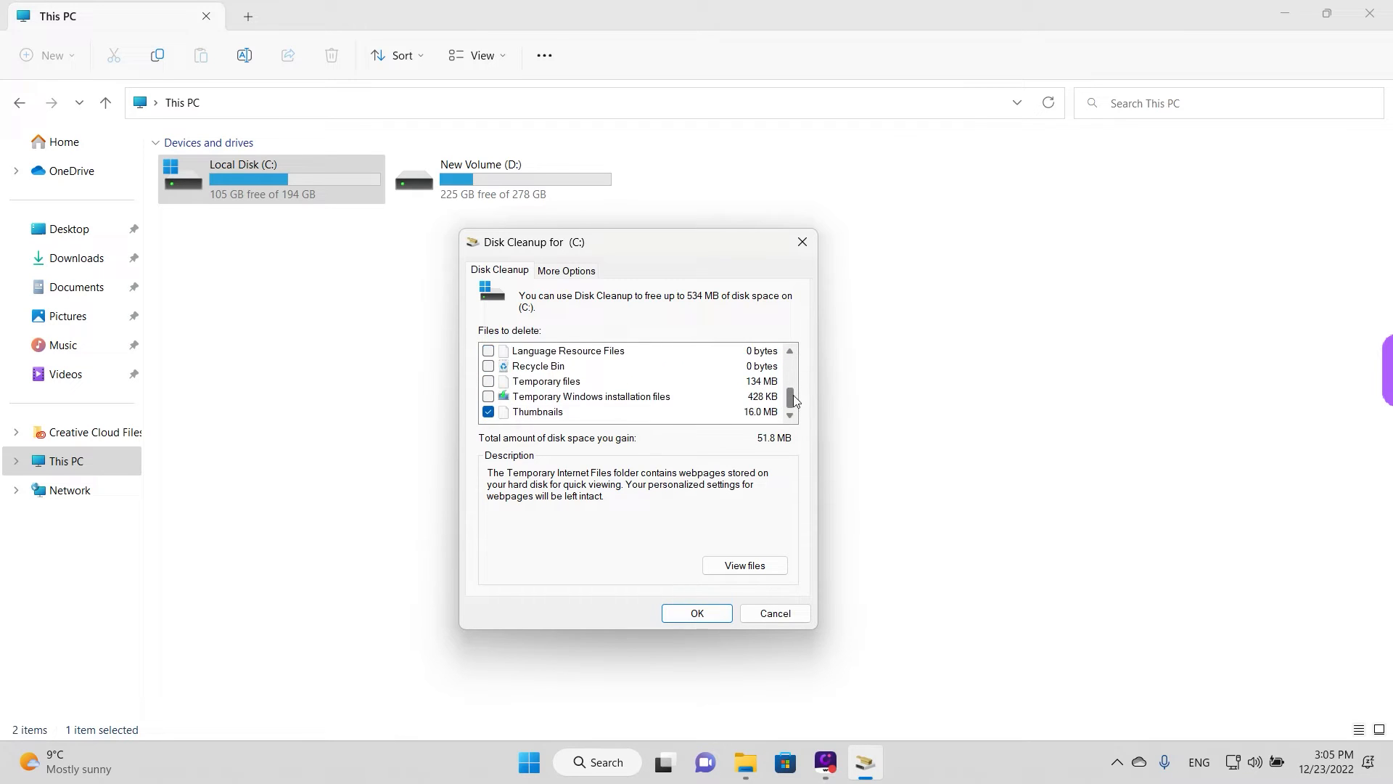
pyautogui.click(545, 380)
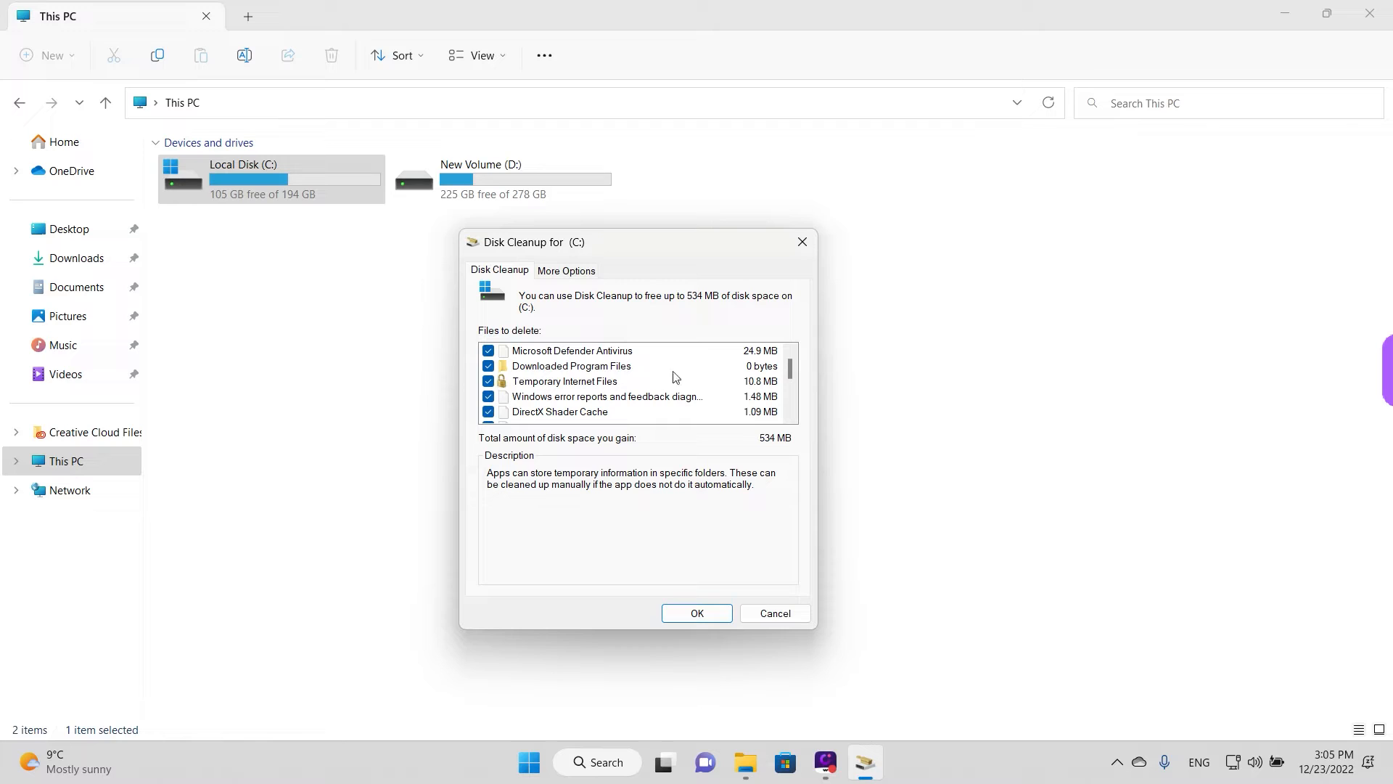
pyautogui.moveTo(630, 386)
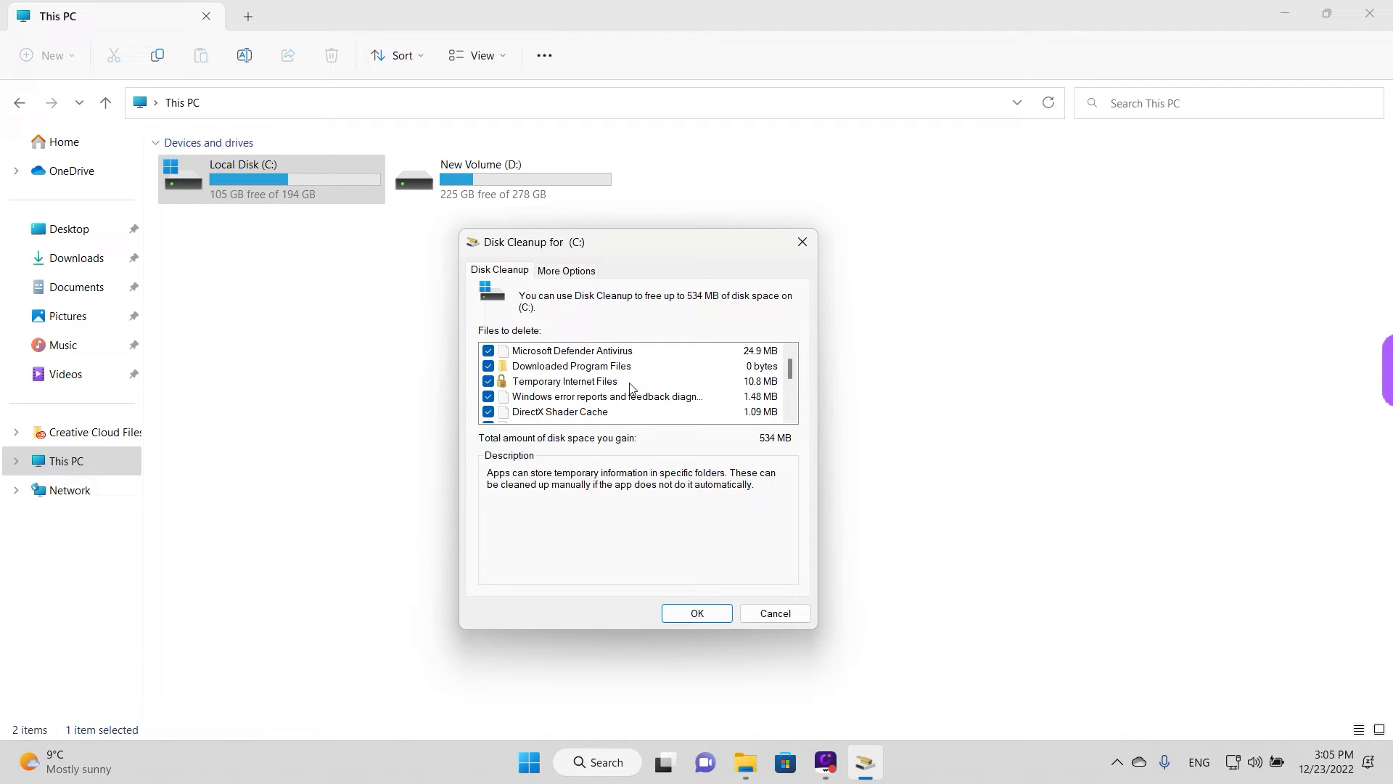
pyautogui.click(564, 380)
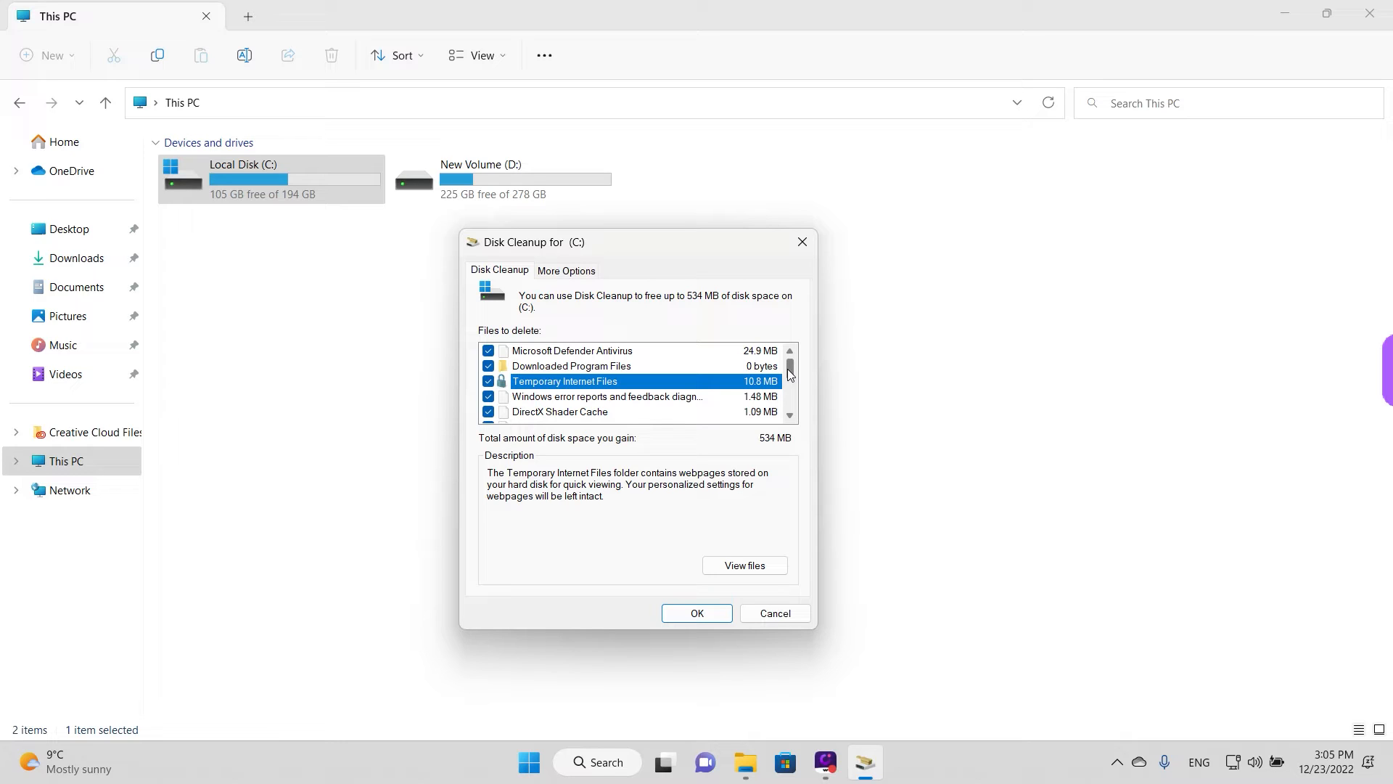
pyautogui.scroll(-3)
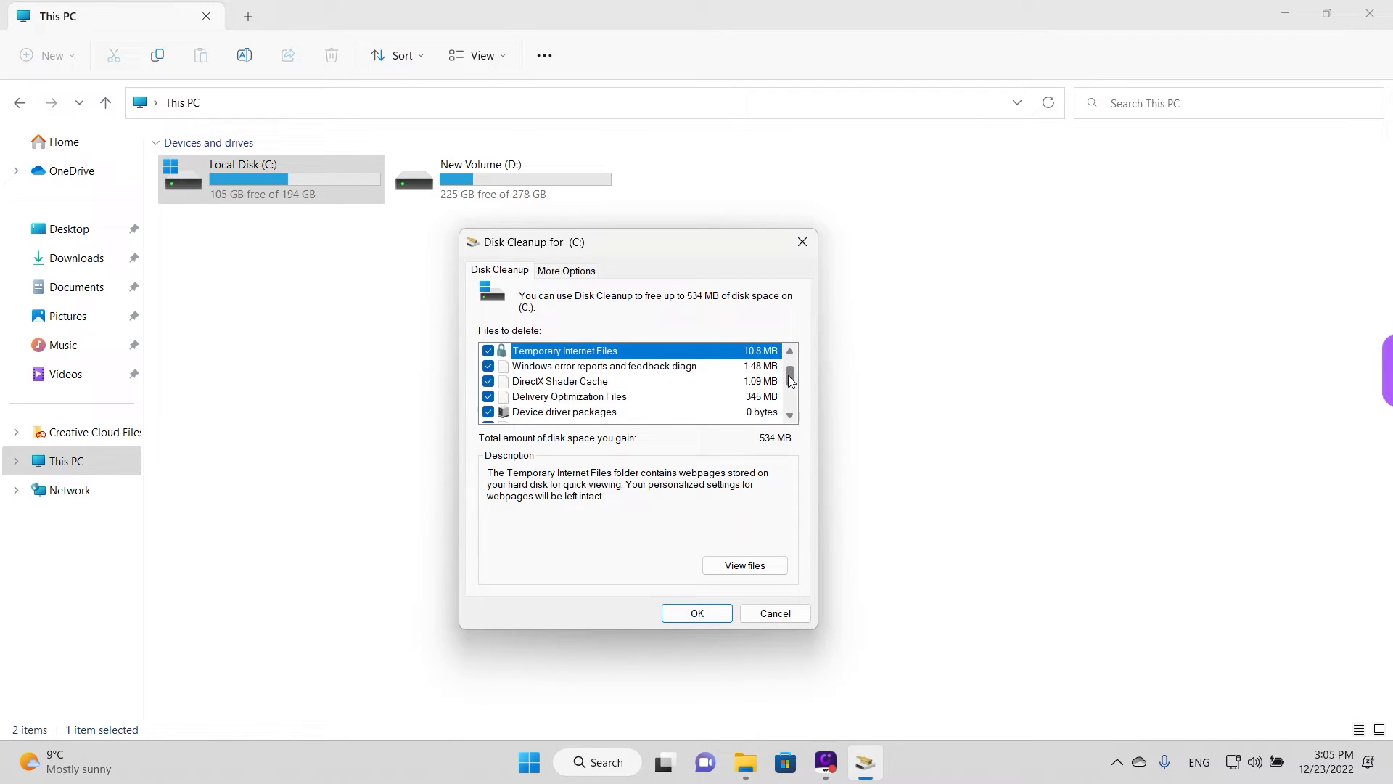
pyautogui.scroll(-3)
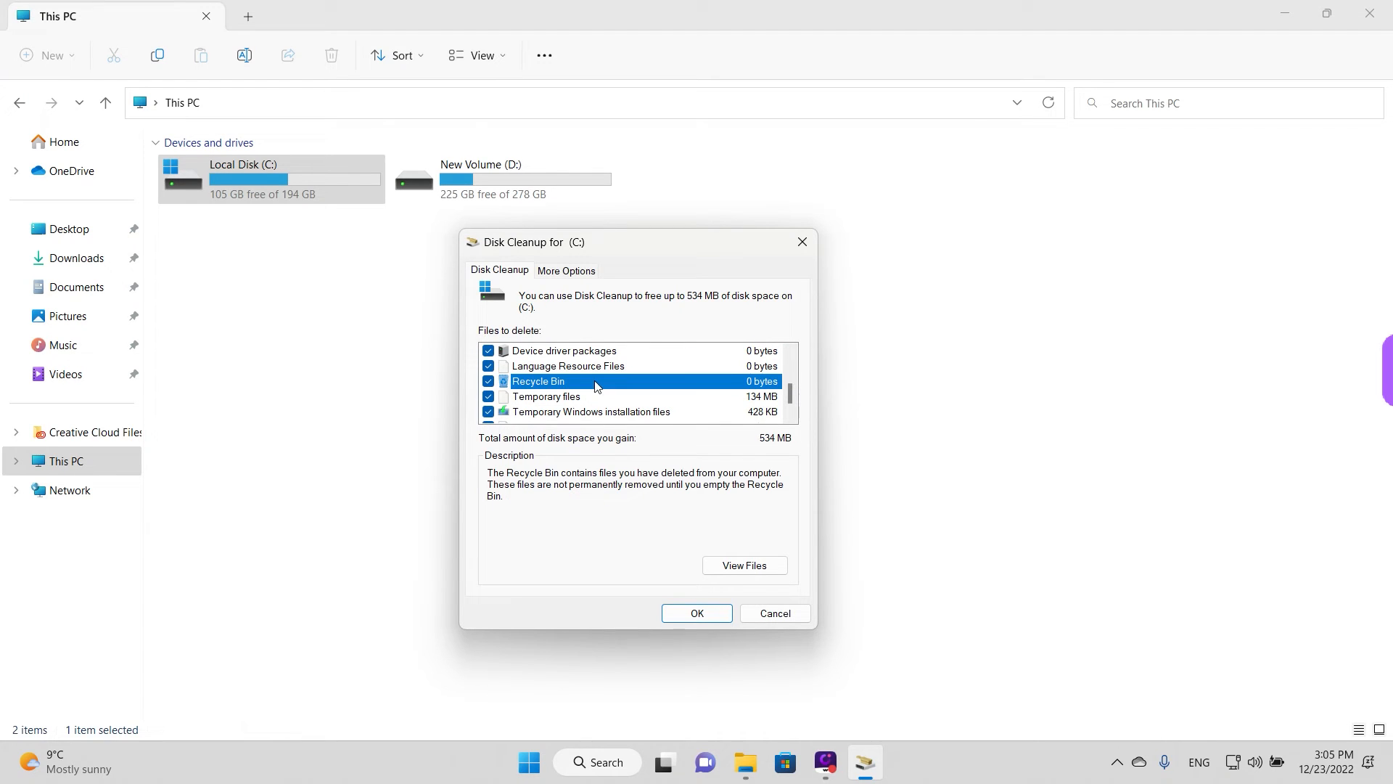
pyautogui.scroll(-3)
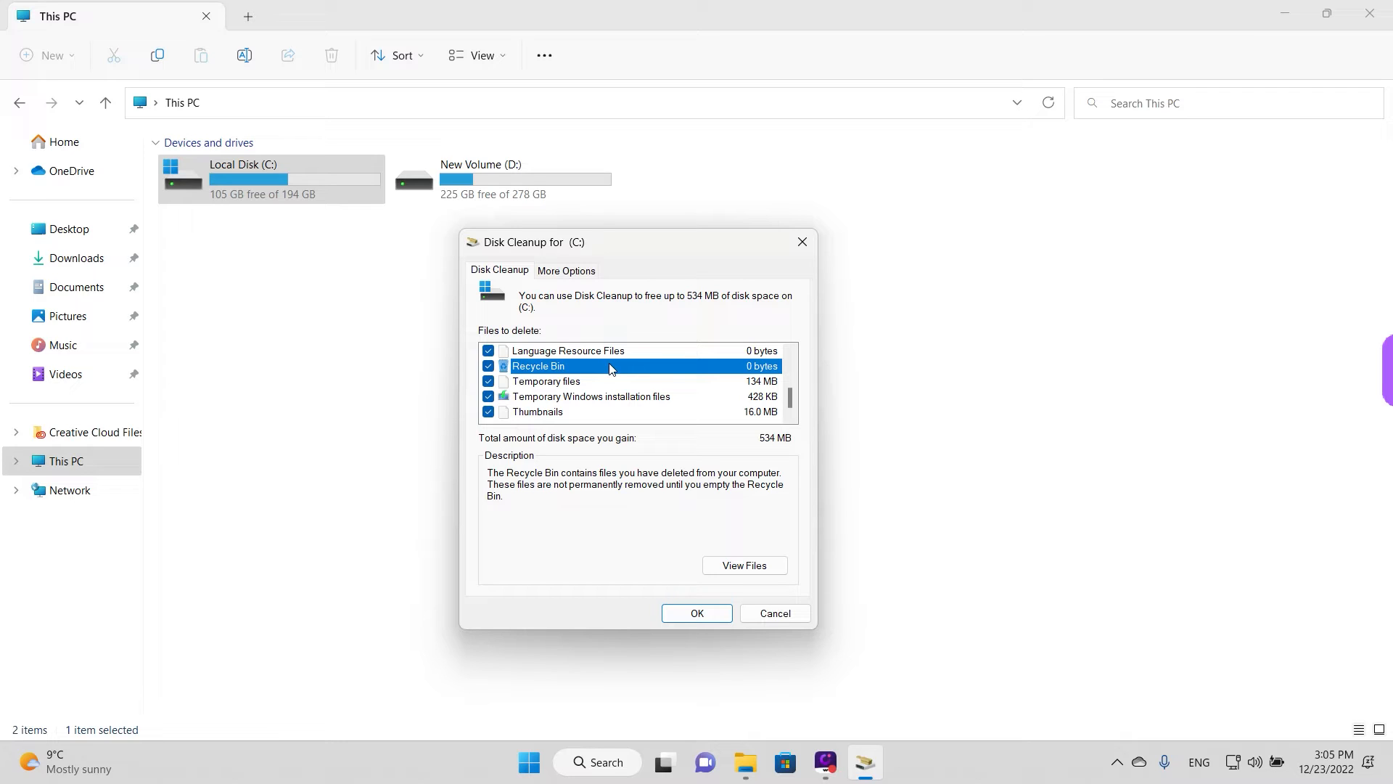
pyautogui.moveTo(758, 406)
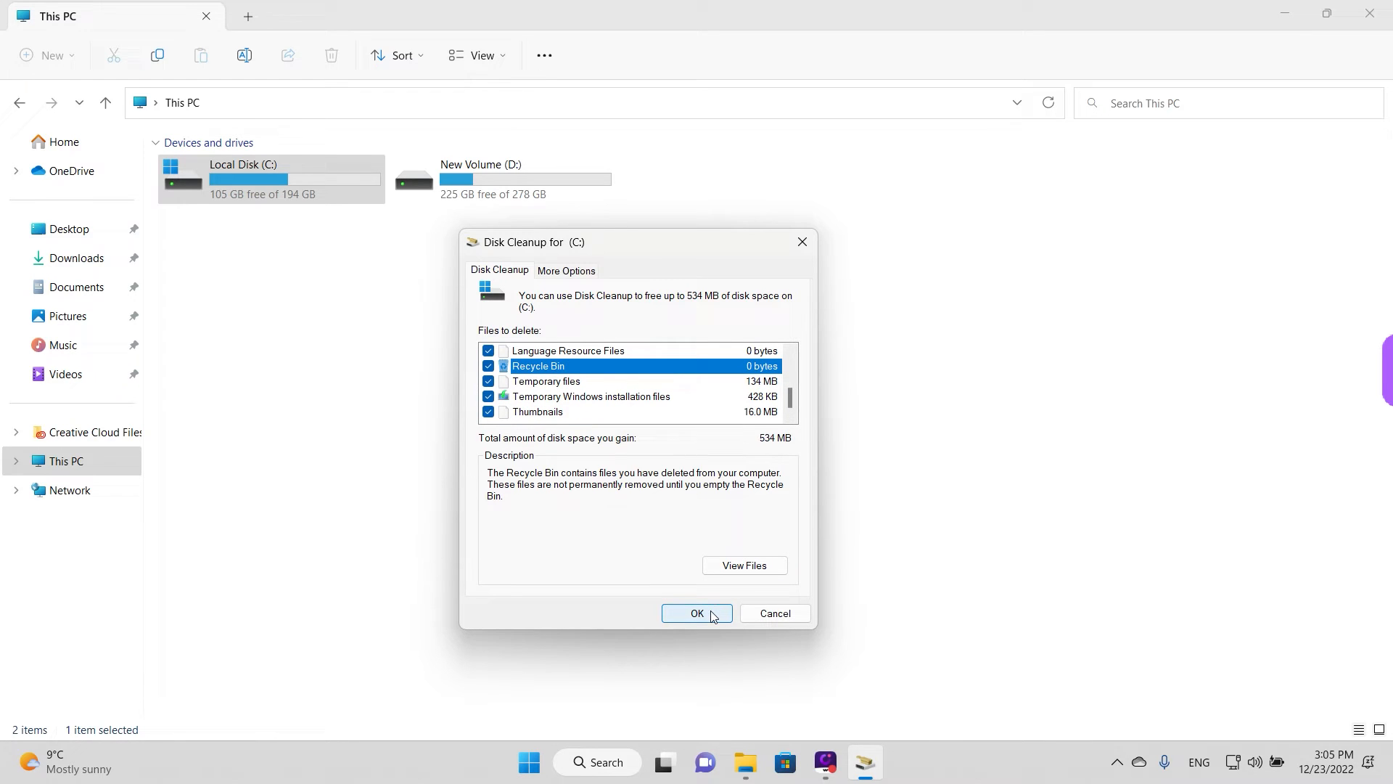
# - Confirm OK and Delete Files to permanently remove the marked files from drive C:
pyautogui.click(696, 612)
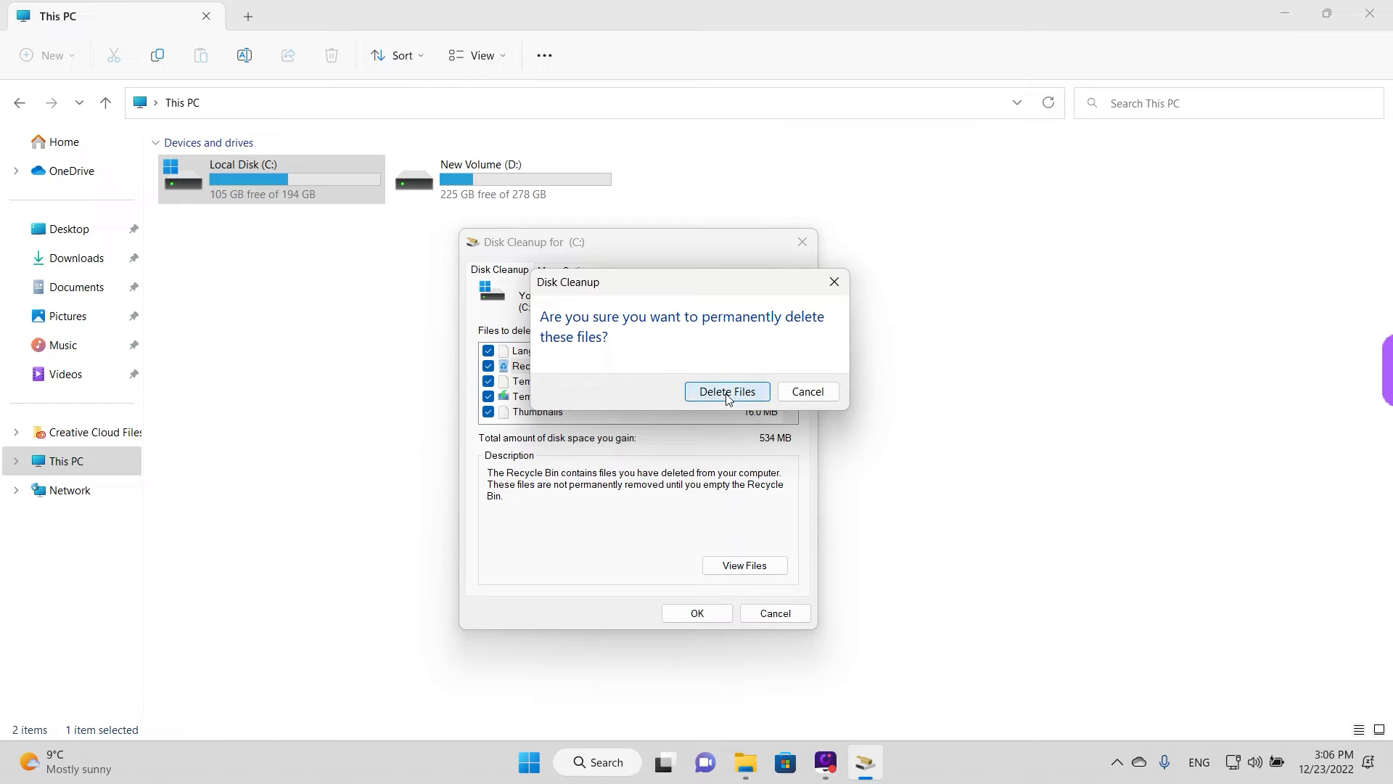
pyautogui.click(727, 392)
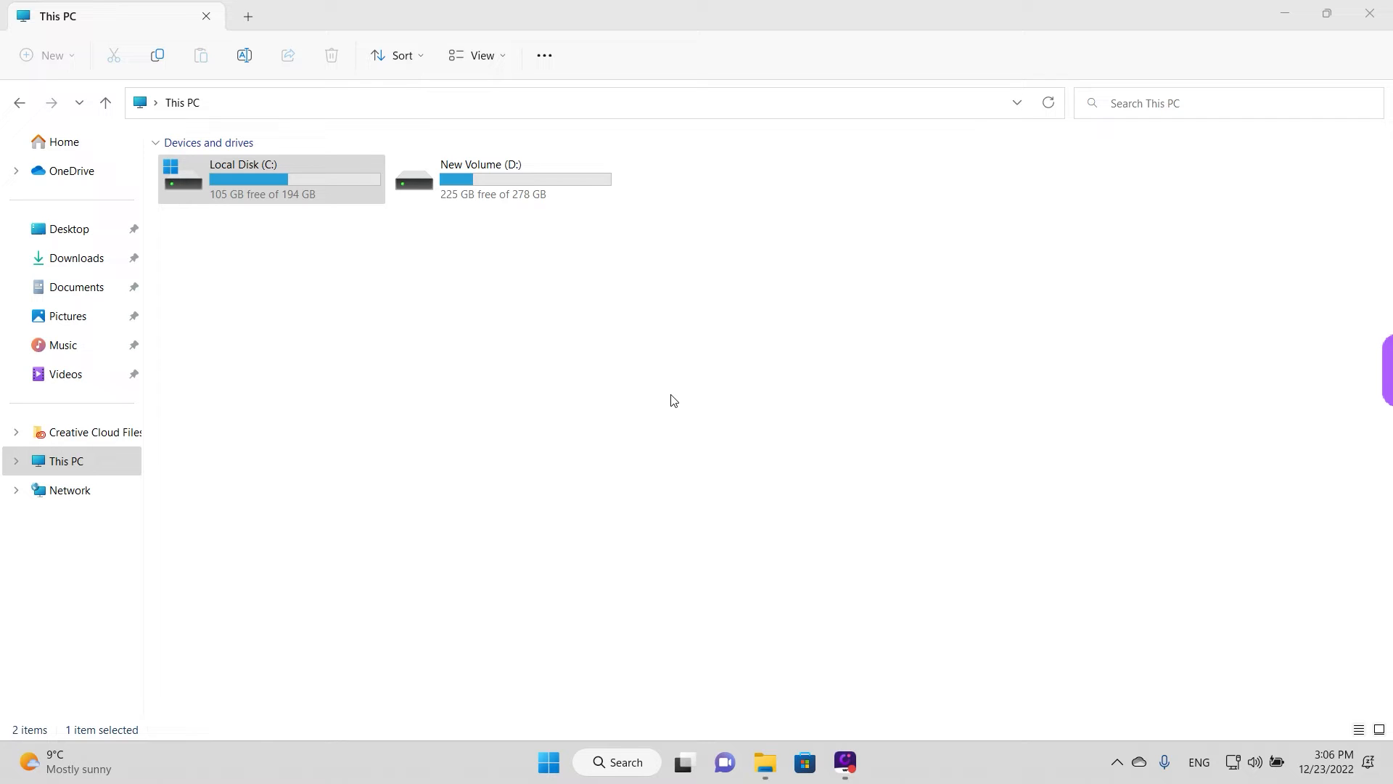
pyautogui.moveTo(687, 345)
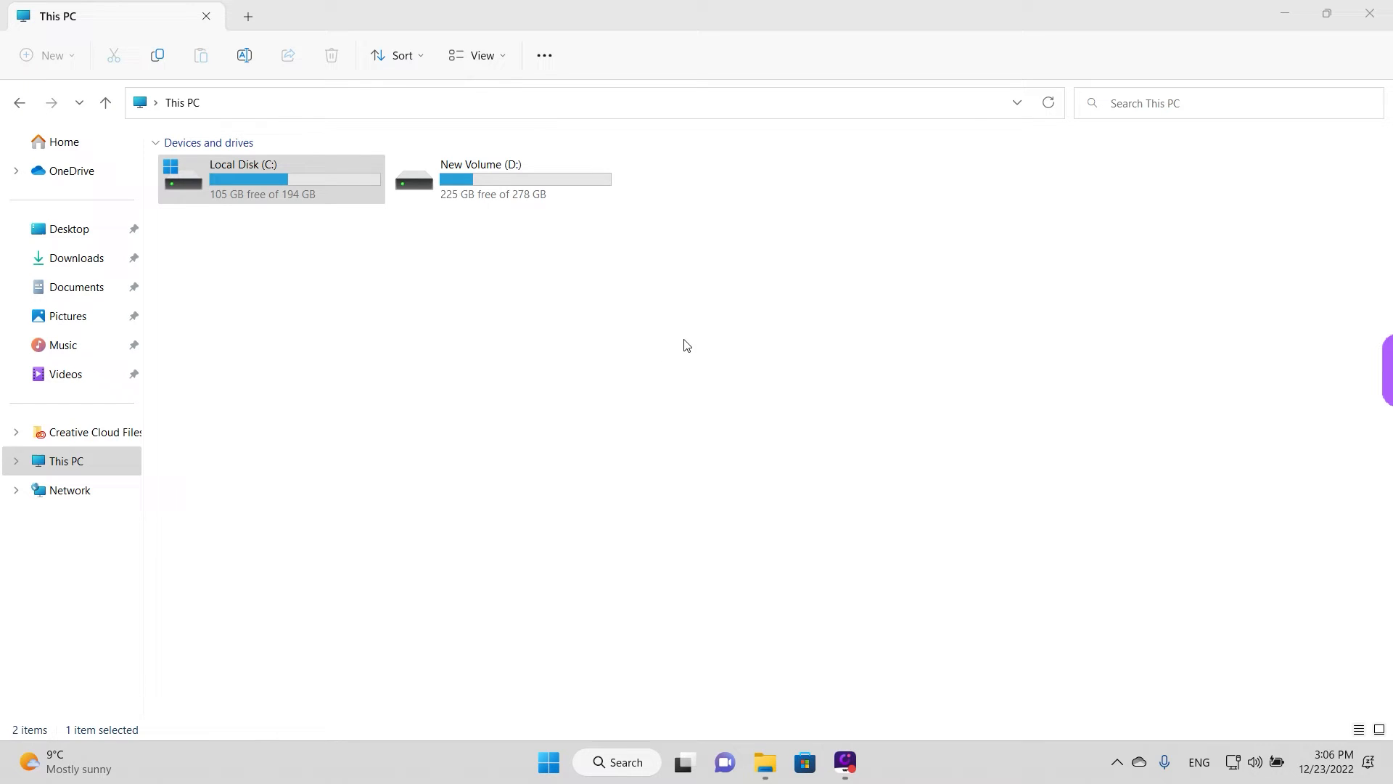
# - Reopen Disk Cleanup for C: and review the Temporary files and Recycle Bin entries
pyautogui.click(544, 55)
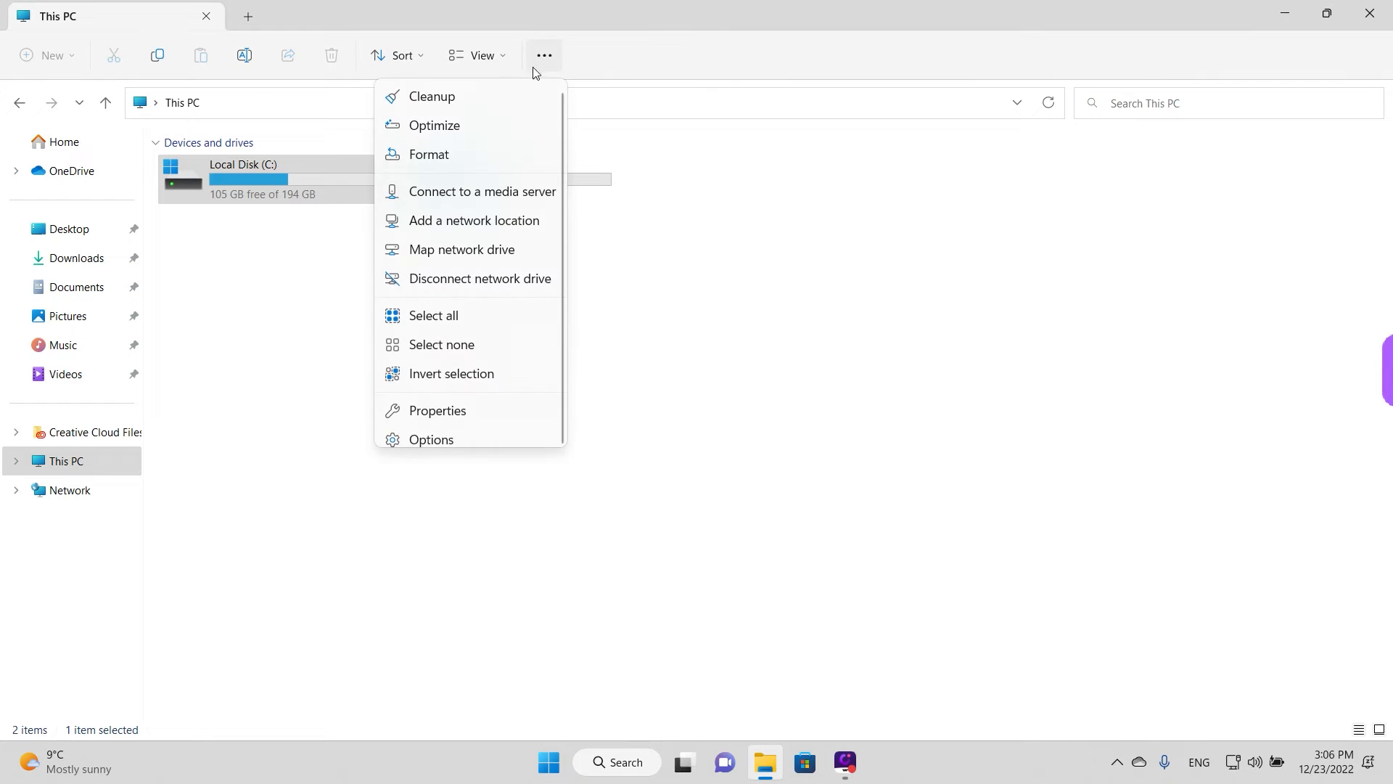
pyautogui.click(433, 95)
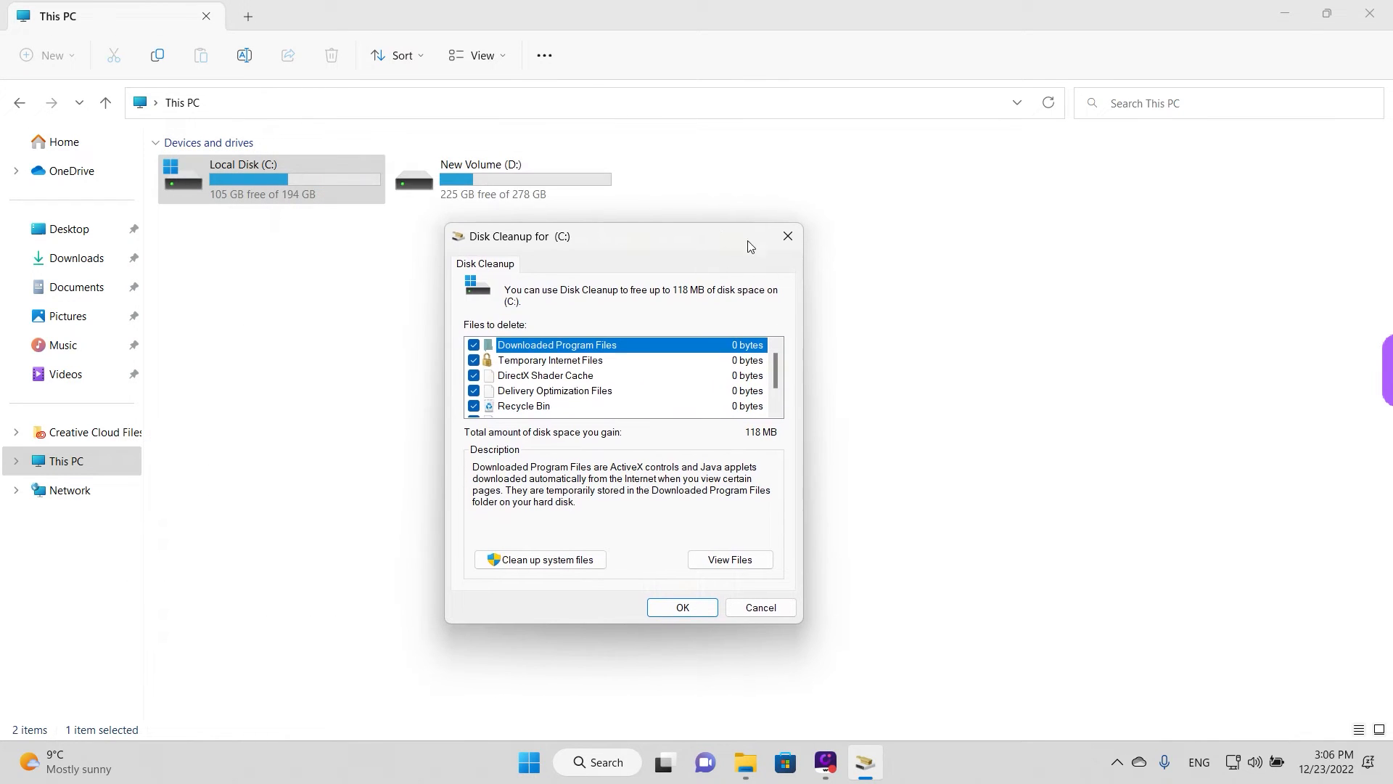
pyautogui.scroll(-3)
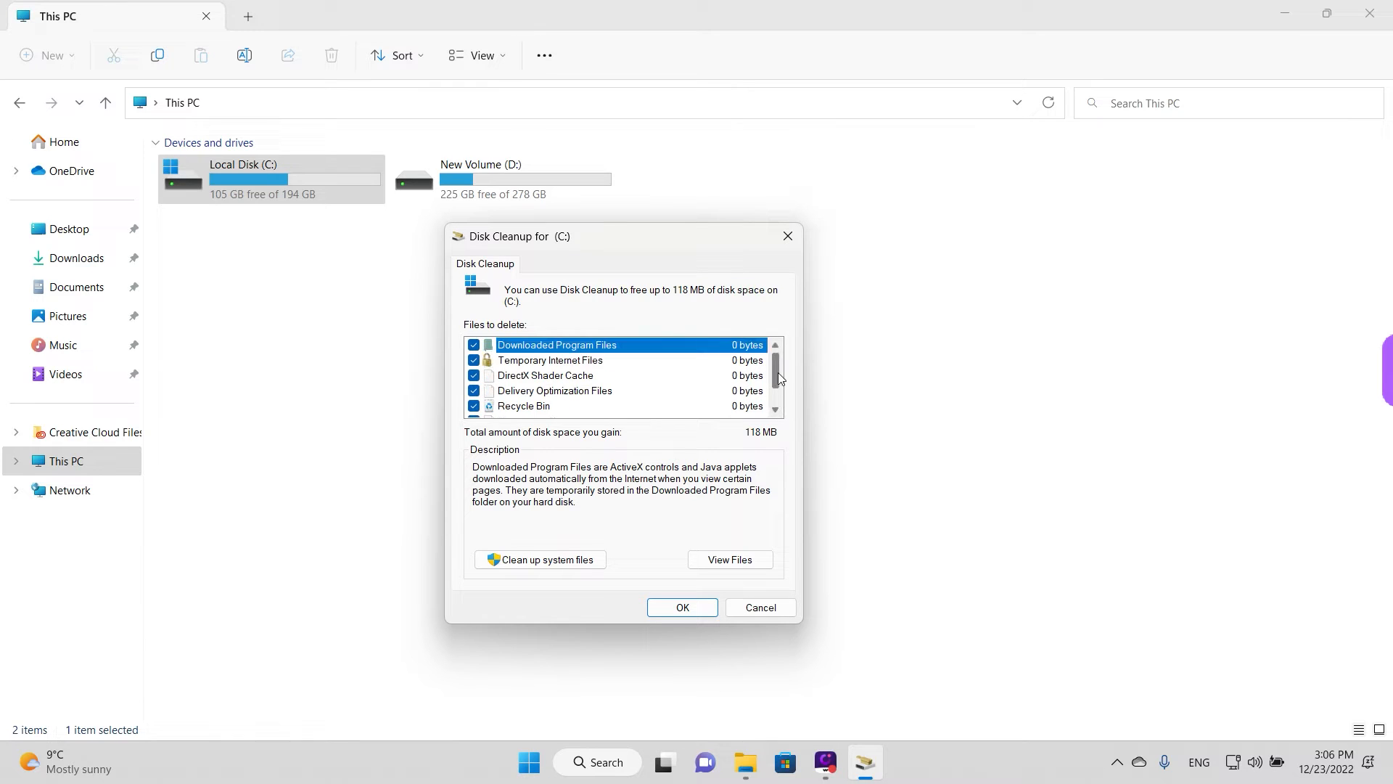
pyautogui.scroll(-3)
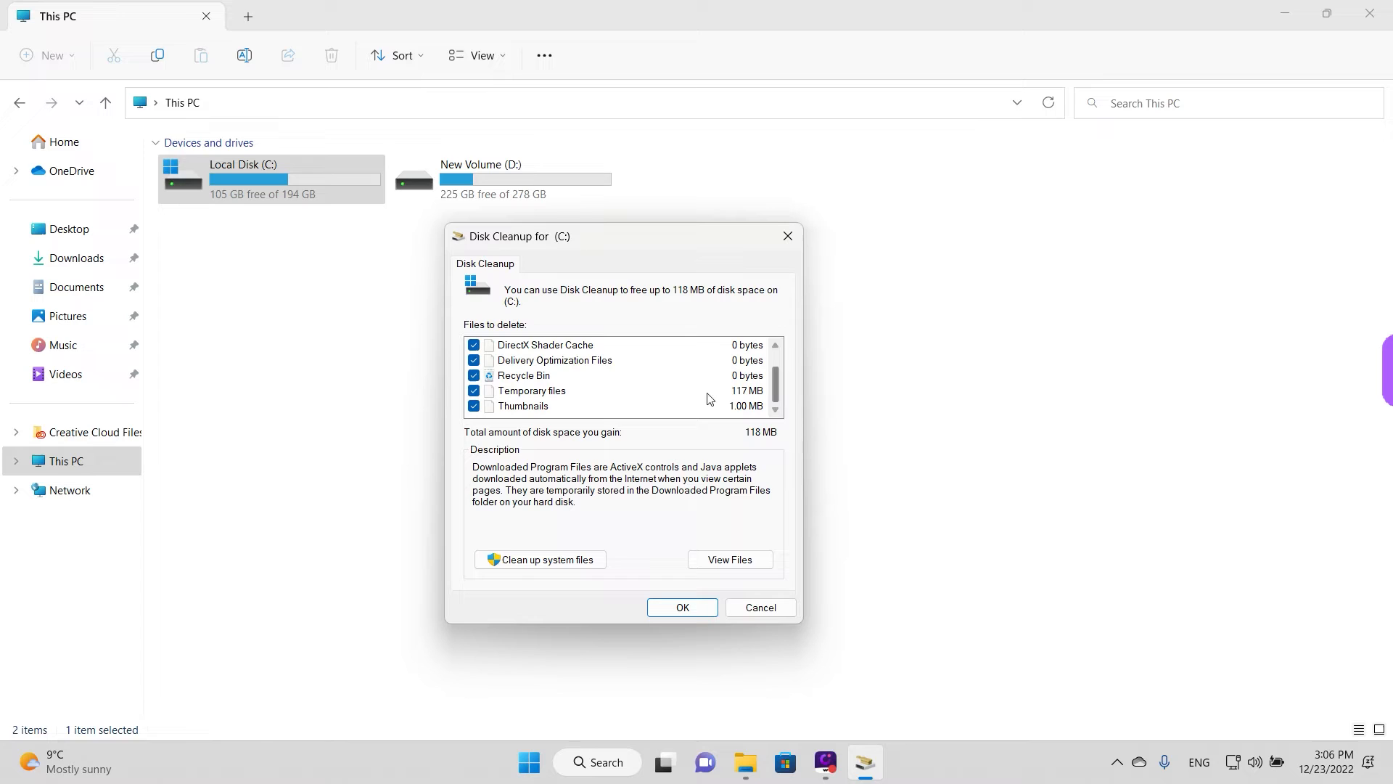
pyautogui.click(531, 390)
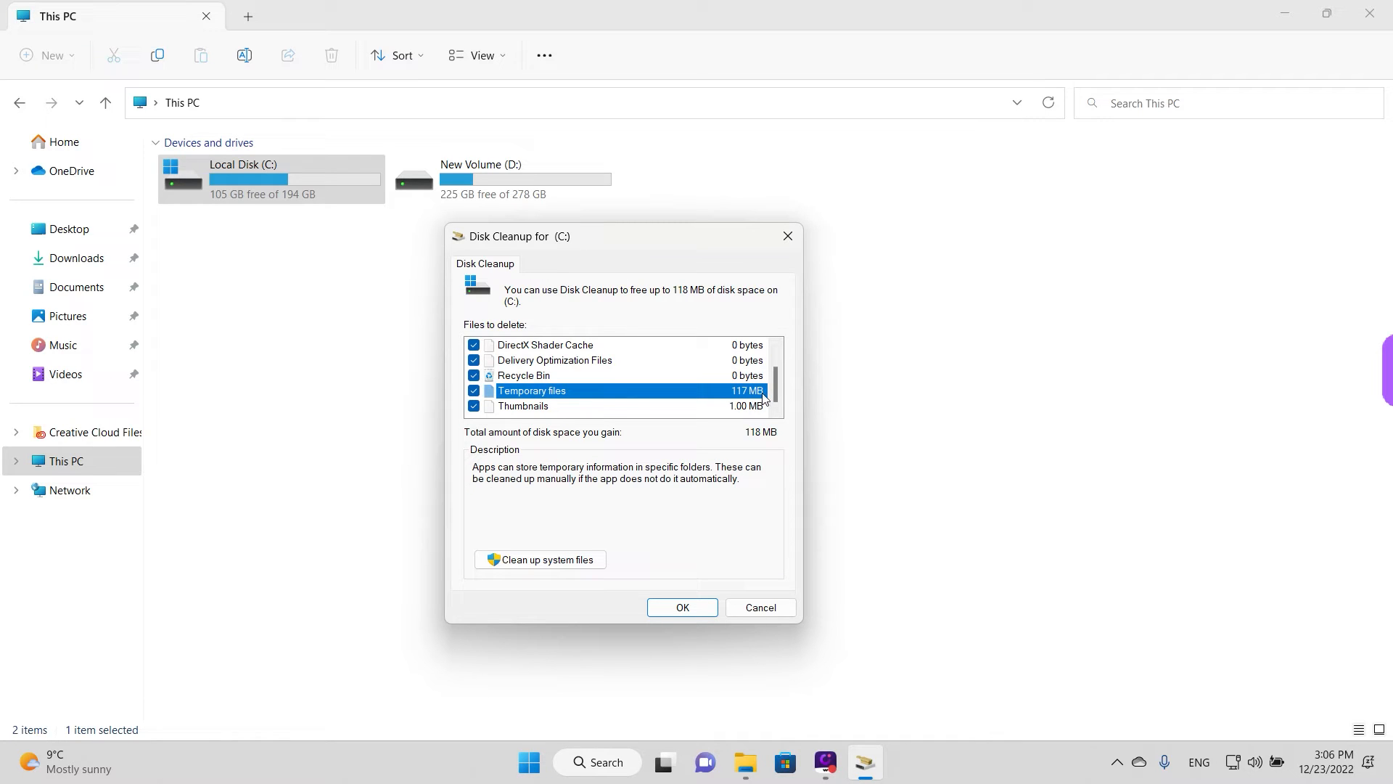
pyautogui.moveTo(766, 446)
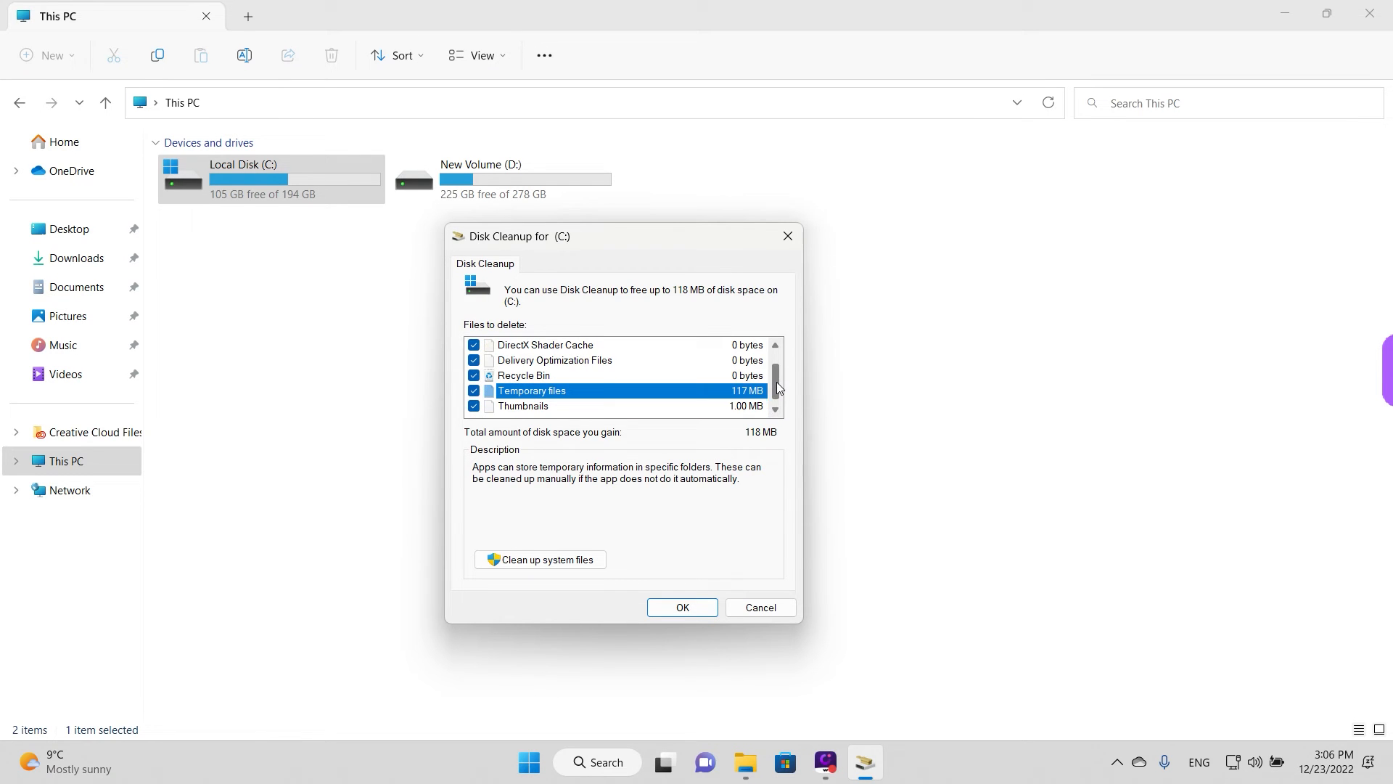
pyautogui.click(524, 375)
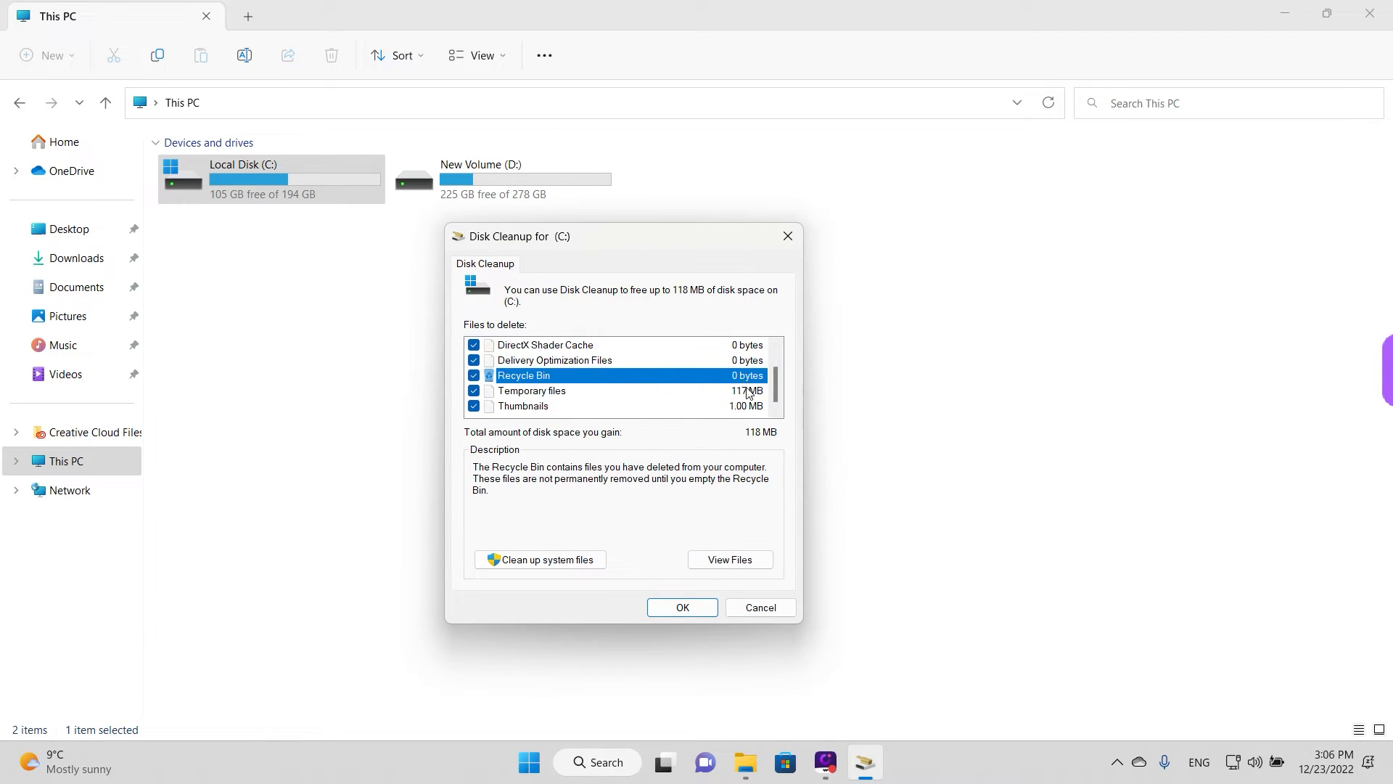
# - Rescan C: including system files (142 MB) and switch to the More Options tab
pyautogui.click(531, 390)
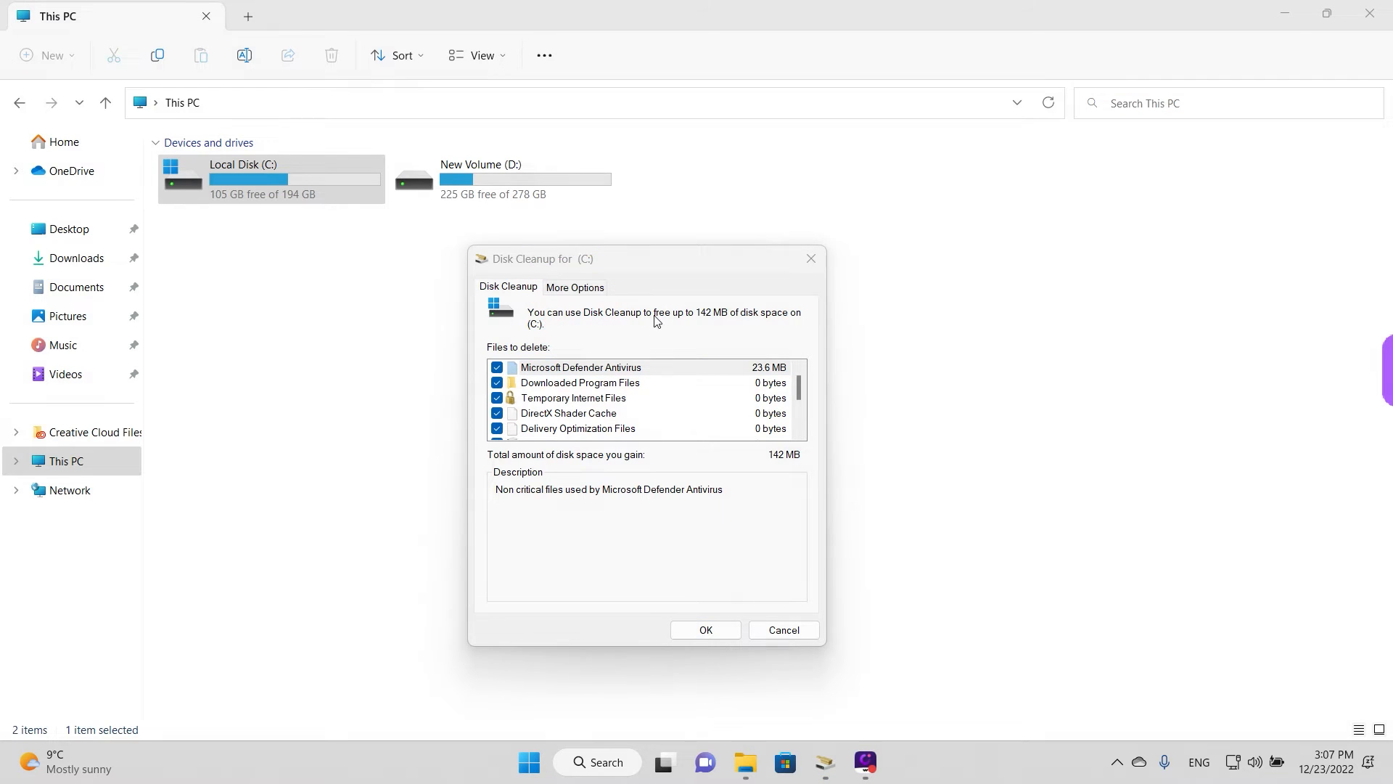
pyautogui.click(575, 286)
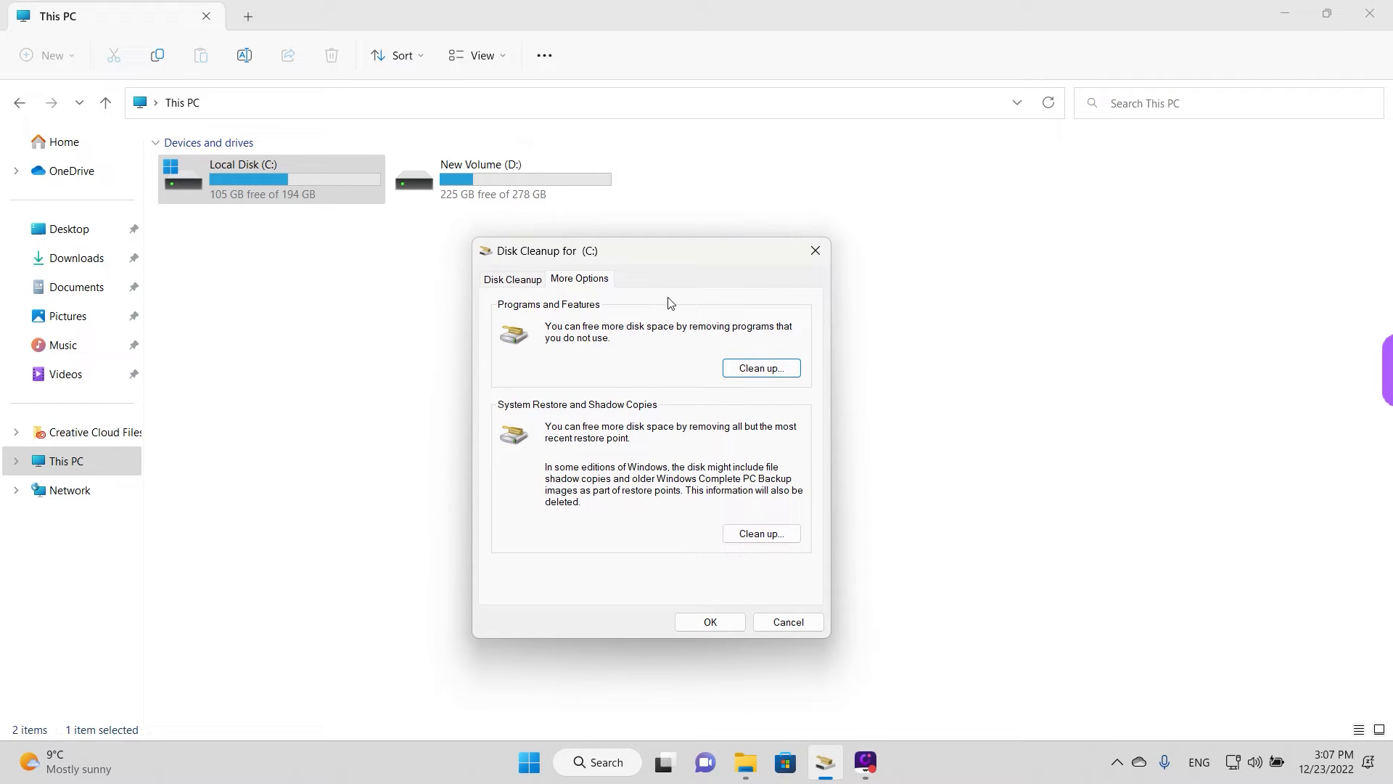
pyautogui.moveTo(502, 312)
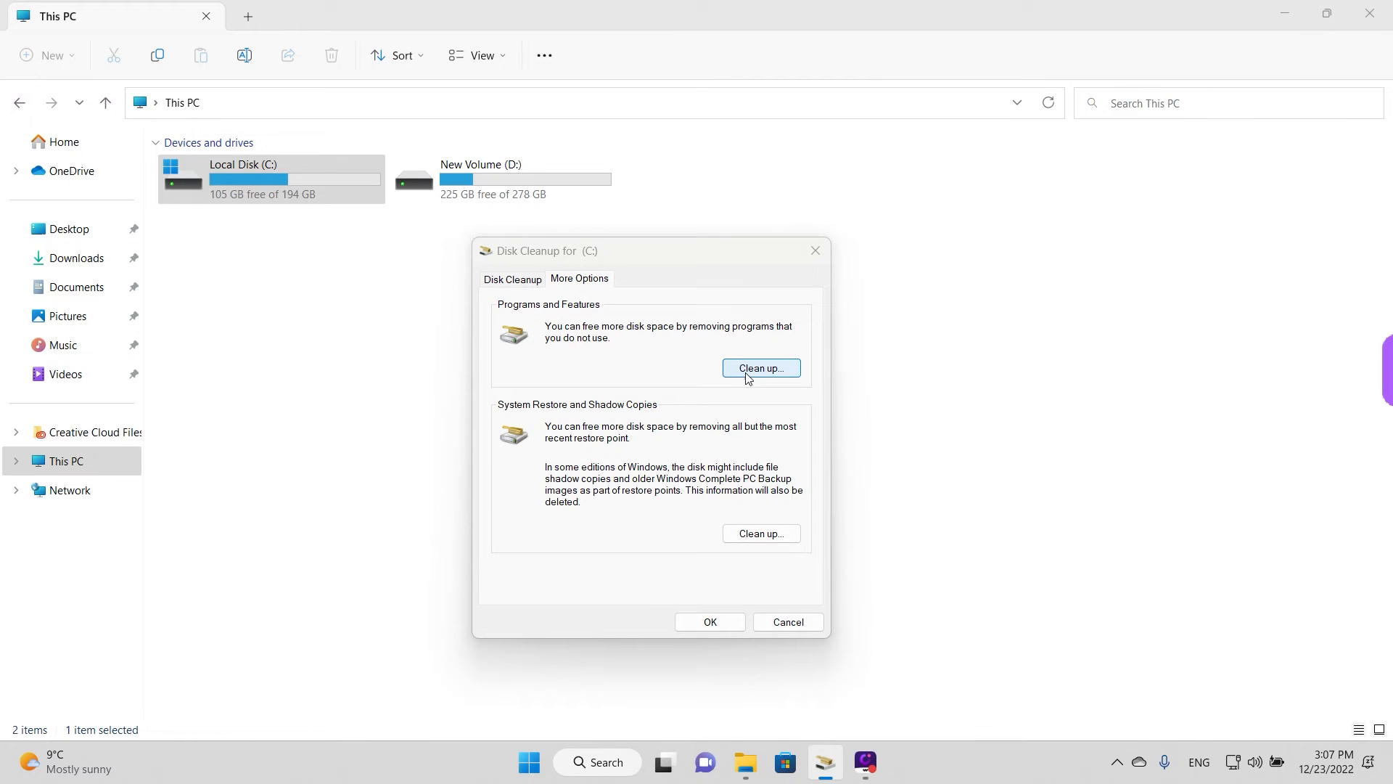
# - Open Programs and Features from More Options and sort the 29 programs (25.5 GB) by Size
pyautogui.click(760, 368)
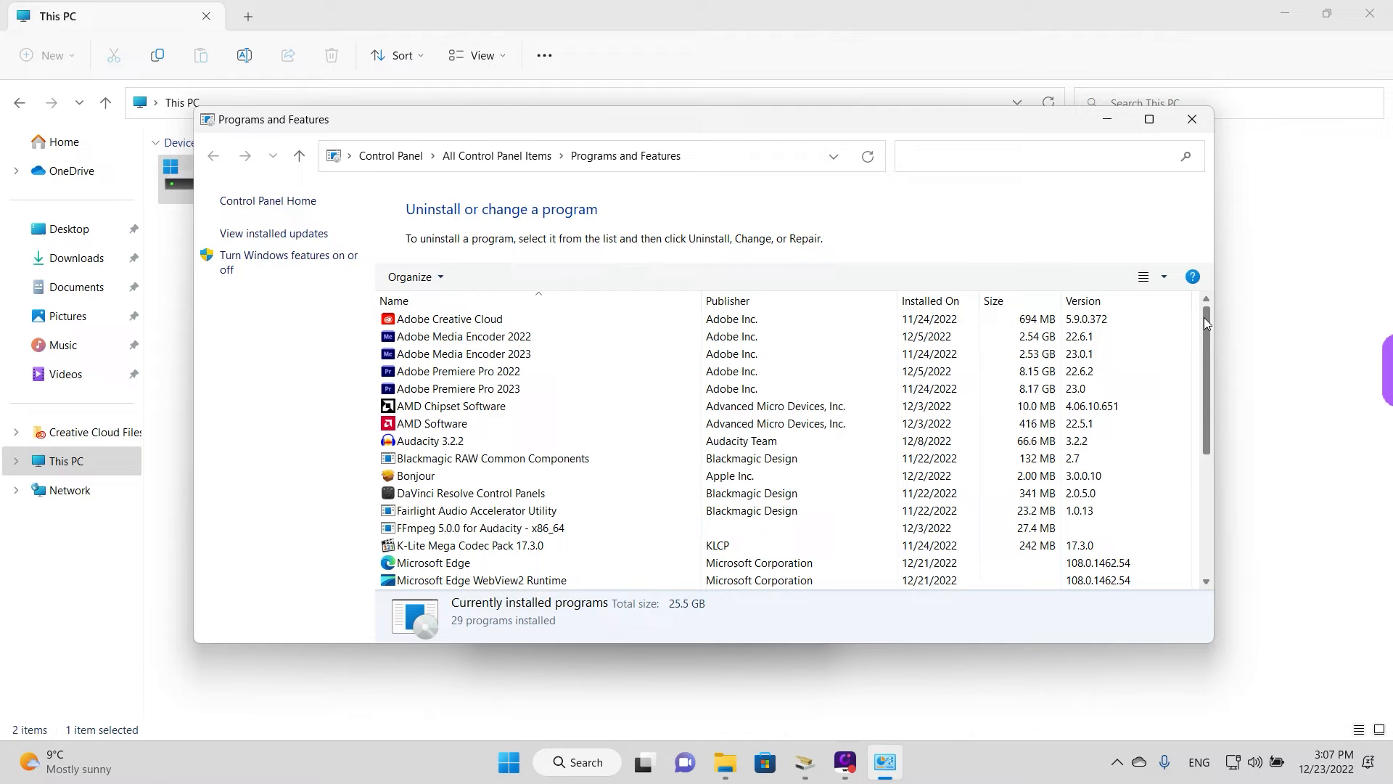
pyautogui.scroll(-3)
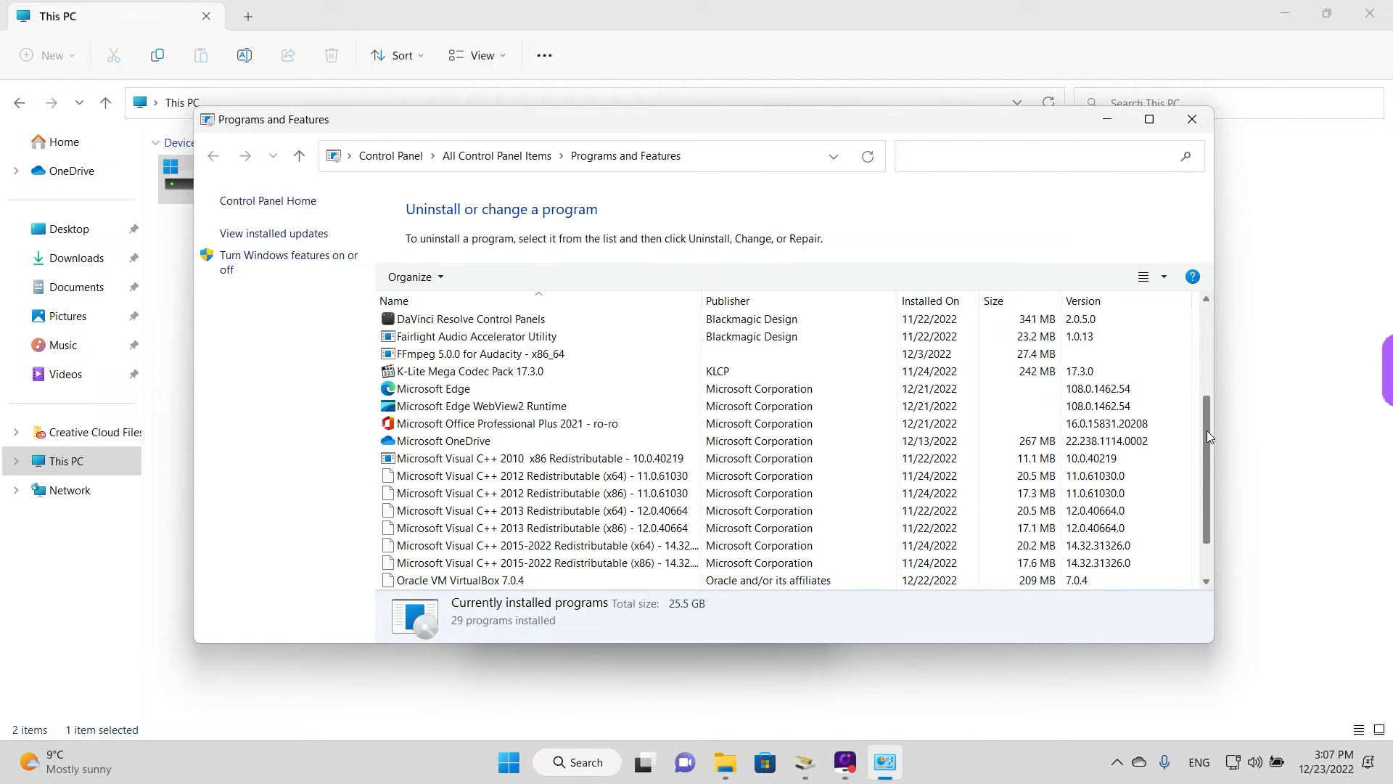
pyautogui.scroll(3)
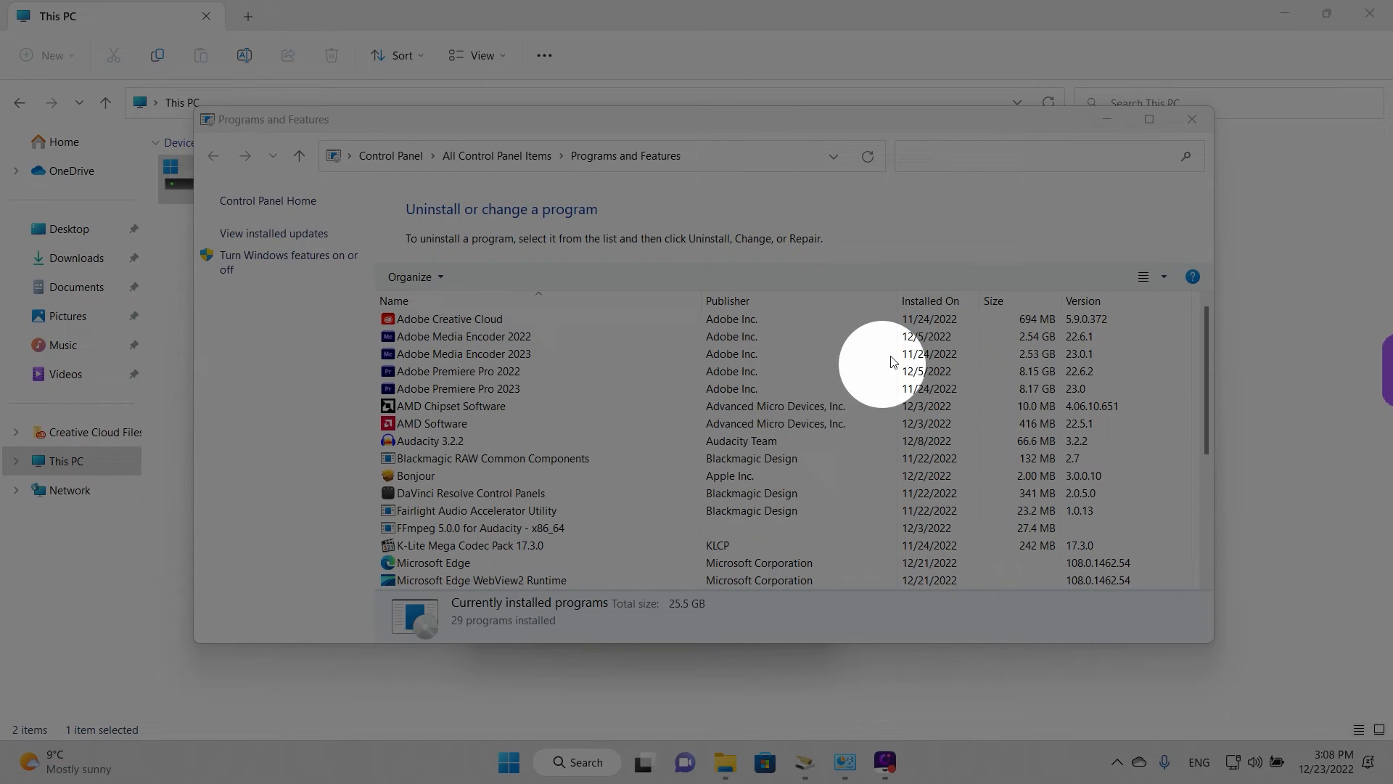
pyautogui.moveTo(937, 409)
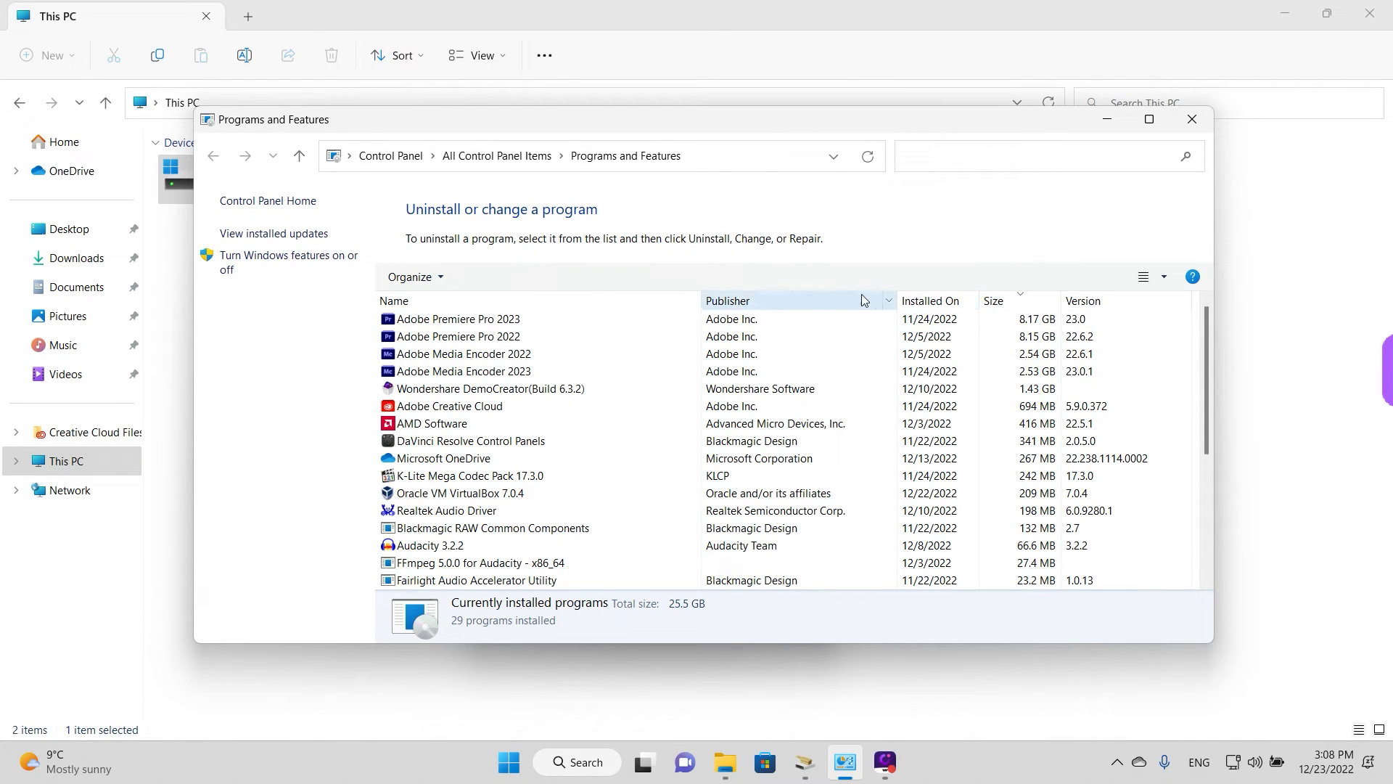
pyautogui.moveTo(969, 301)
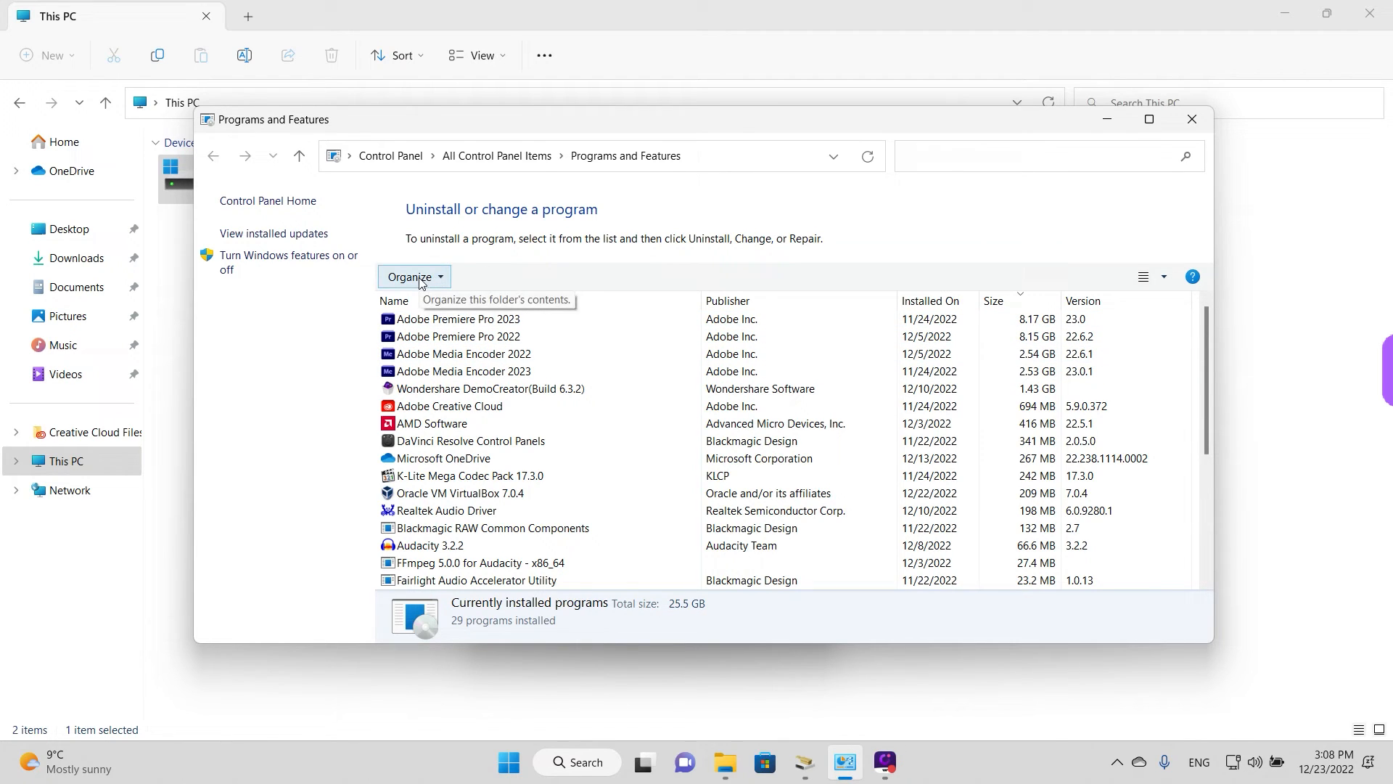
pyautogui.click(393, 300)
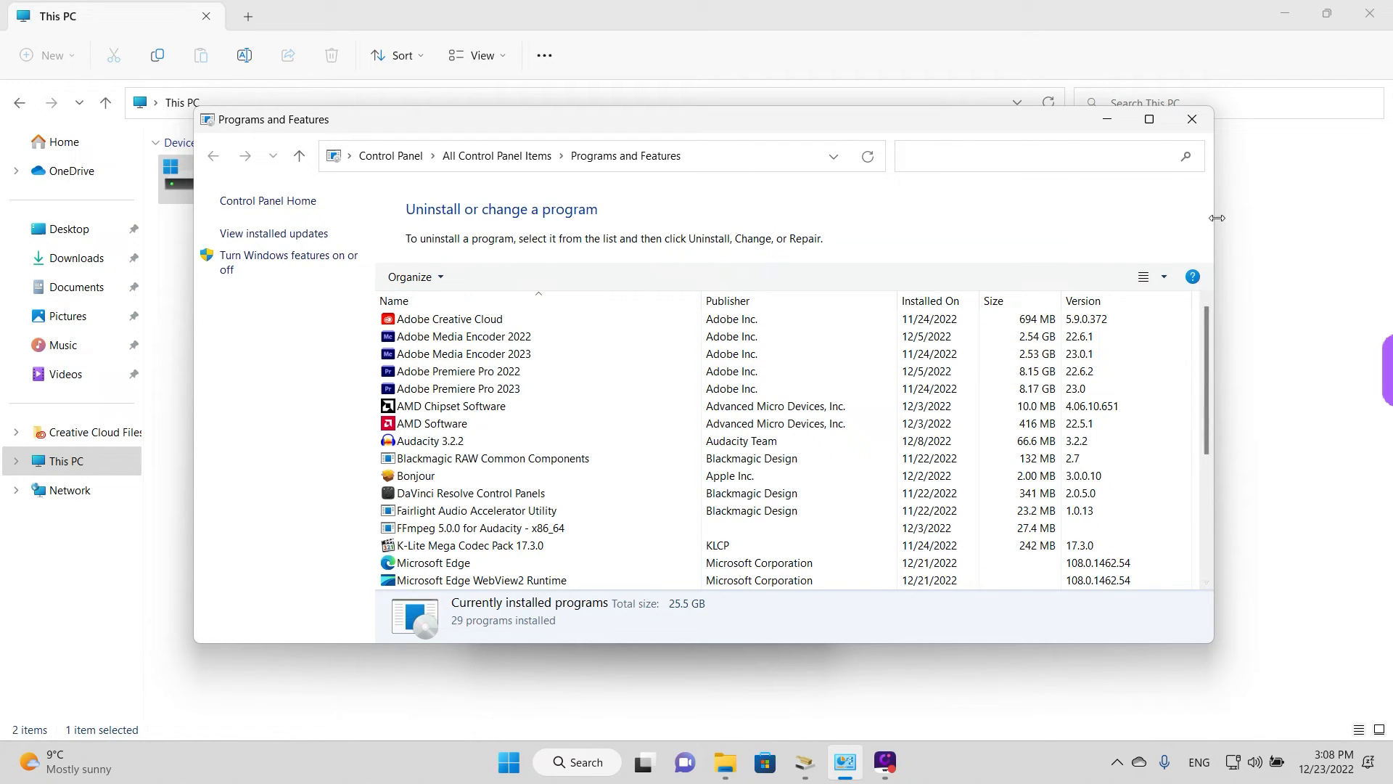
pyautogui.moveTo(1007, 128)
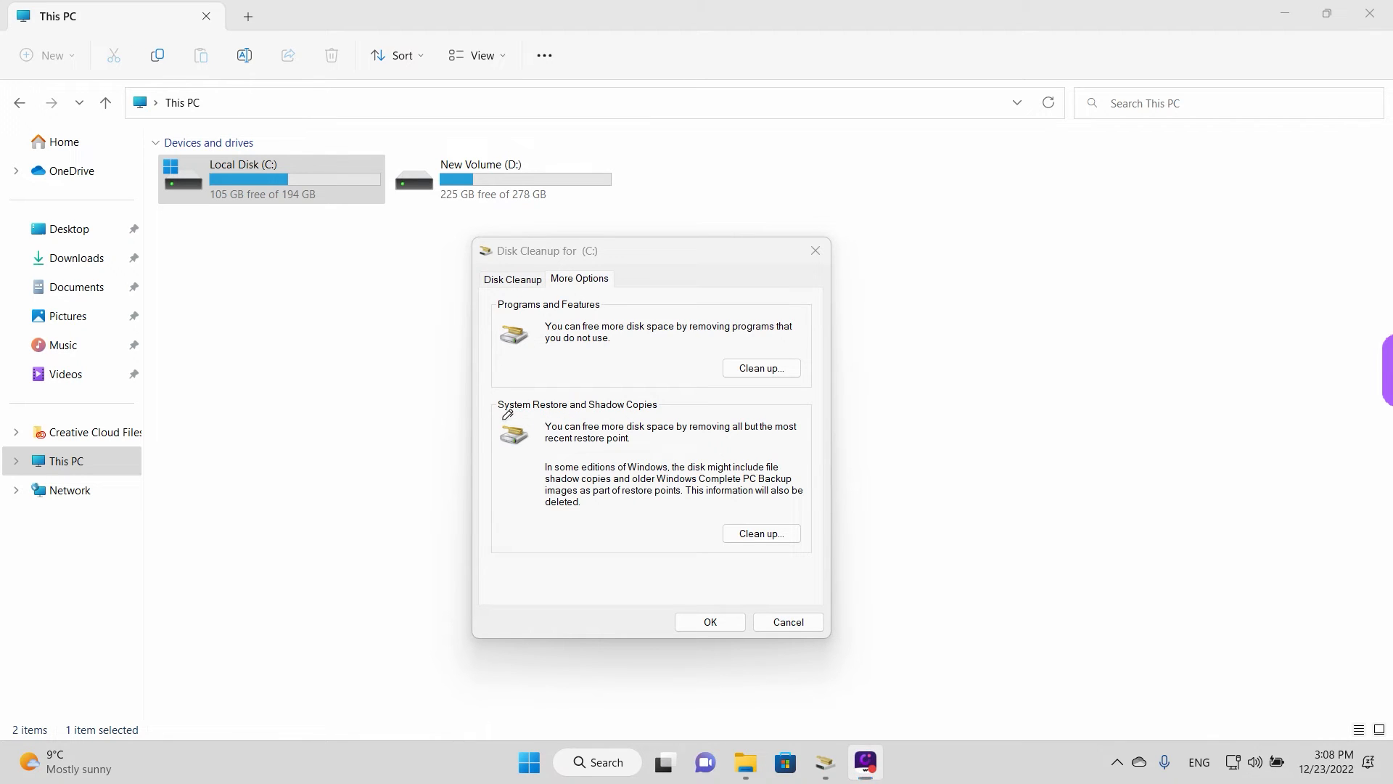
# - Close Programs and Features and cancel the Disk Cleanup dialog, returning to This PC
pyautogui.moveTo(503, 419); pyautogui.dragTo(671, 418)
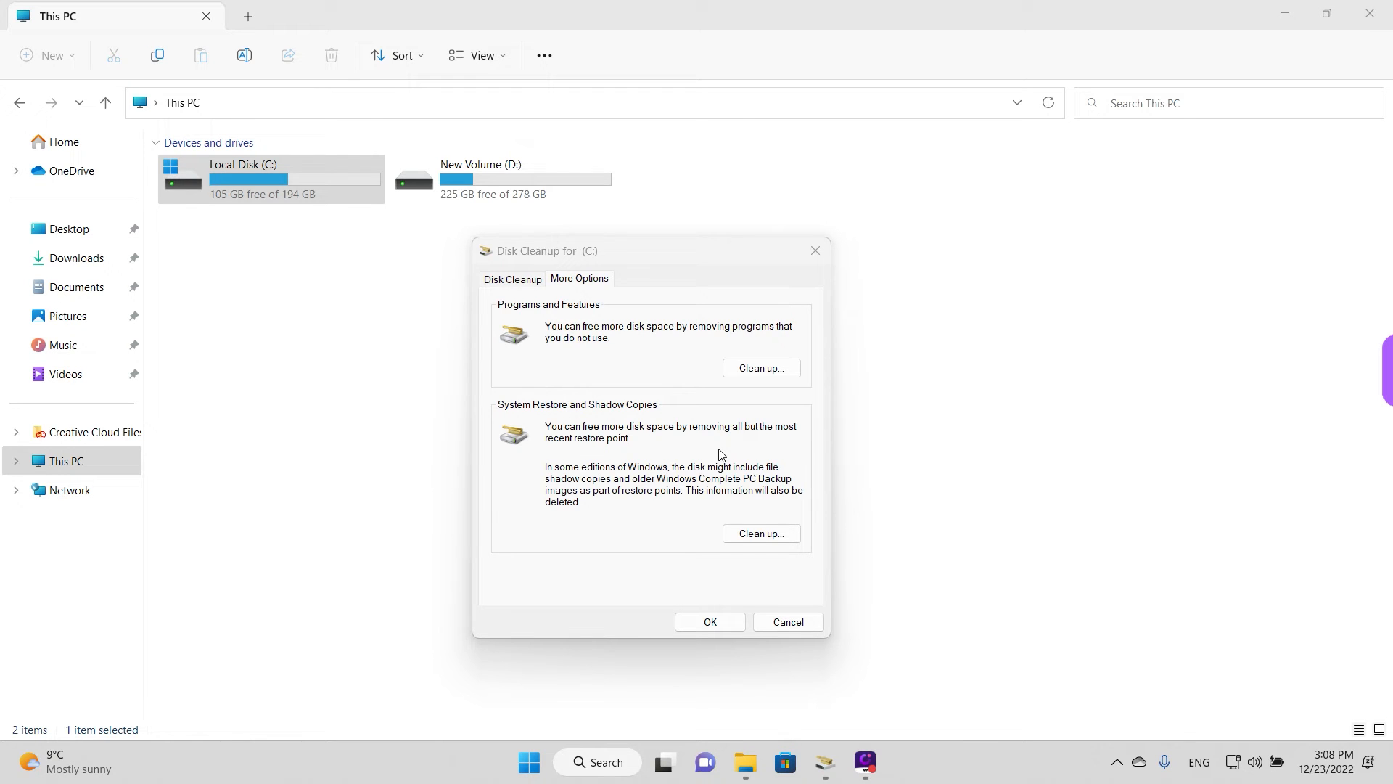
pyautogui.click(788, 621)
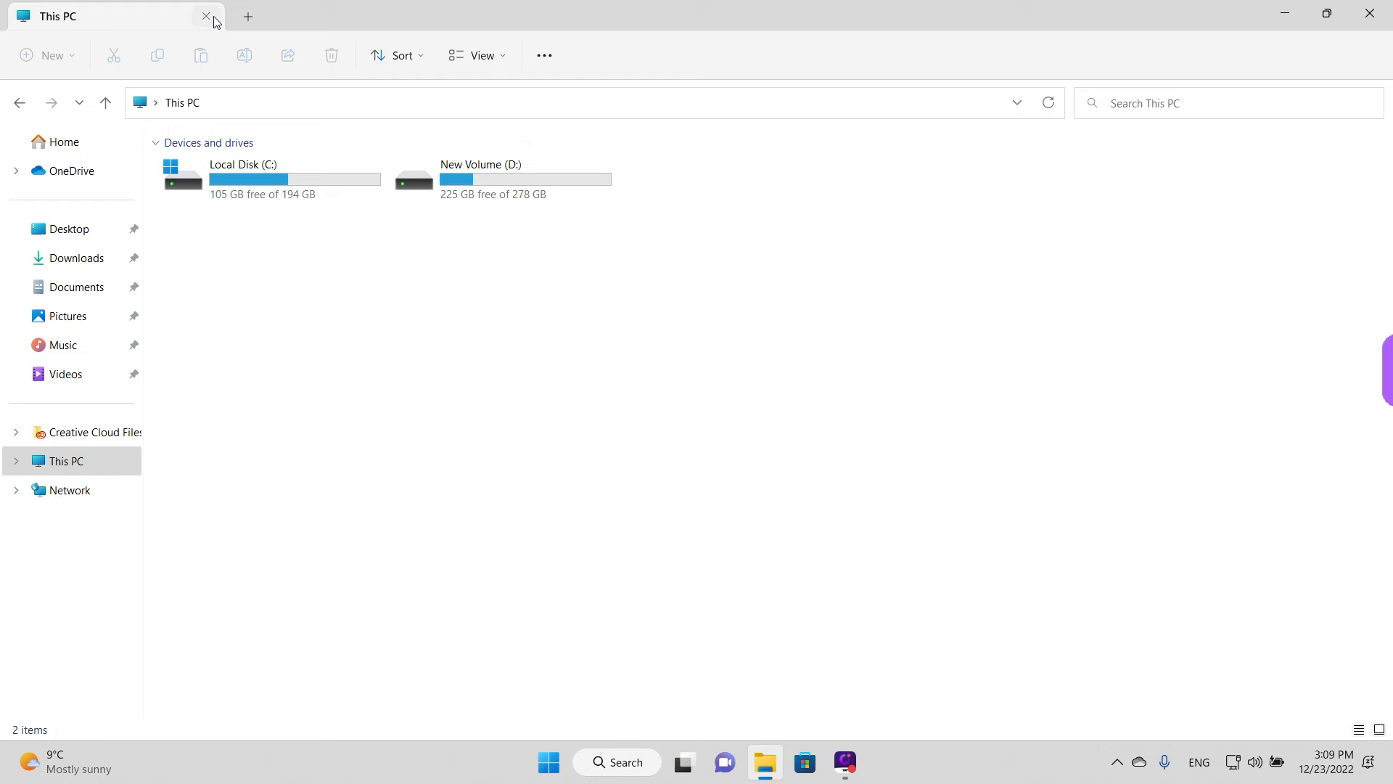
# - Close File Explorer and bring up the Start button's Quick Link menu
pyautogui.click(206, 16)
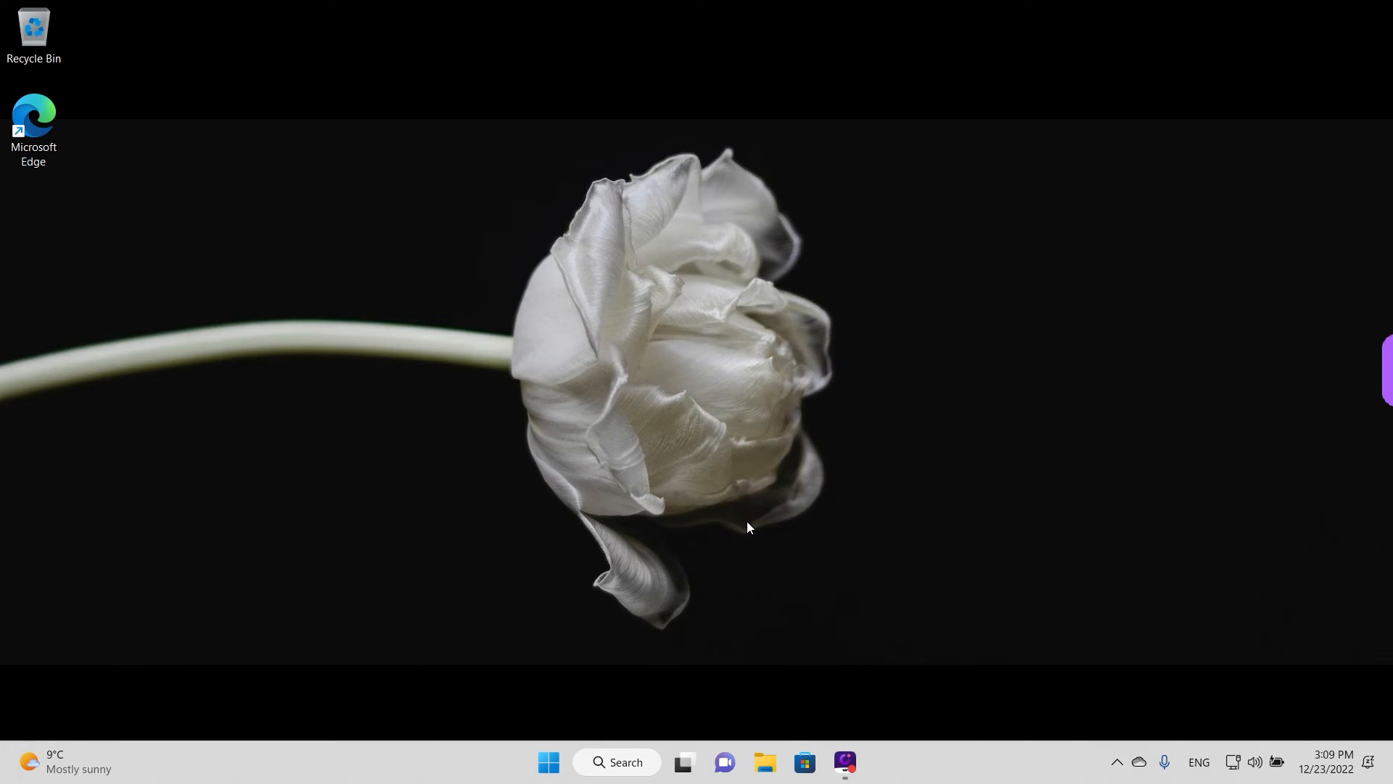
pyautogui.moveTo(717, 555)
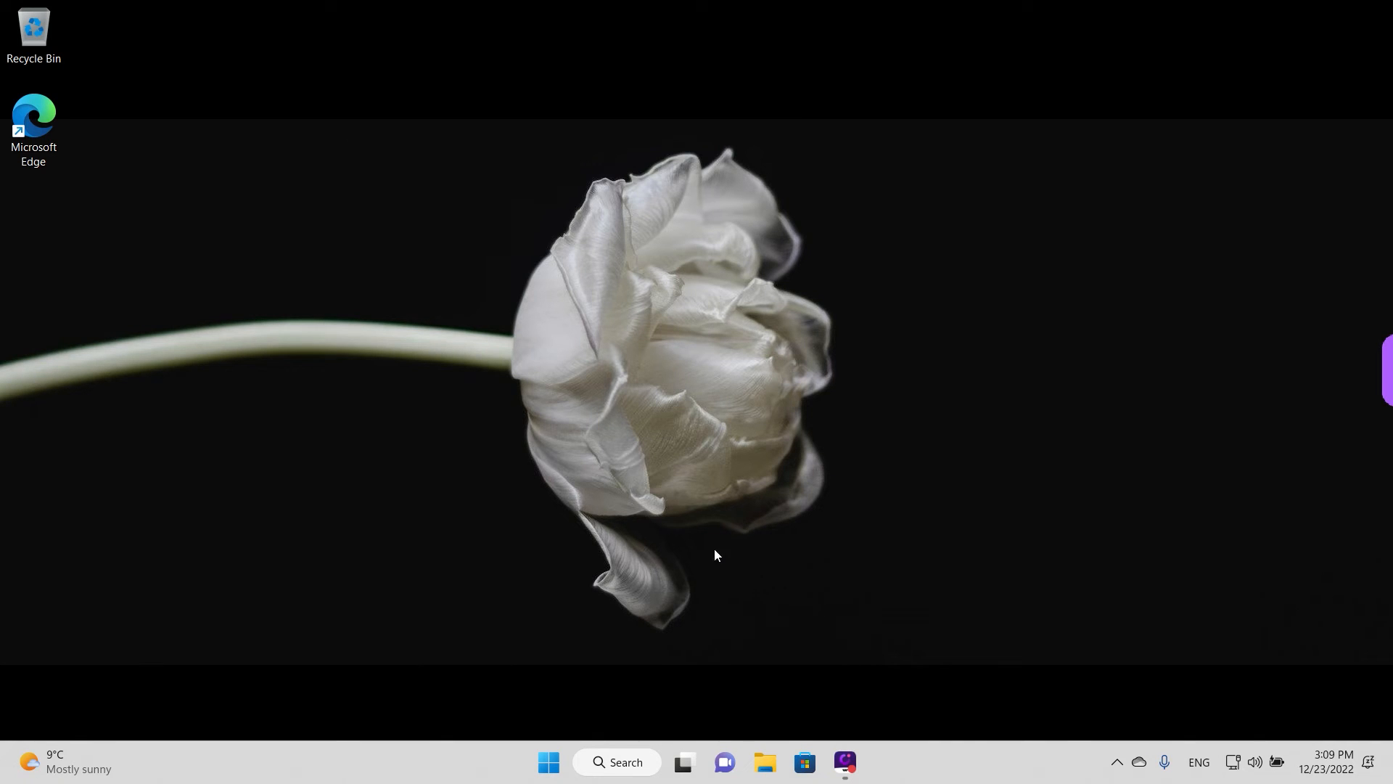
pyautogui.moveTo(549, 762)
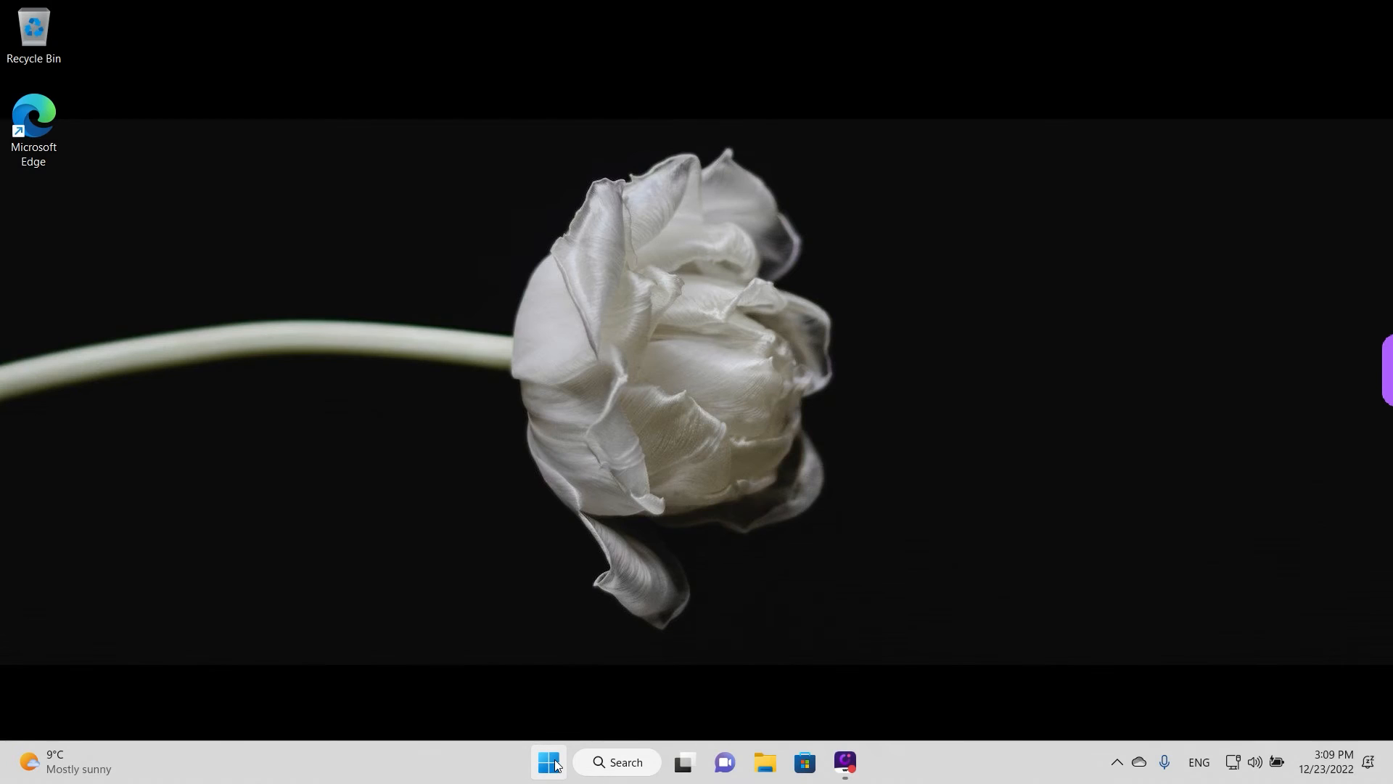
pyautogui.rightClick(548, 763)
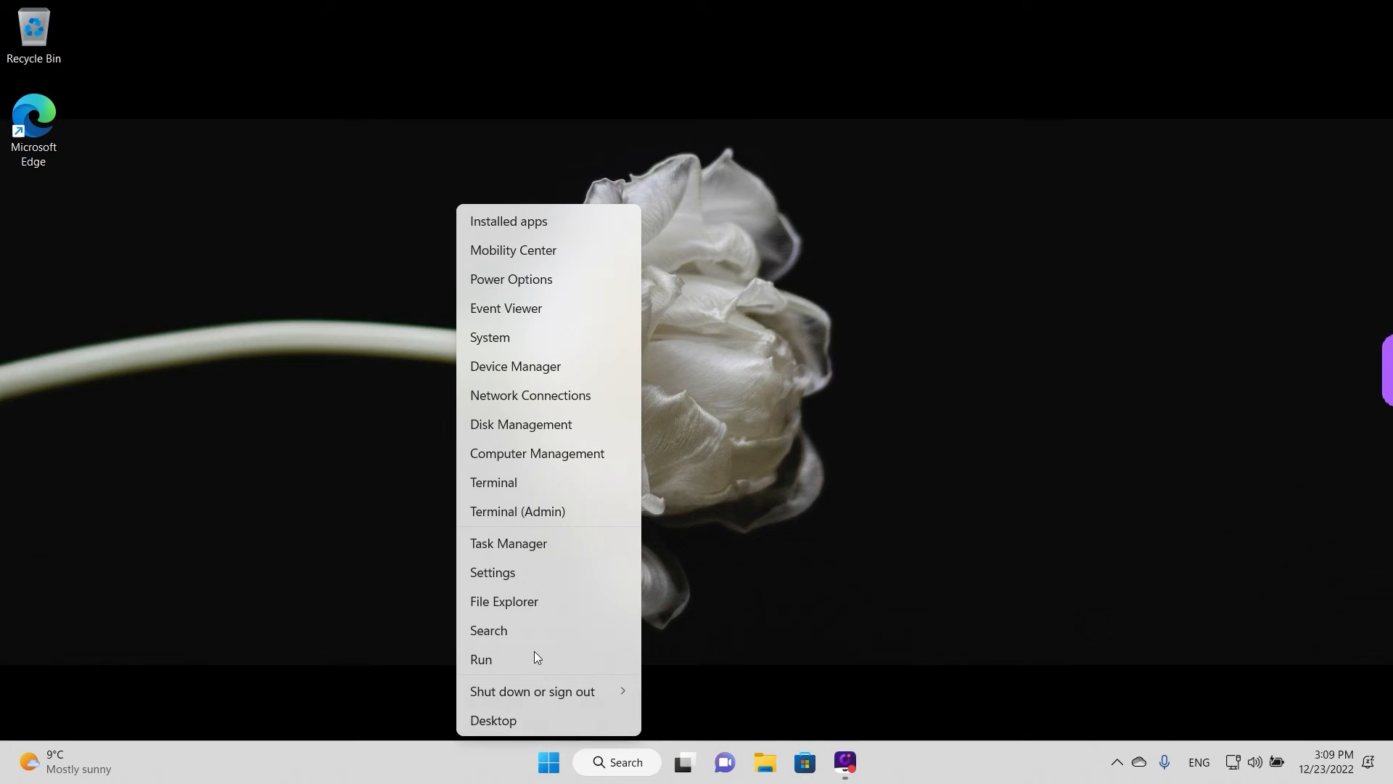
pyautogui.moveTo(527, 581)
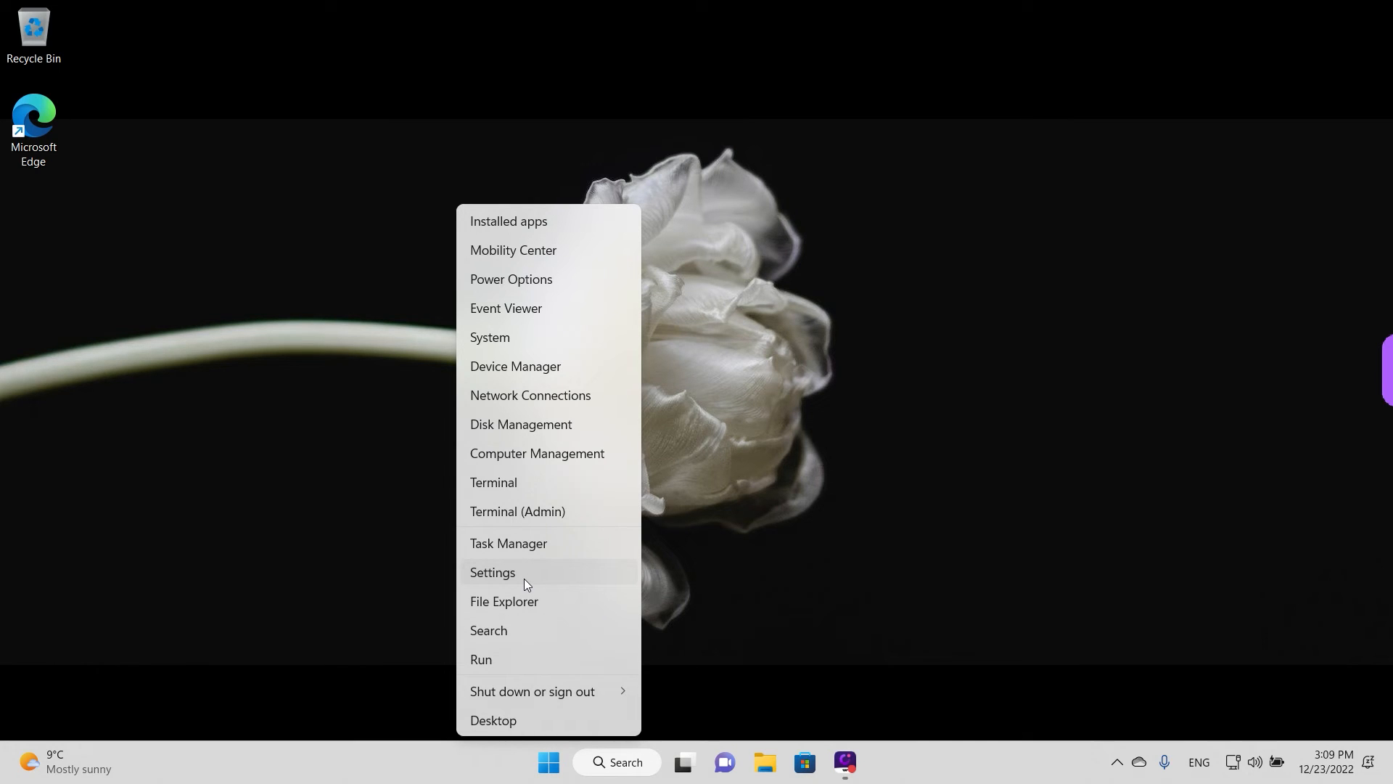
pyautogui.moveTo(690, 691)
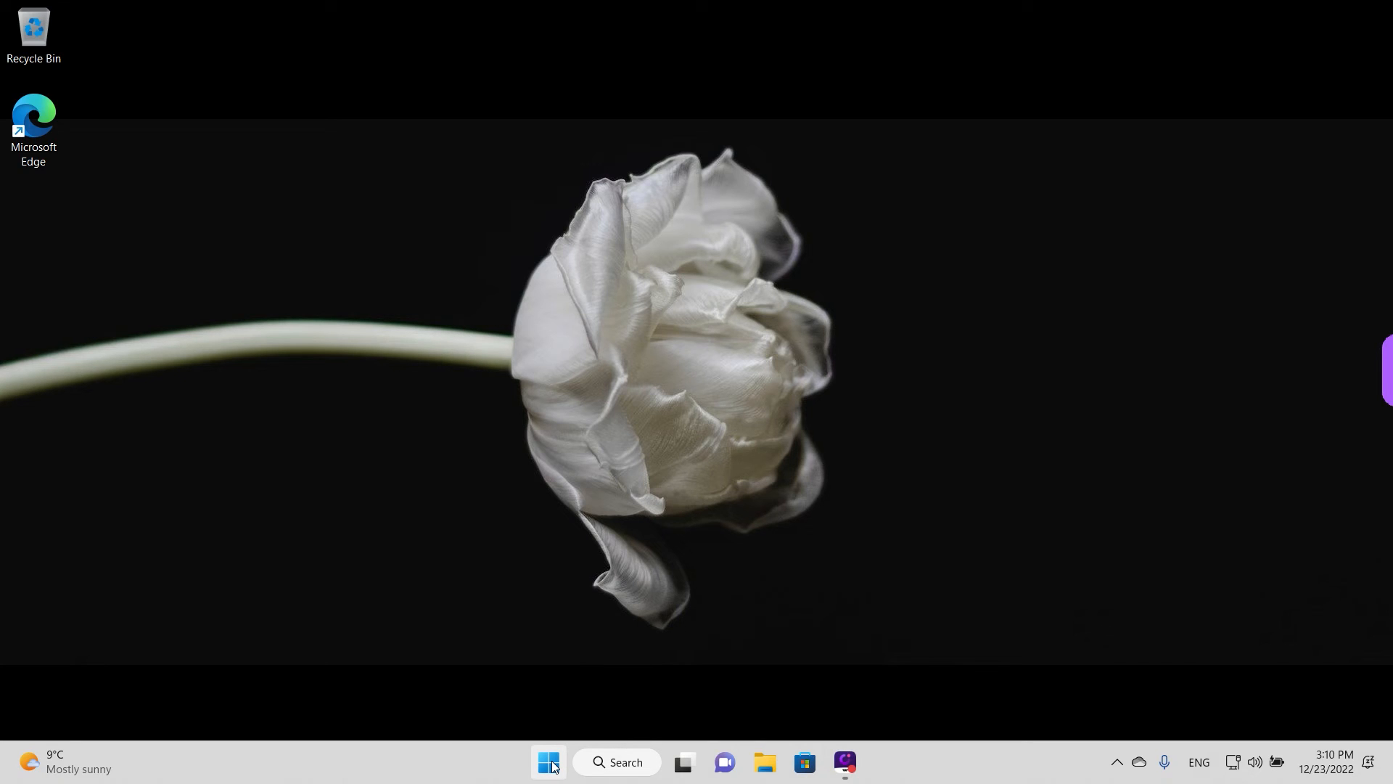
# - Browse the Start menu's full list of installed apps looking for Settings
pyautogui.click(549, 761)
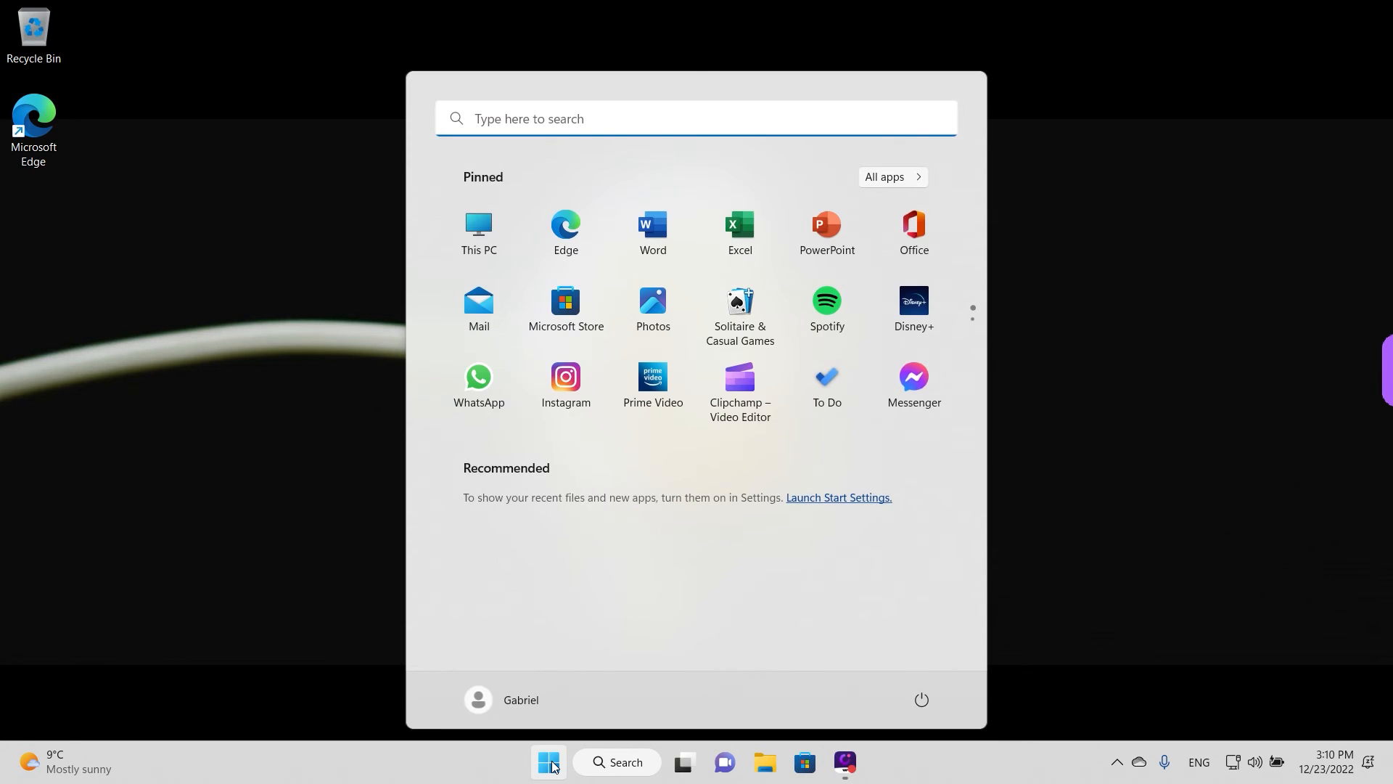
pyautogui.moveTo(711, 566)
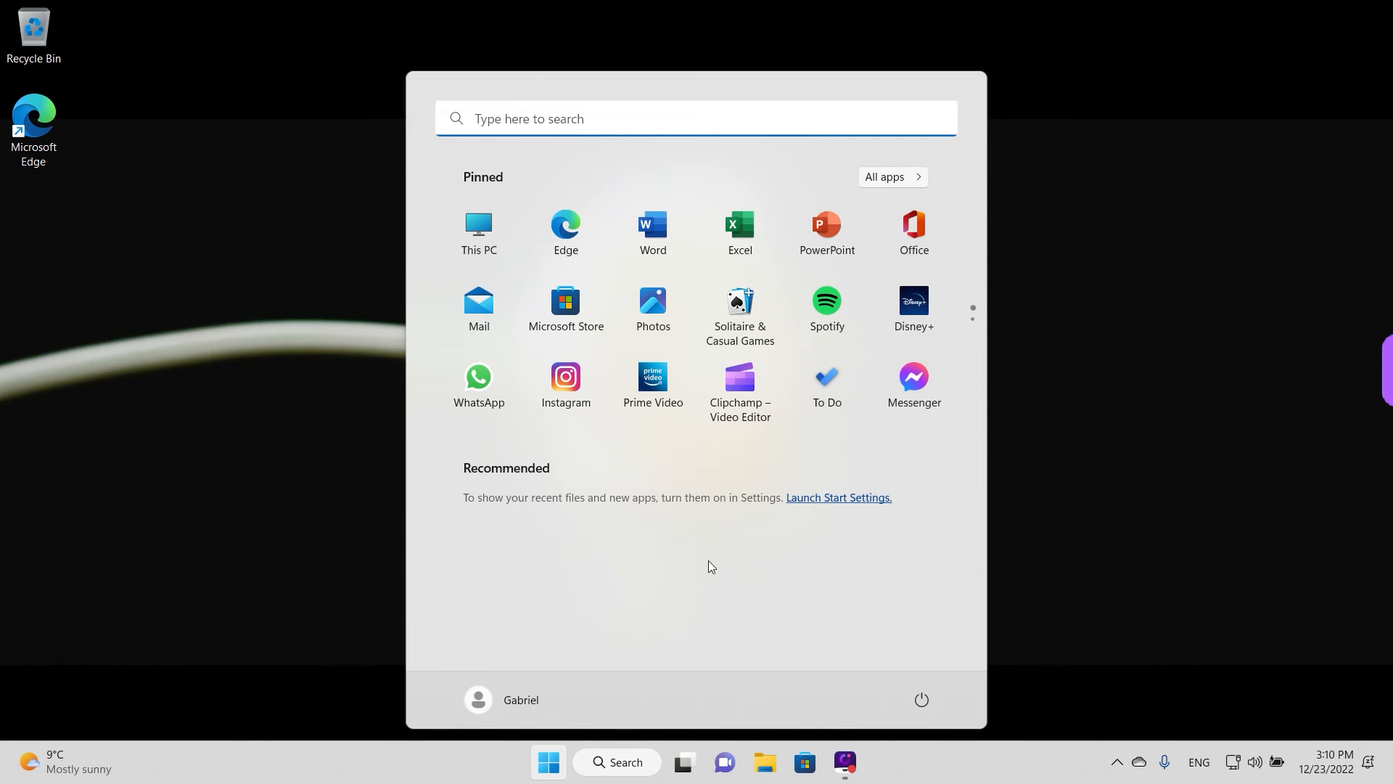
pyautogui.scroll(-3)
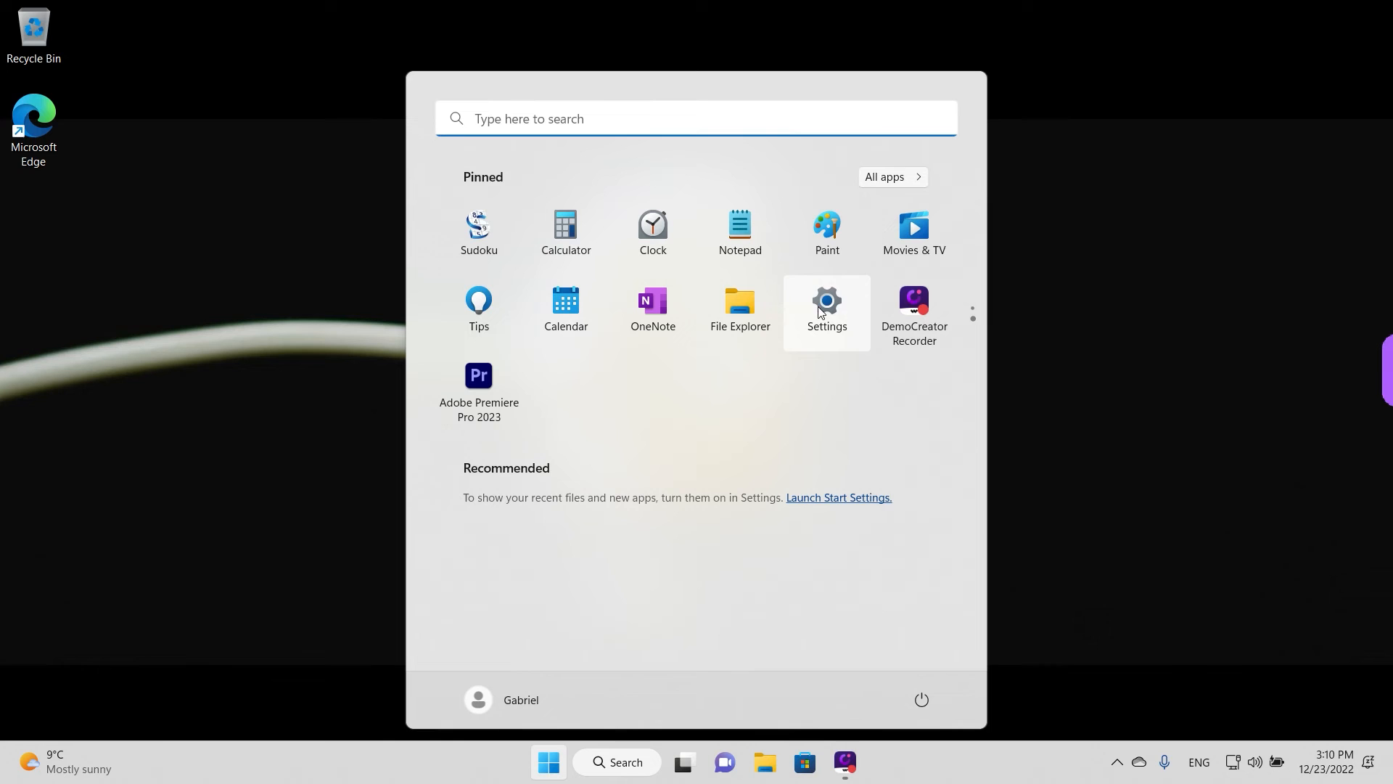
pyautogui.click(894, 177)
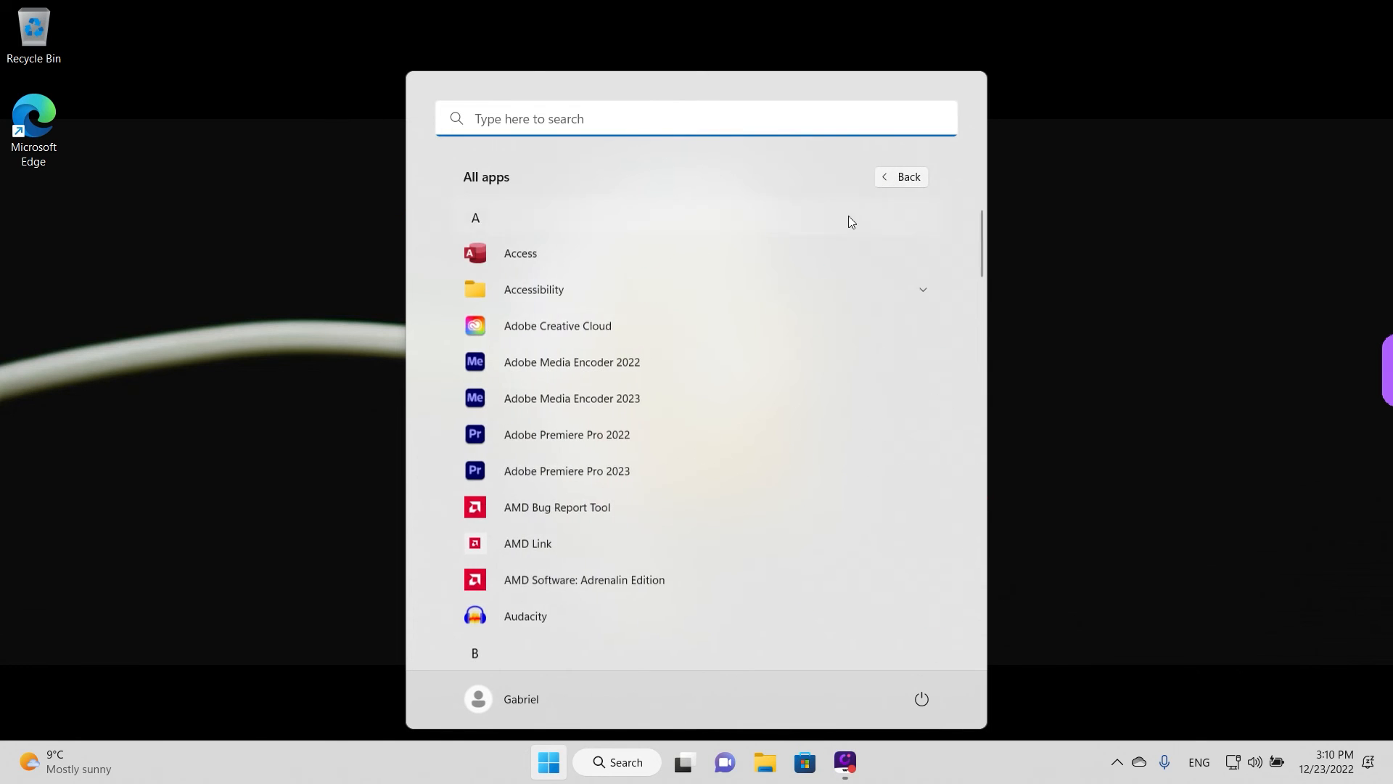
pyautogui.scroll(-3)
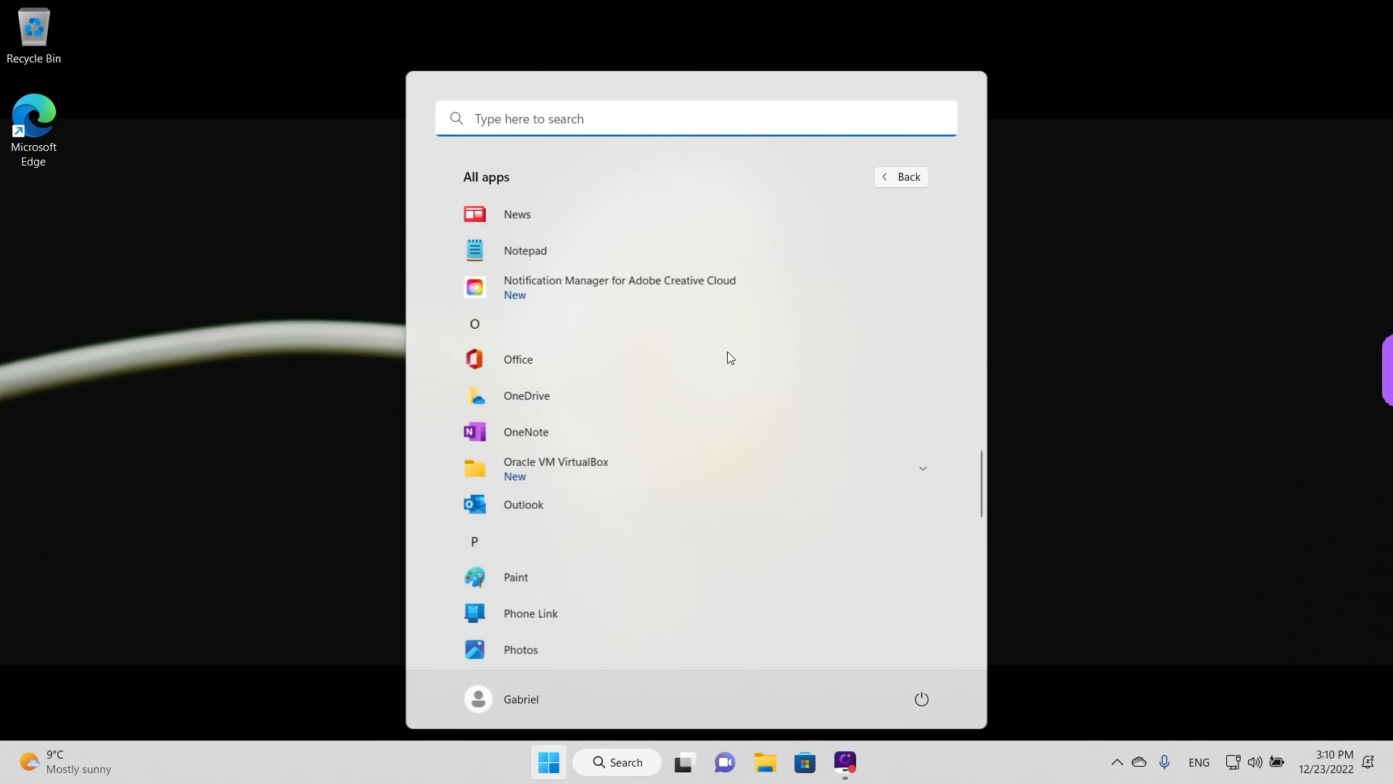
pyautogui.scroll(-3)
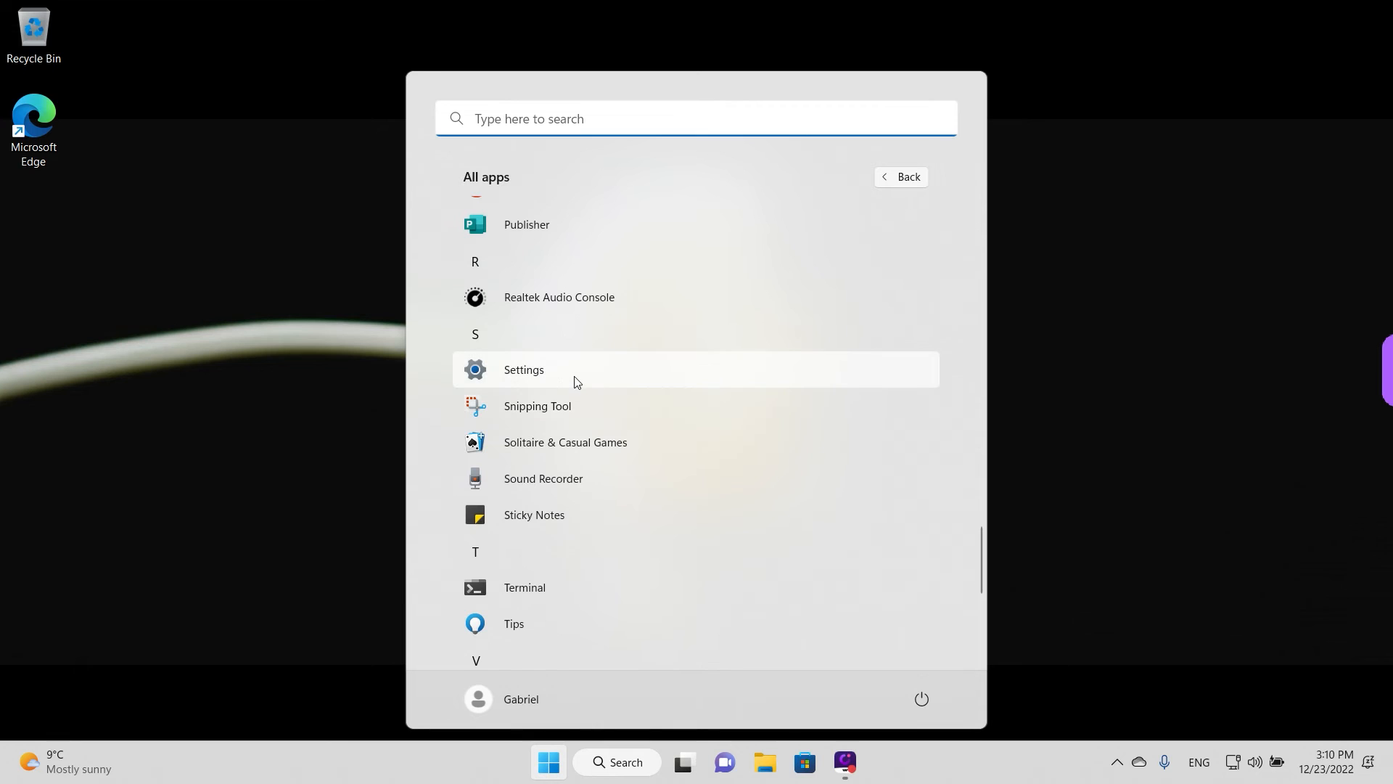
# - Search Start for 'se' and launch the Settings app from Best match
pyautogui.write('s')
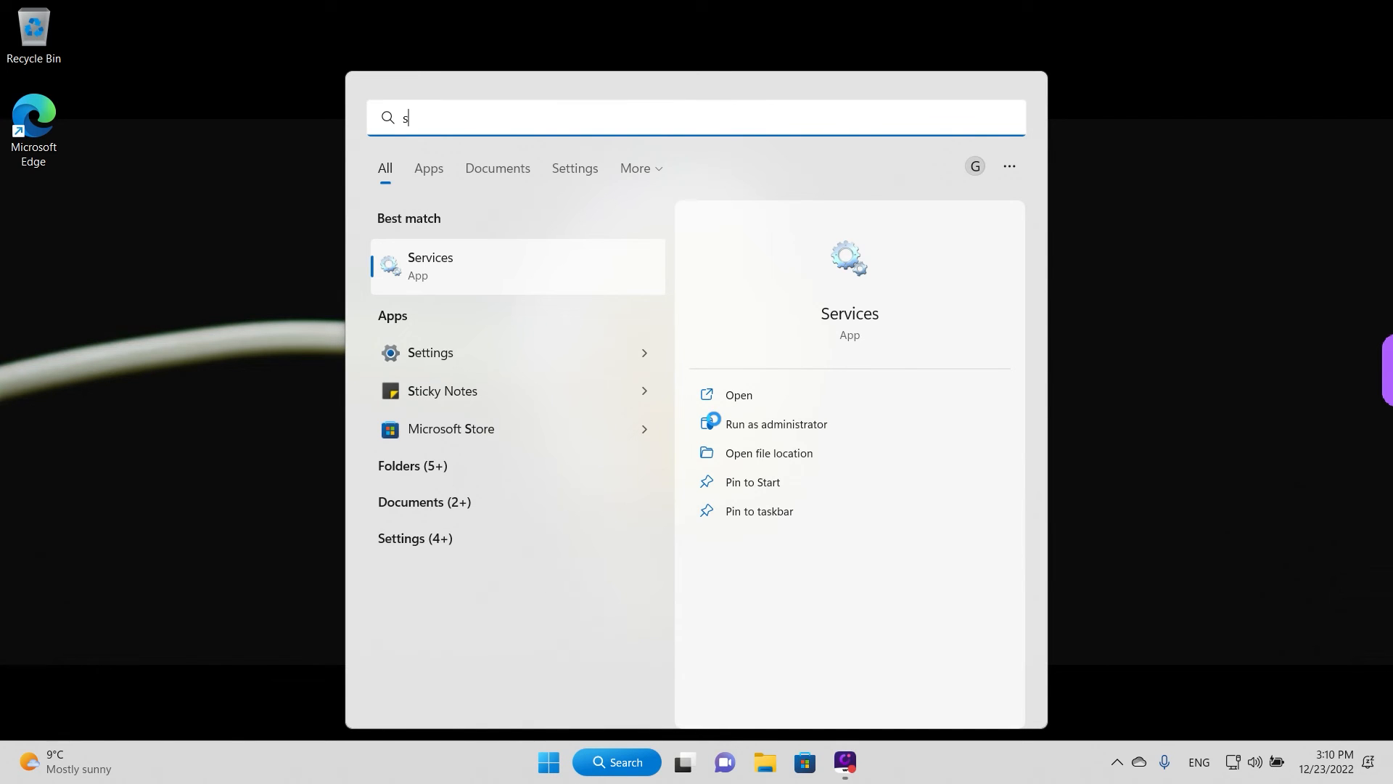
pyautogui.write('ett')
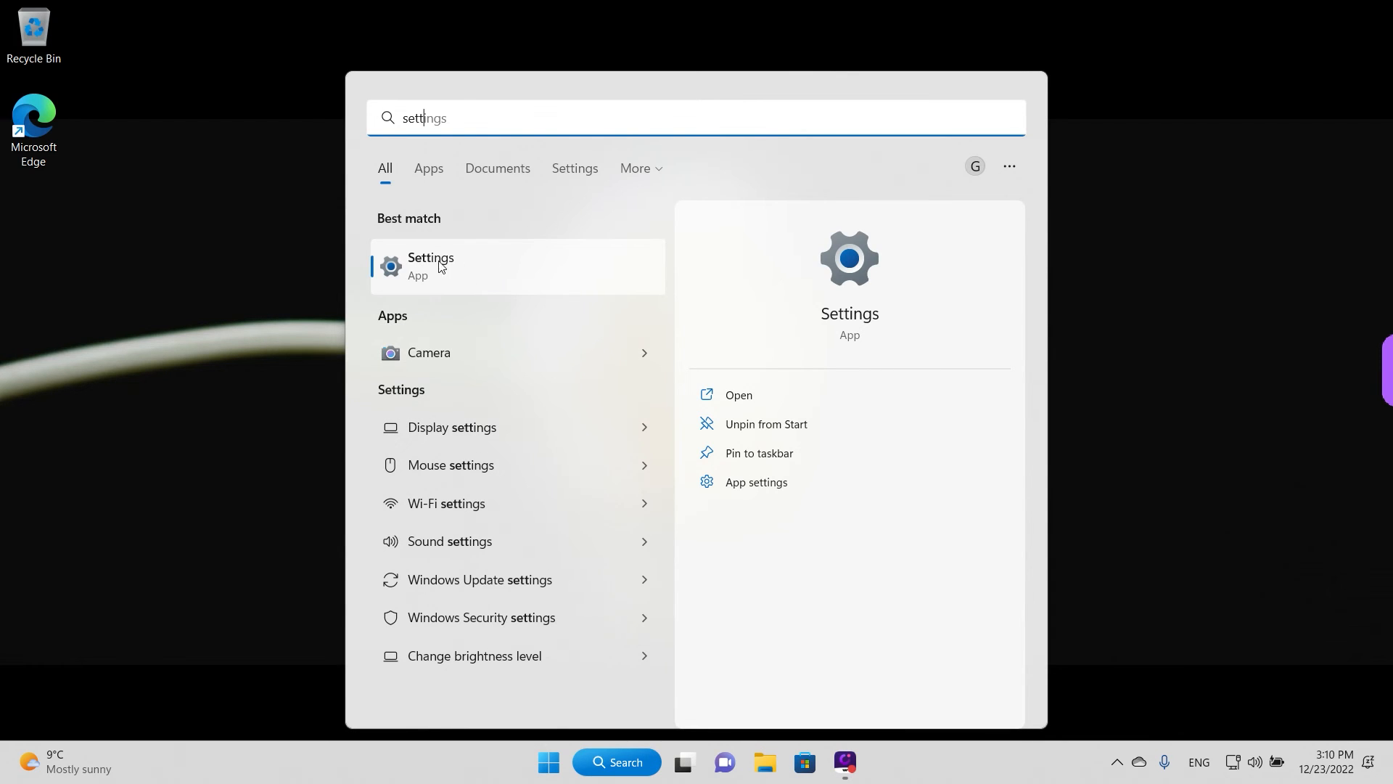
pyautogui.click(440, 267)
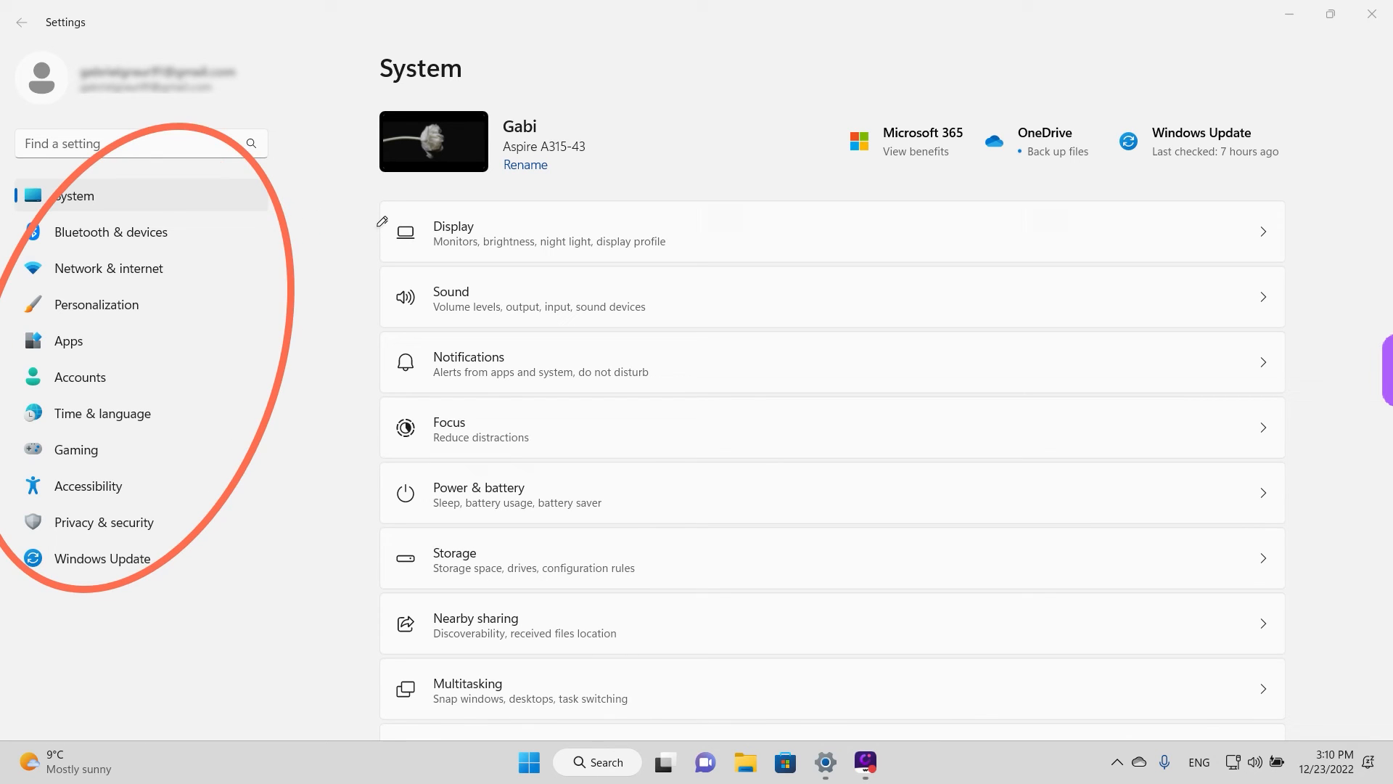
pyautogui.moveTo(474, 543)
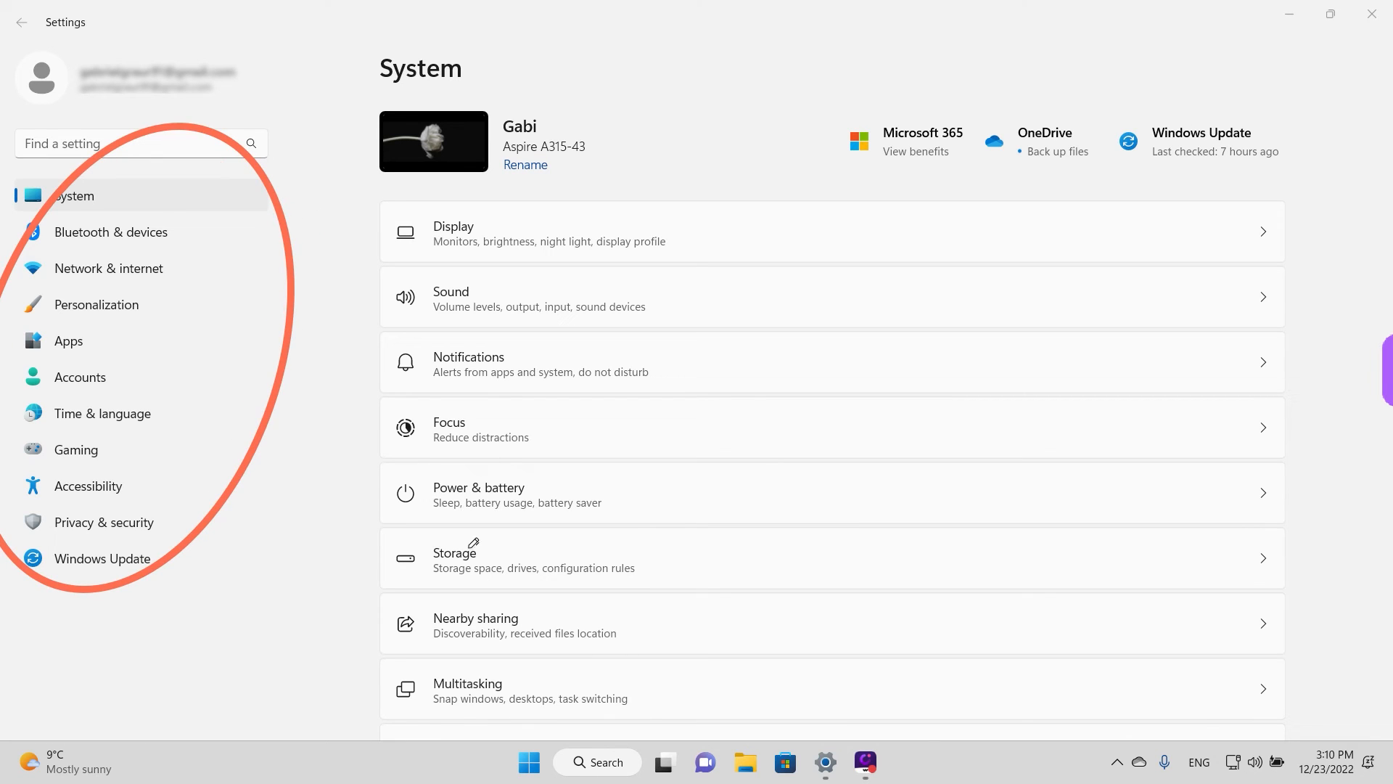
pyautogui.moveTo(427, 582); pyautogui.dragTo(693, 585)
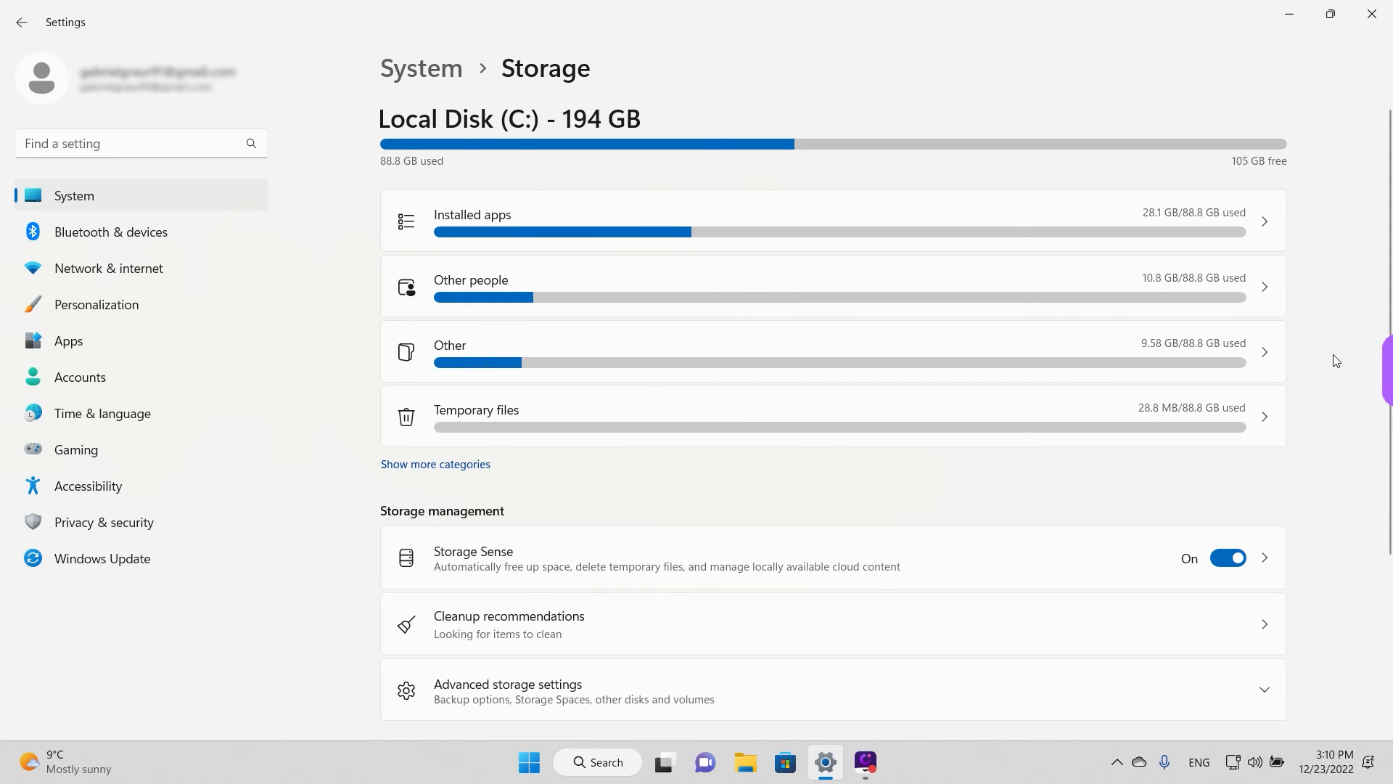
pyautogui.moveTo(672, 231)
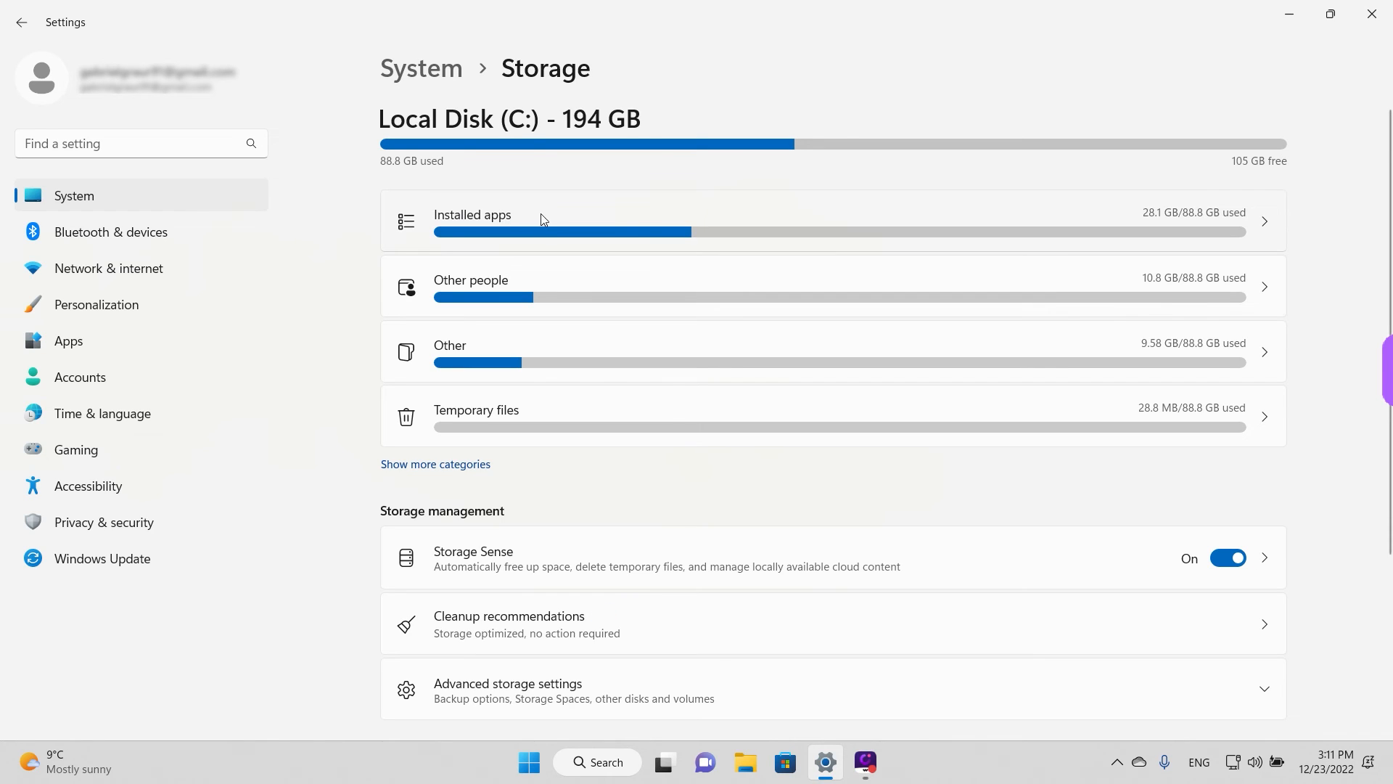
pyautogui.moveTo(646, 219)
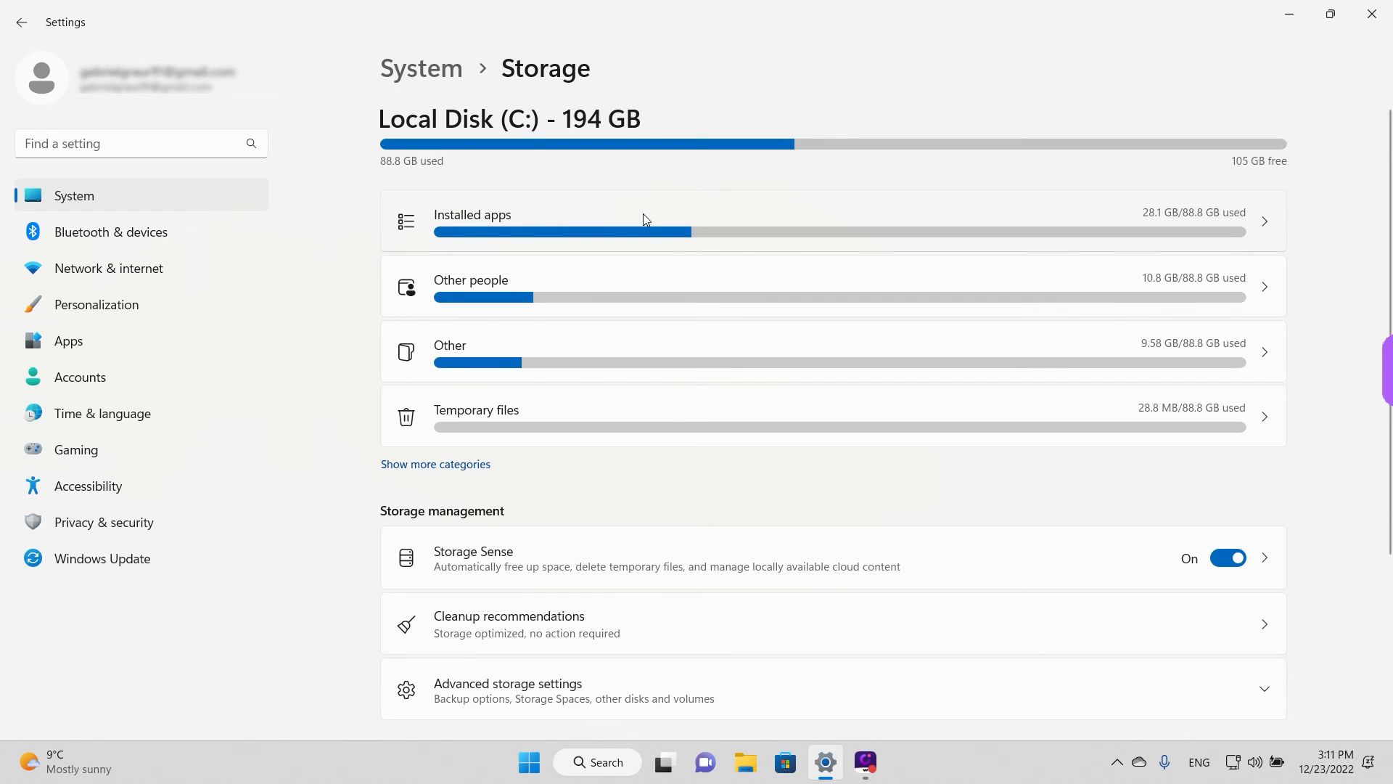
pyautogui.moveTo(679, 219)
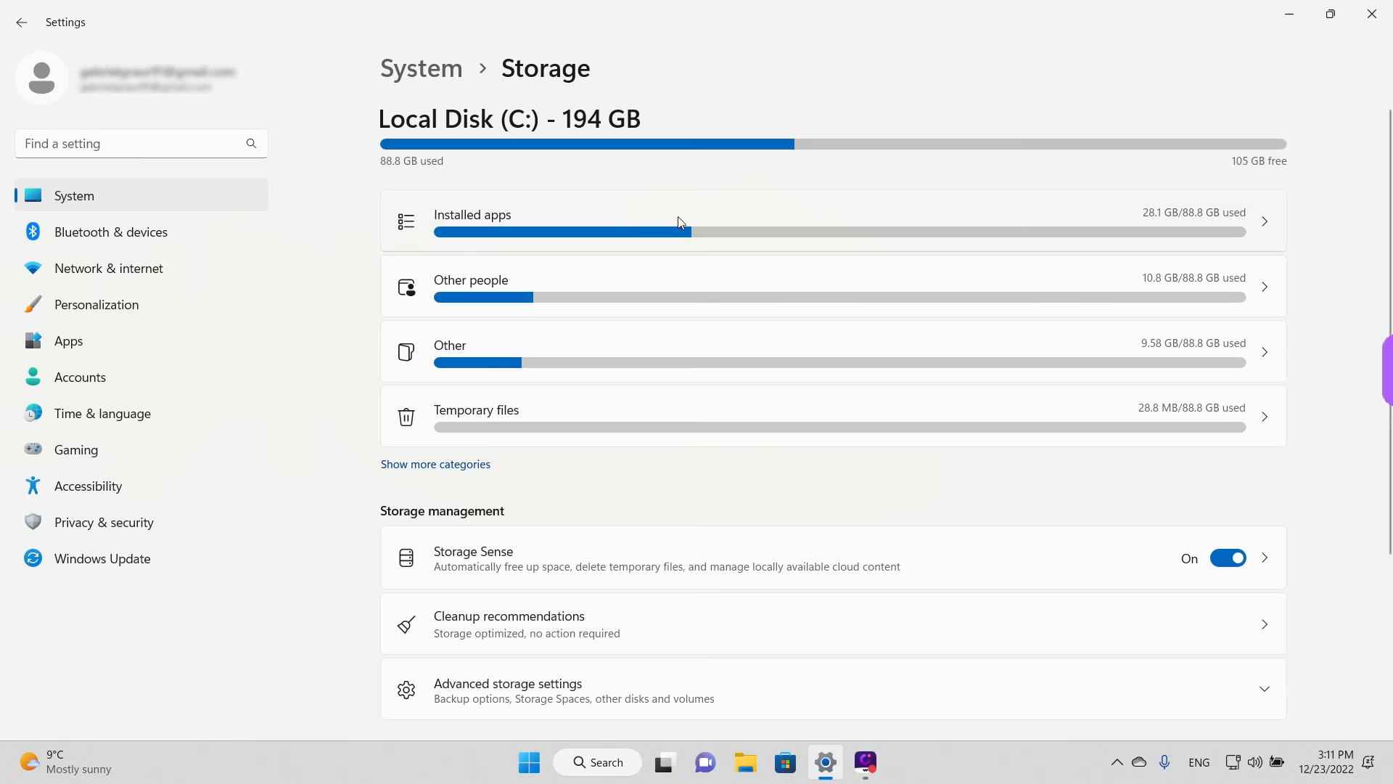
pyautogui.moveTo(695, 244)
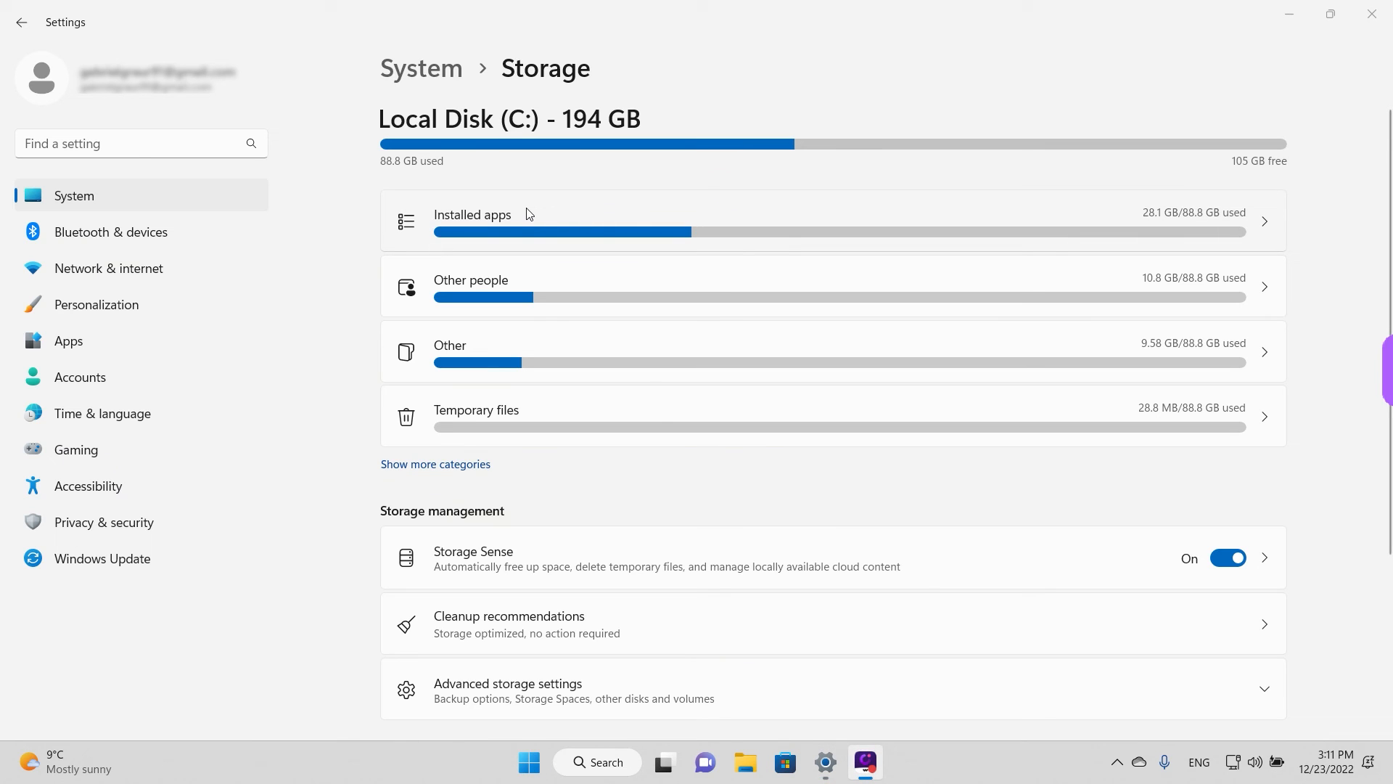
# - Show the 67 installed apps and reveal Adobe Creative Cloud's Uninstall/Modify options
pyautogui.click(473, 215)
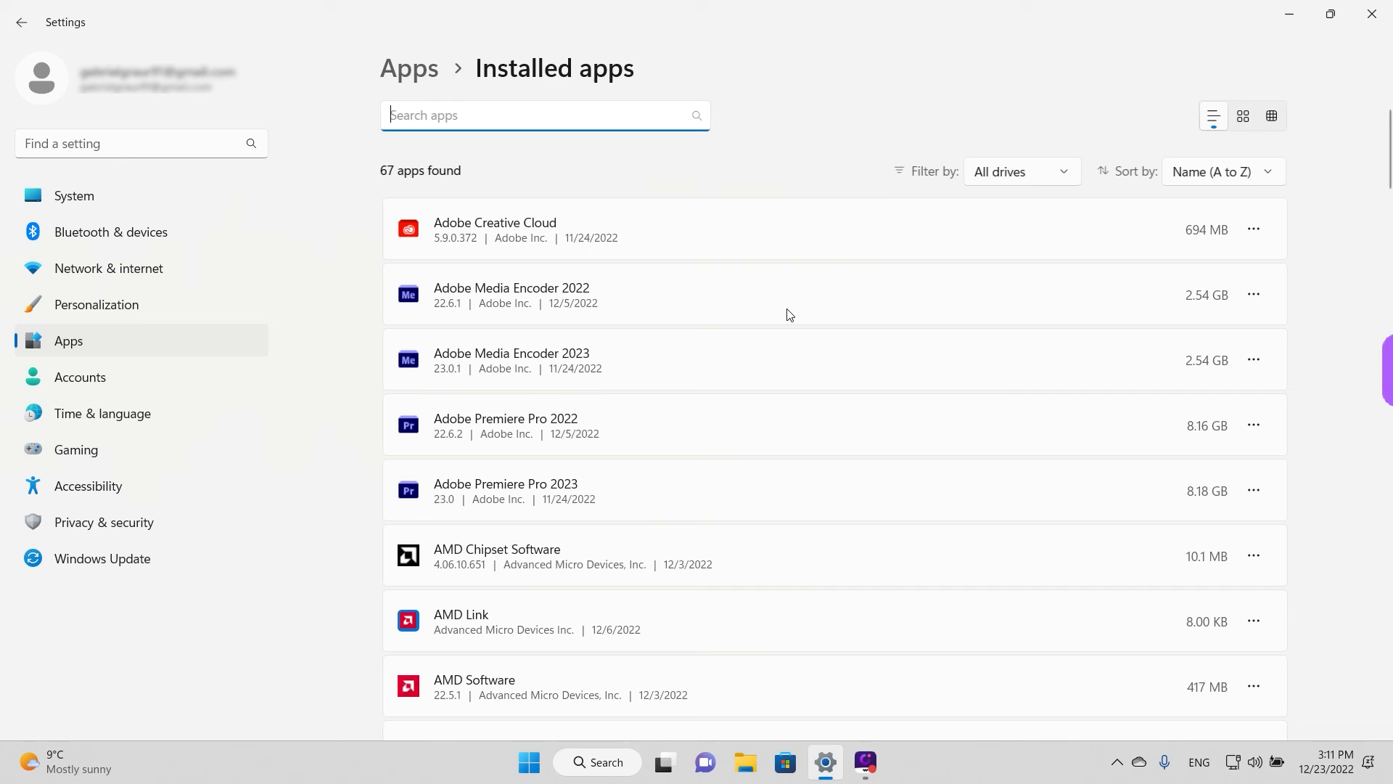
pyautogui.moveTo(1111, 241)
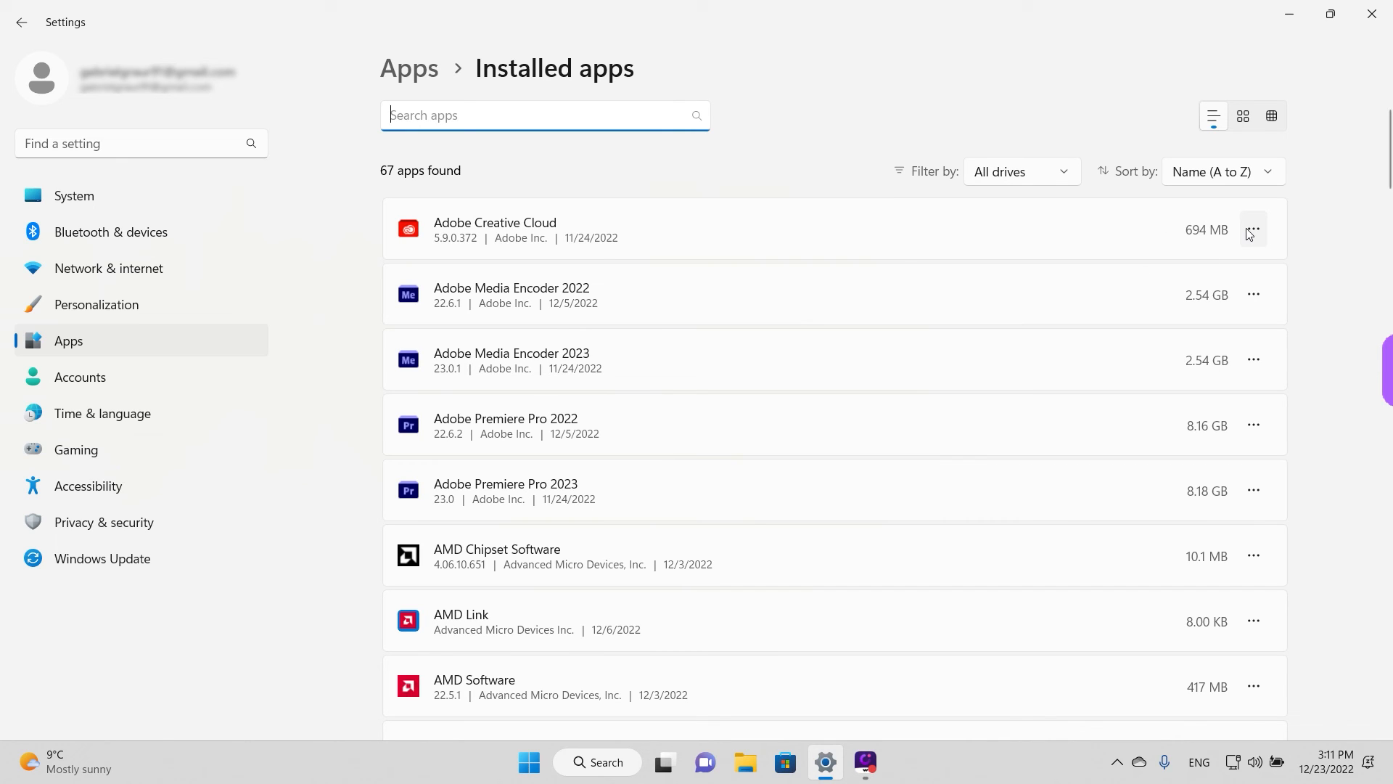
pyautogui.click(1253, 230)
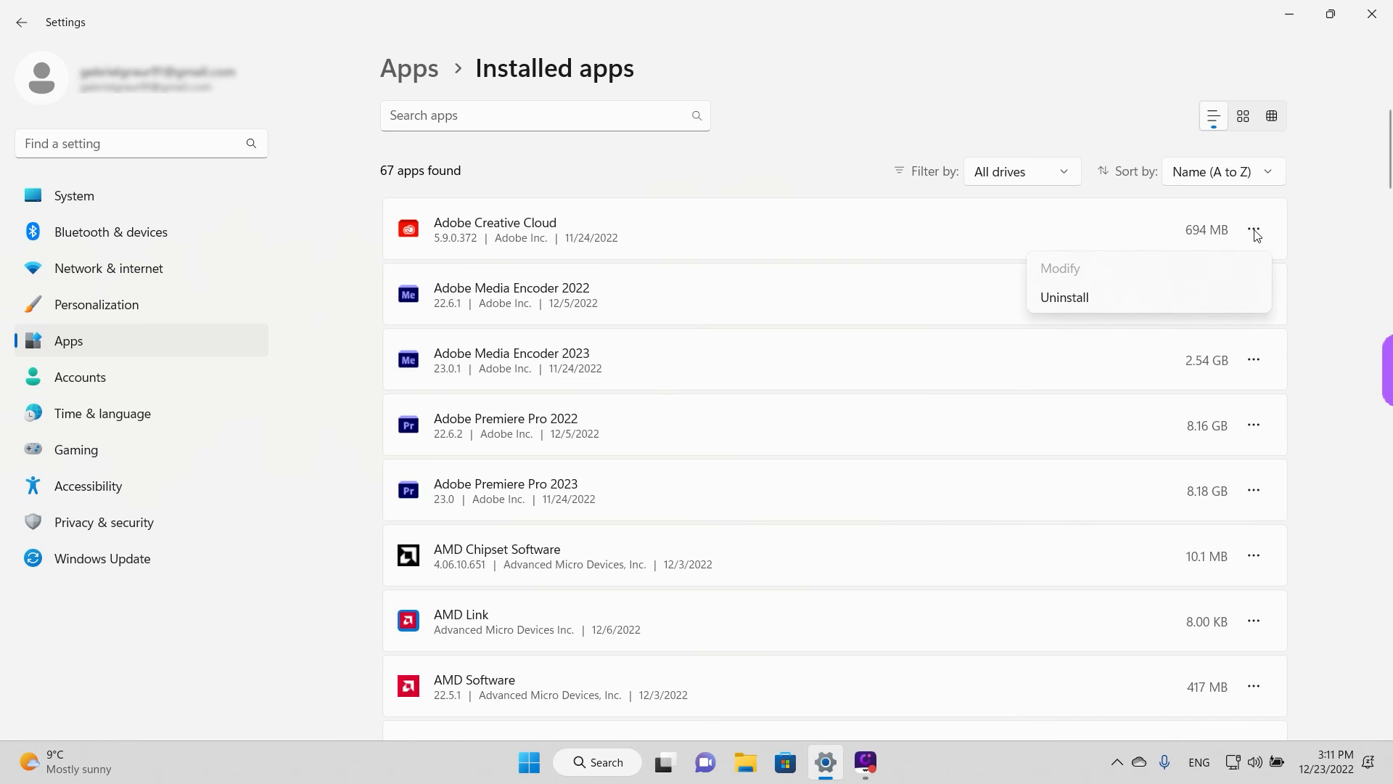
pyautogui.moveTo(1286, 242)
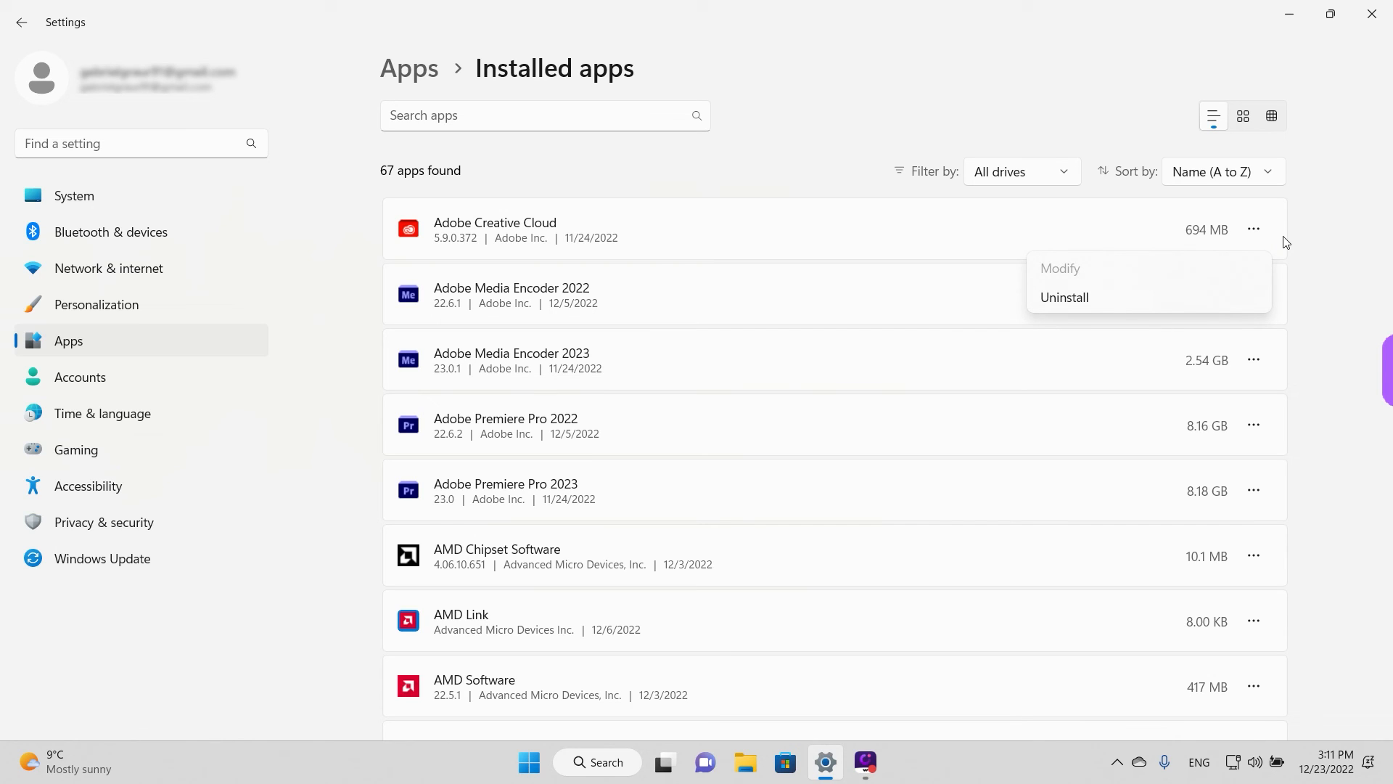
pyautogui.moveTo(1091, 308)
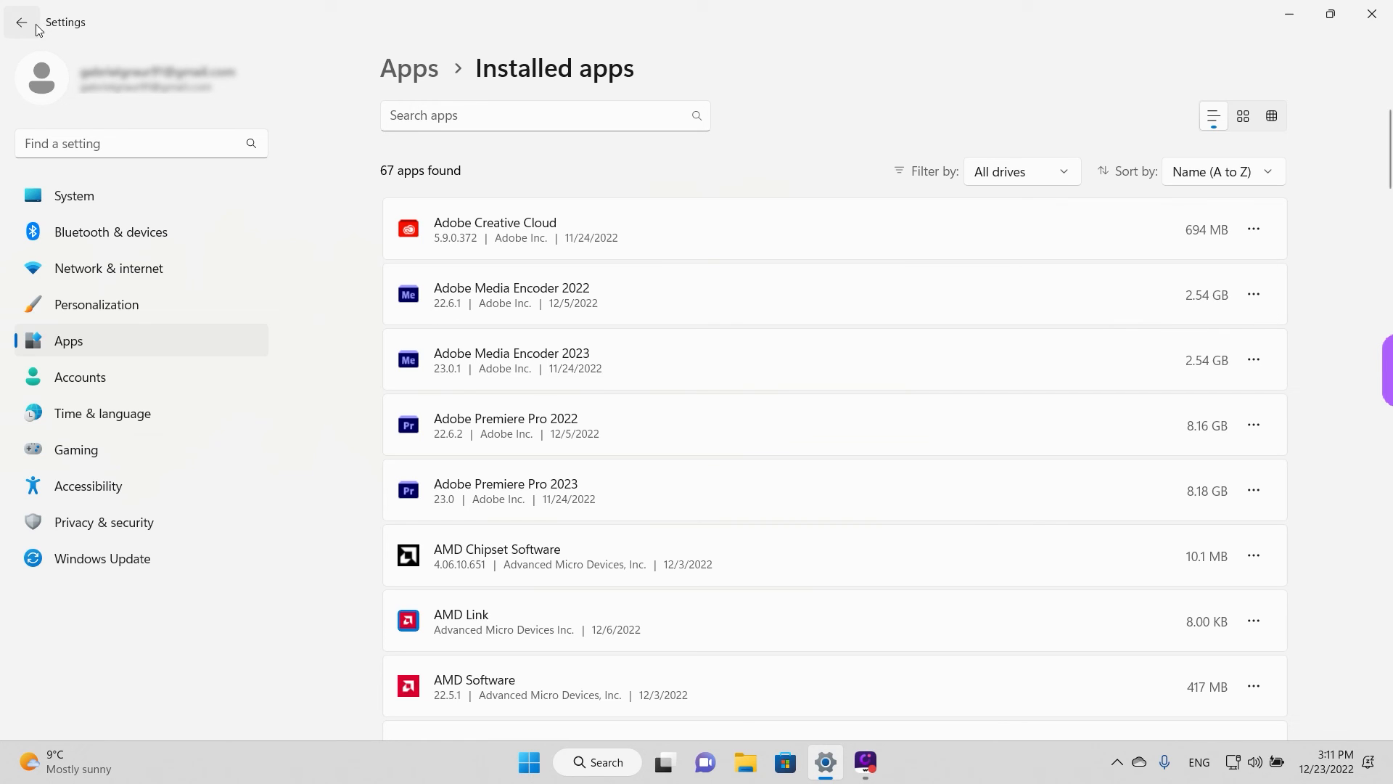
# - View the Other people page showing 10.8 GB used, then return to the Storage overview
pyautogui.click(24, 21)
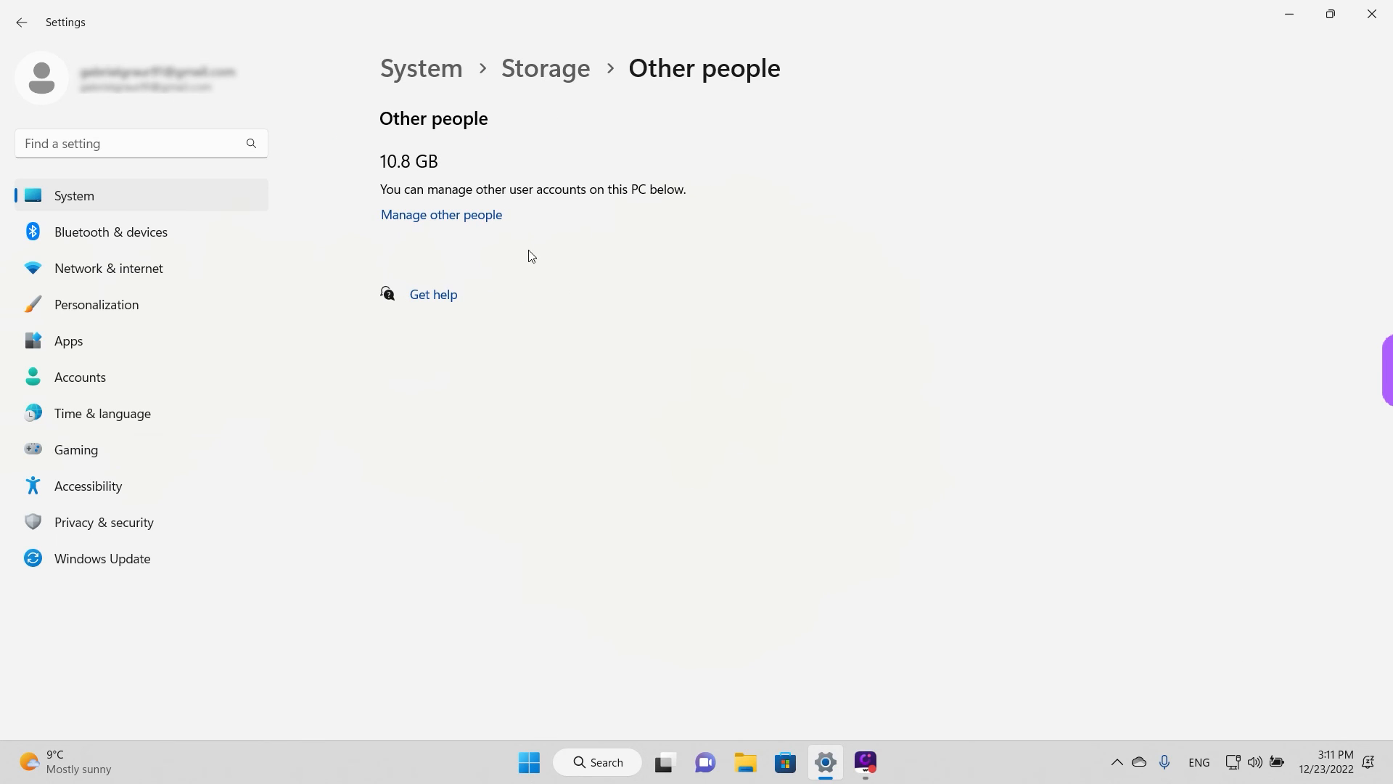
pyautogui.moveTo(482, 154)
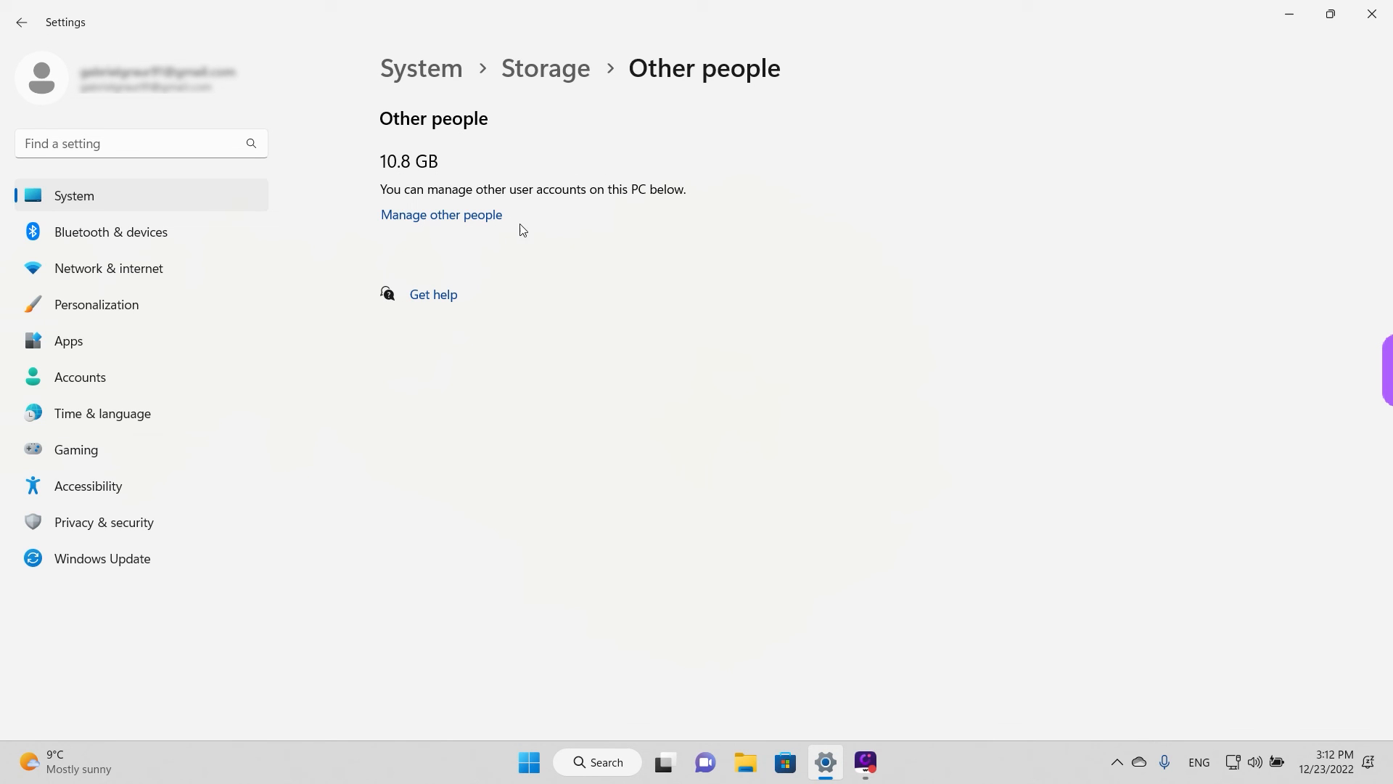
pyautogui.click(441, 215)
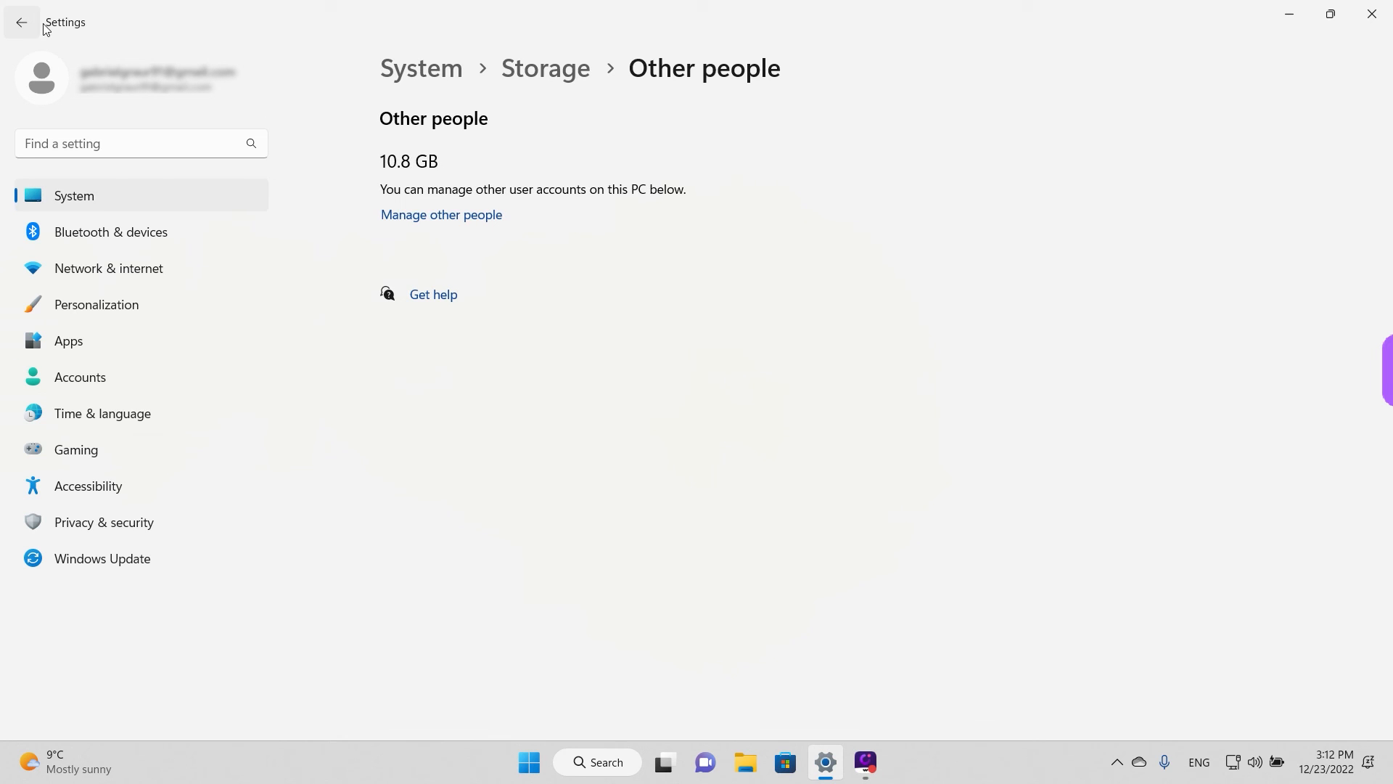
pyautogui.click(26, 20)
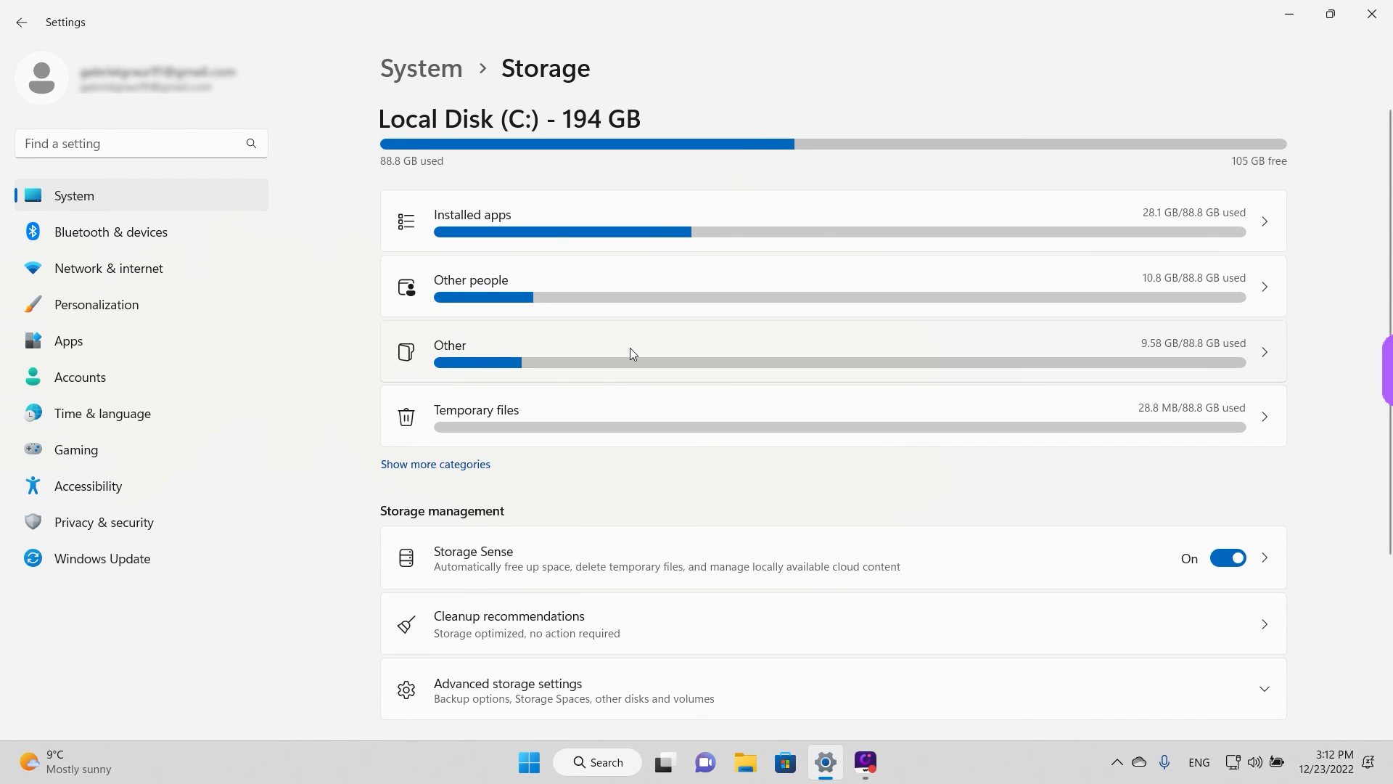
pyautogui.moveTo(492, 357)
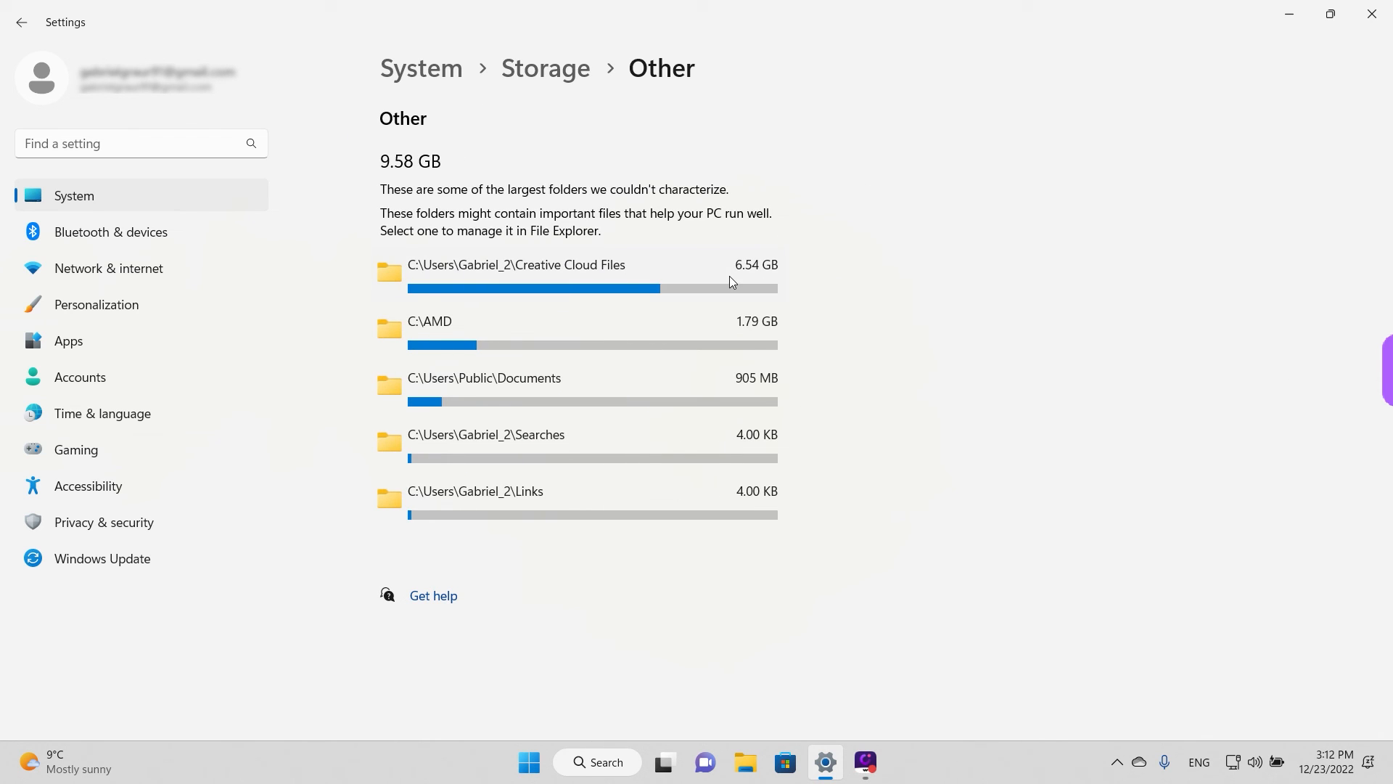
pyautogui.moveTo(812, 281)
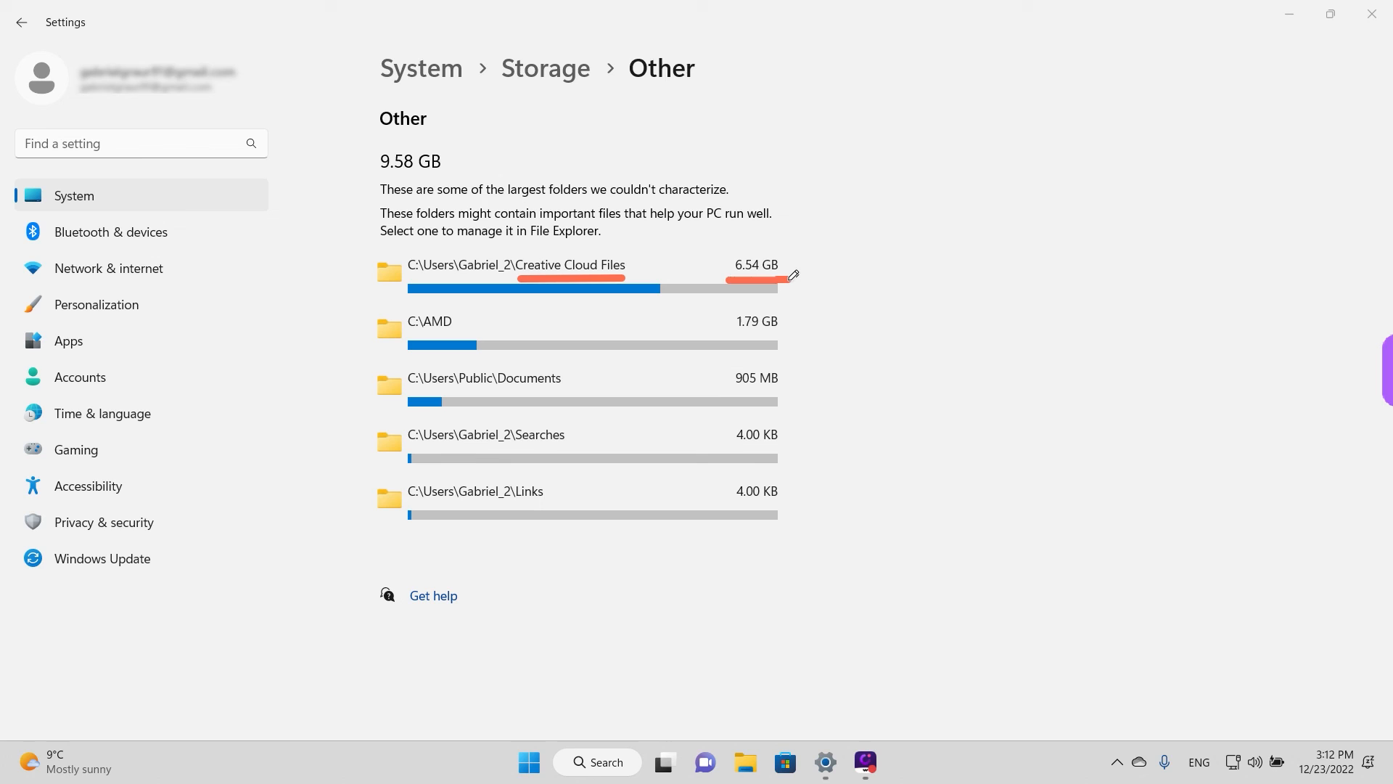
pyautogui.moveTo(848, 274)
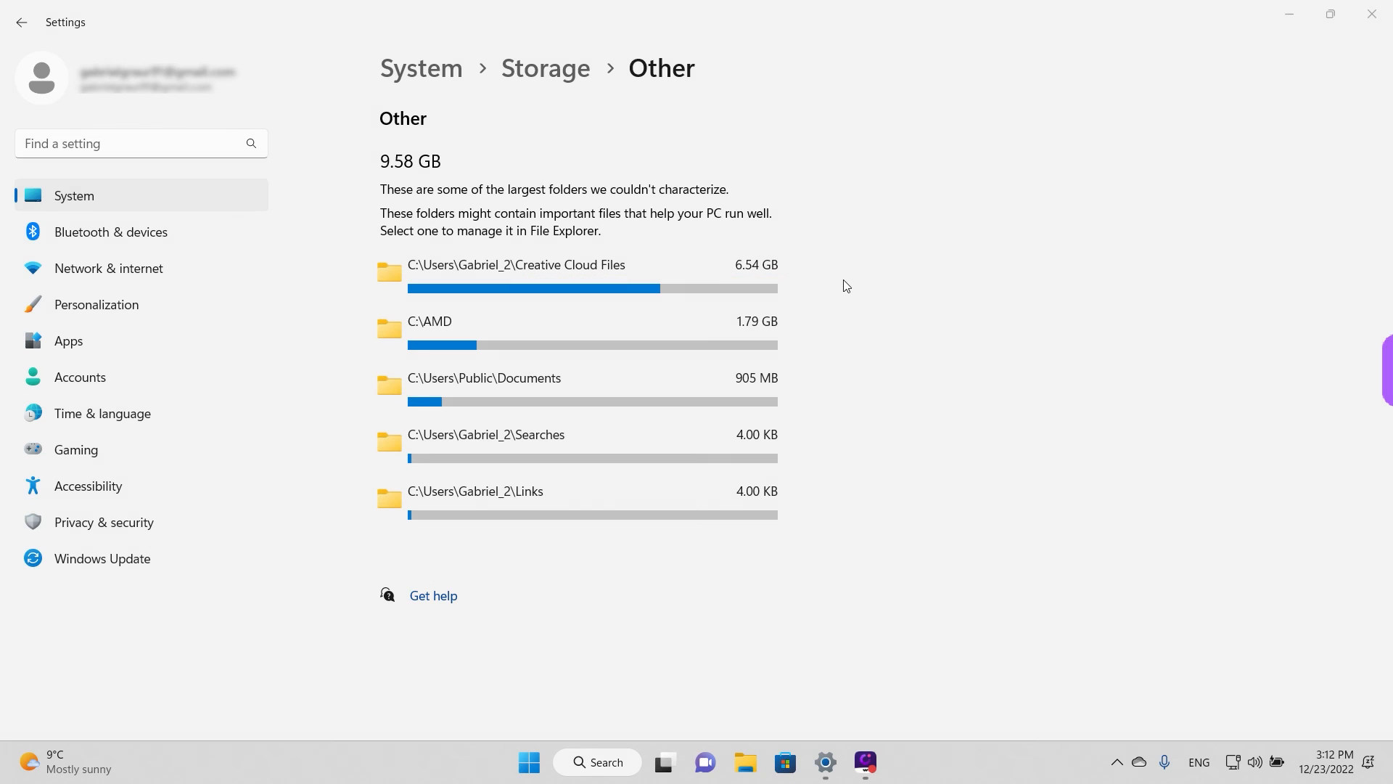
pyautogui.moveTo(852, 278)
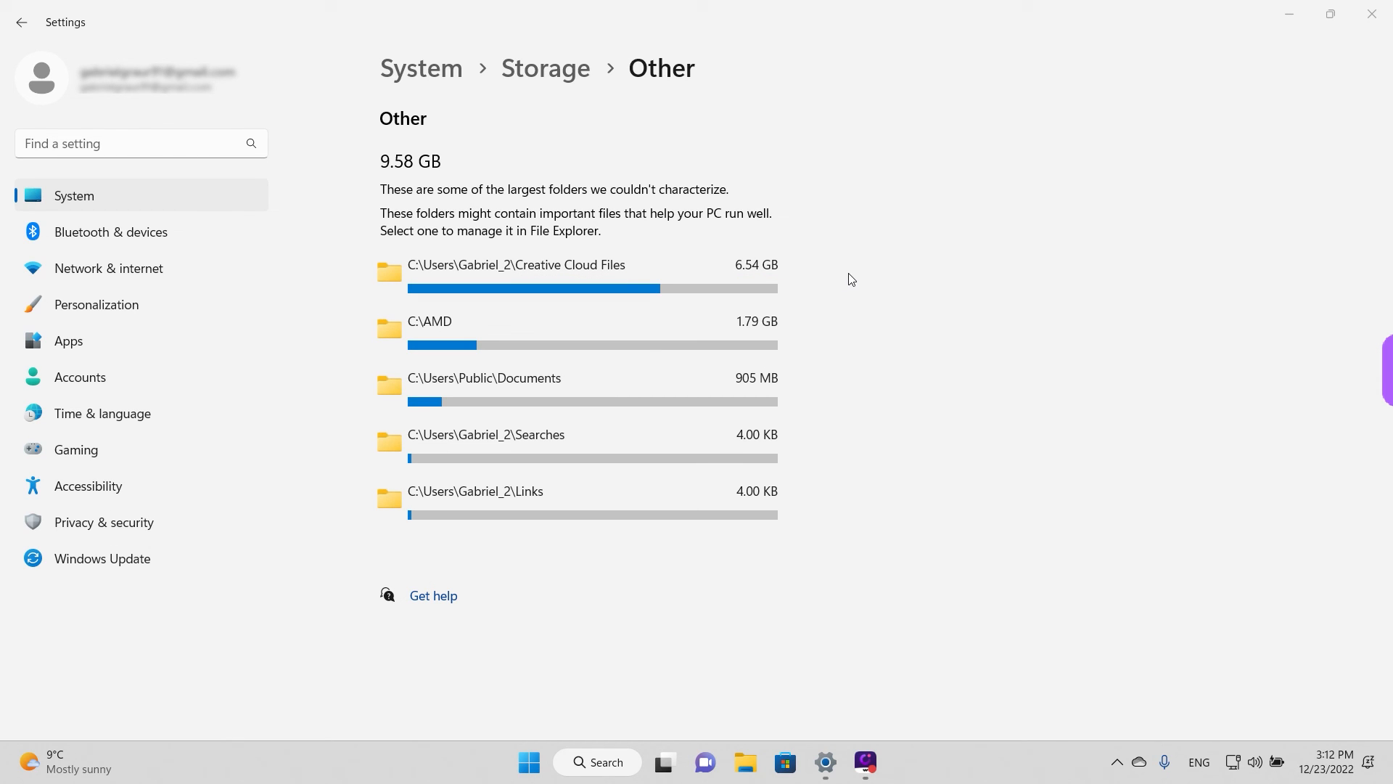
pyautogui.moveTo(534, 277)
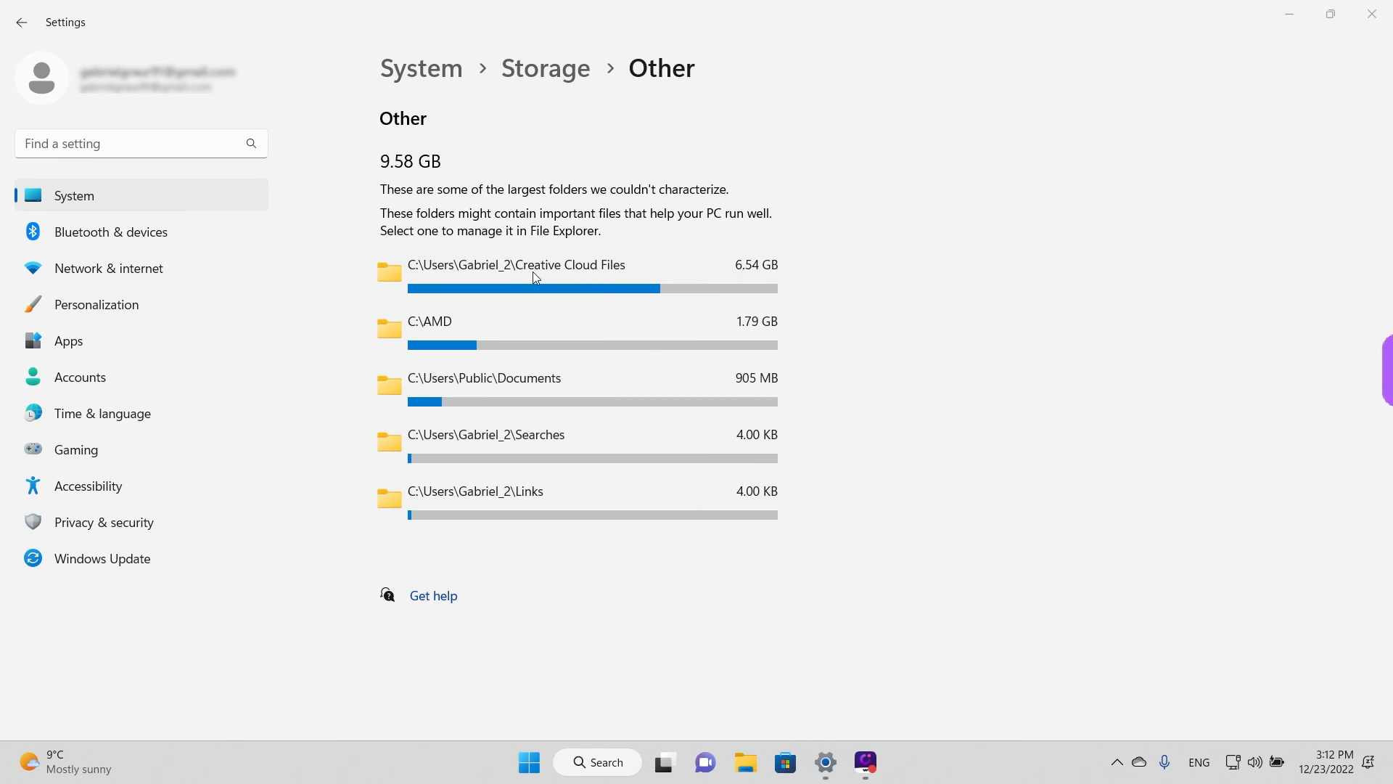
pyautogui.moveTo(663, 269)
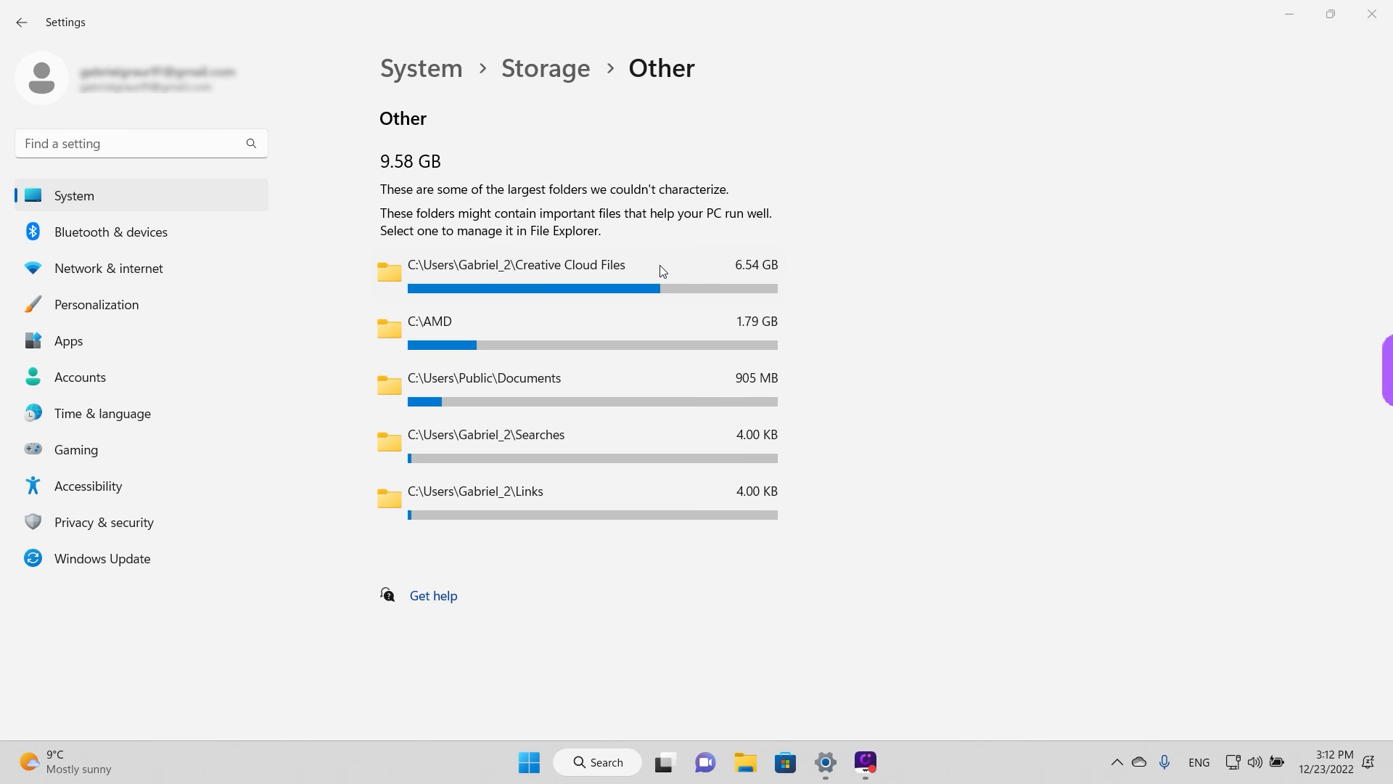
pyautogui.moveTo(780, 328)
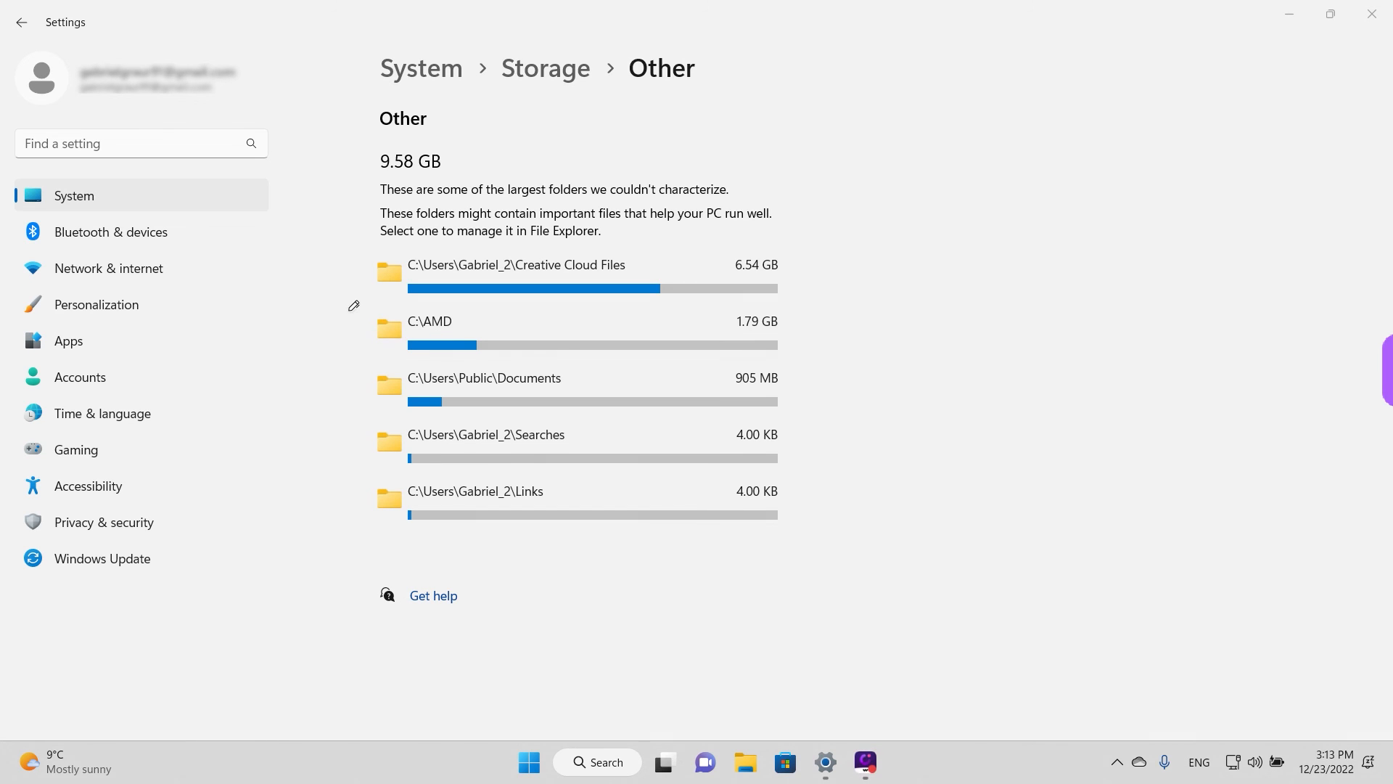
pyautogui.moveTo(352, 310); pyautogui.dragTo(353, 528)
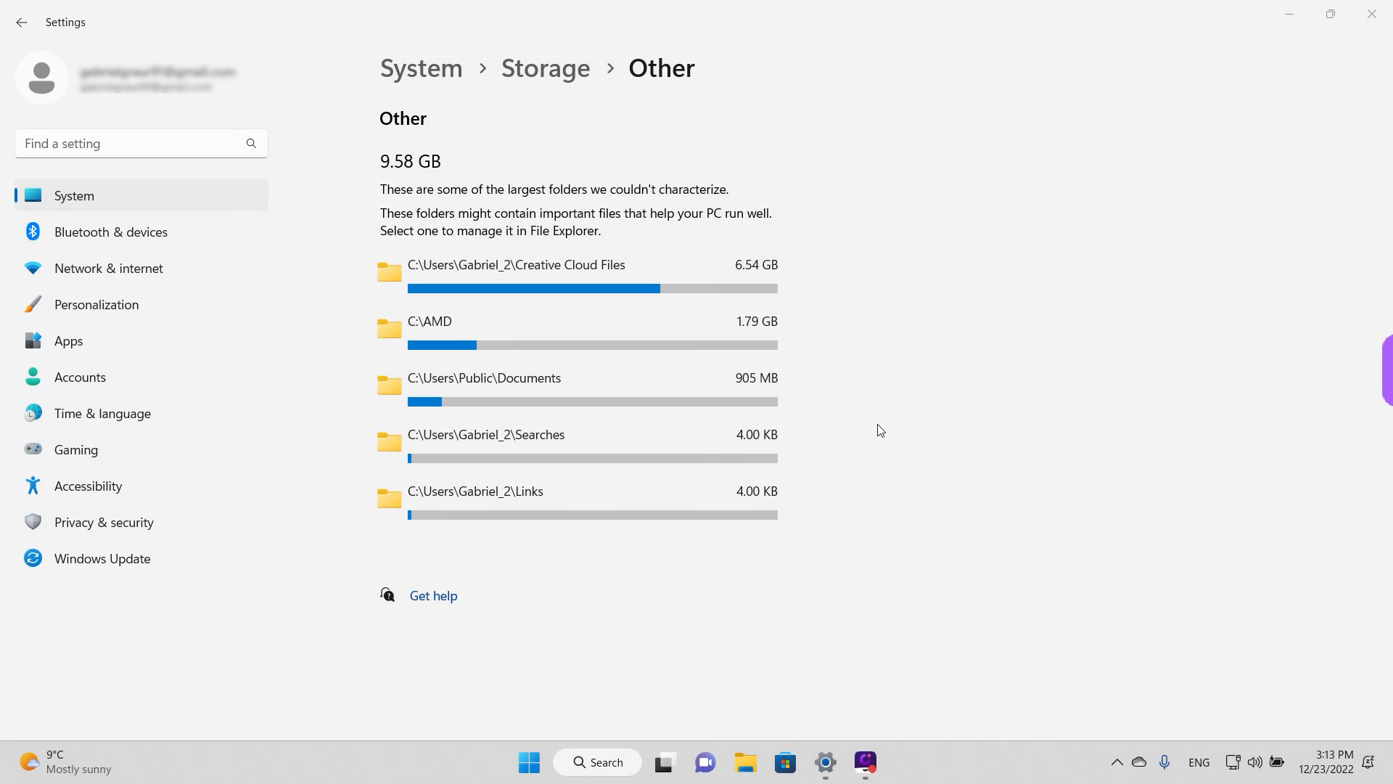
pyautogui.moveTo(512, 468)
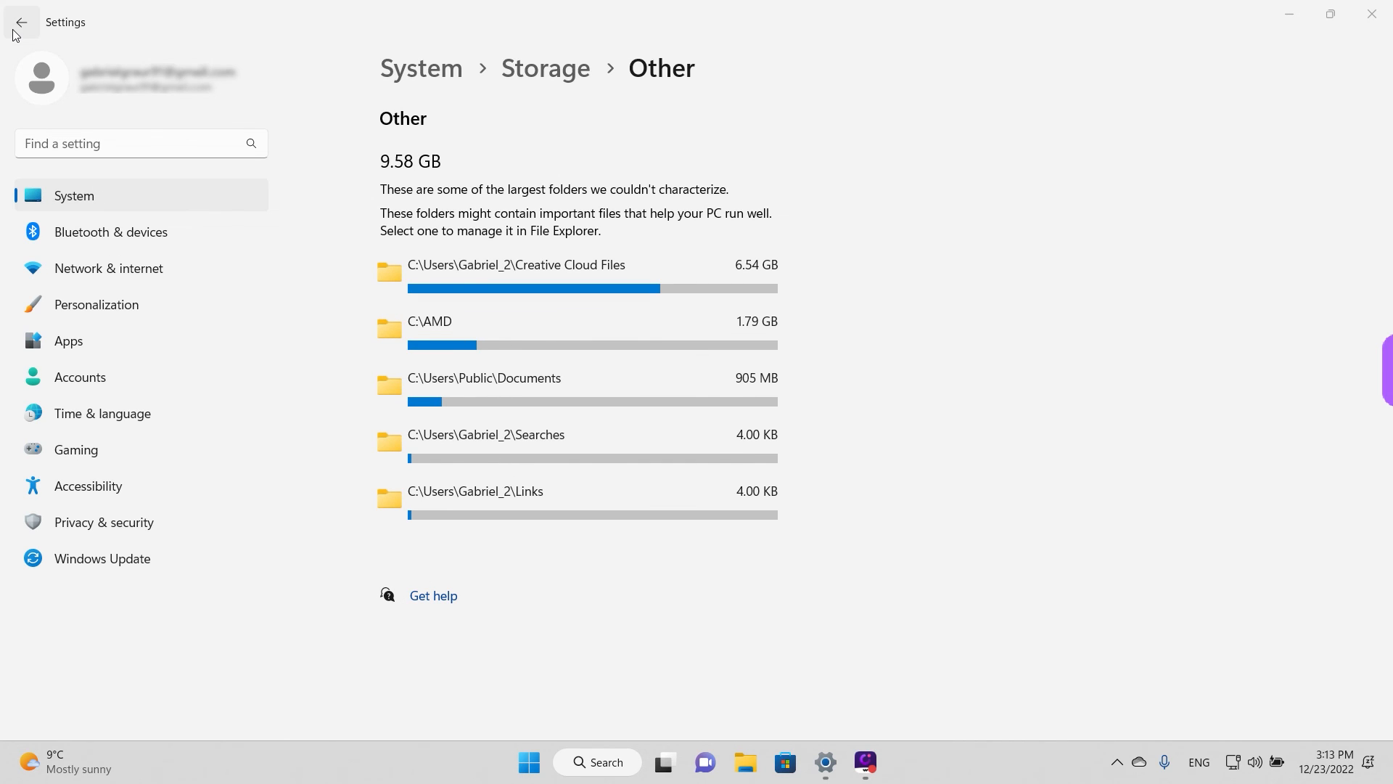
pyautogui.click(24, 22)
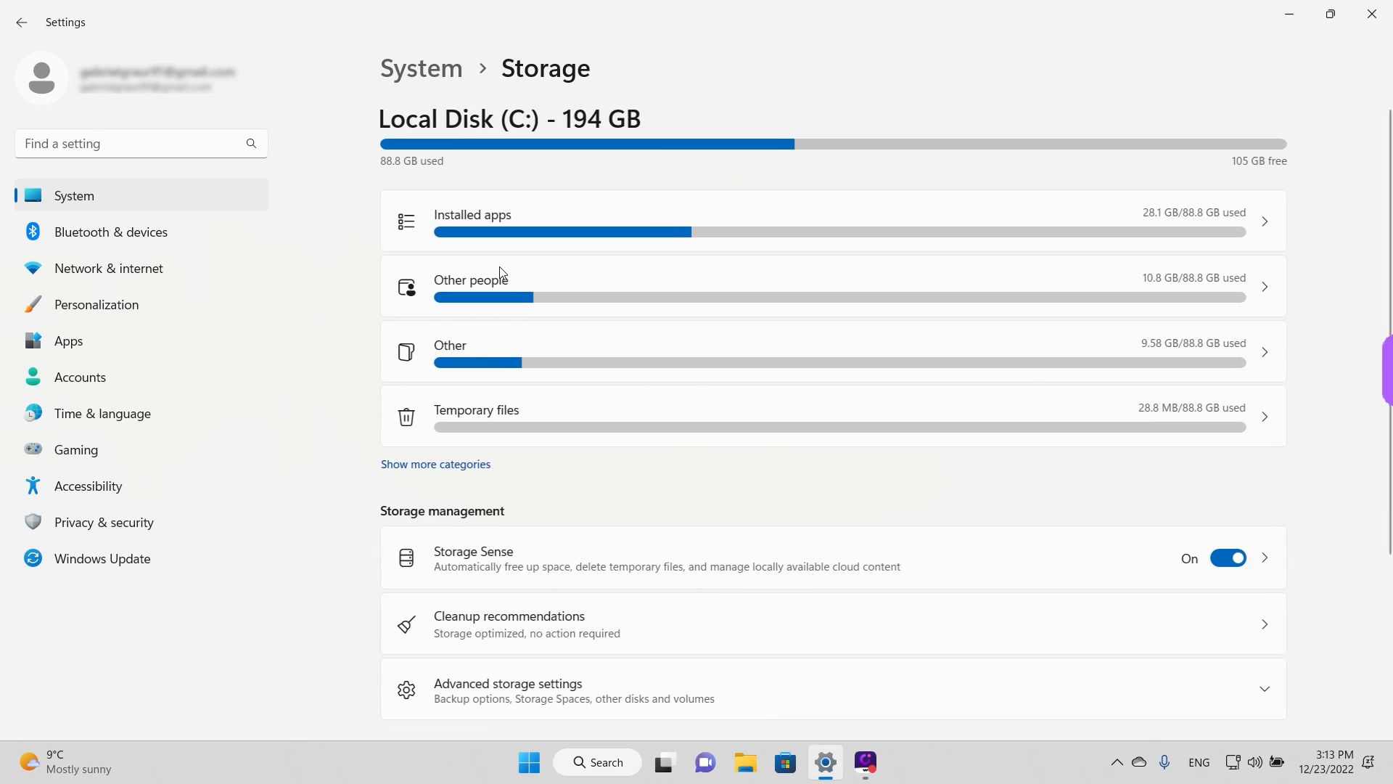